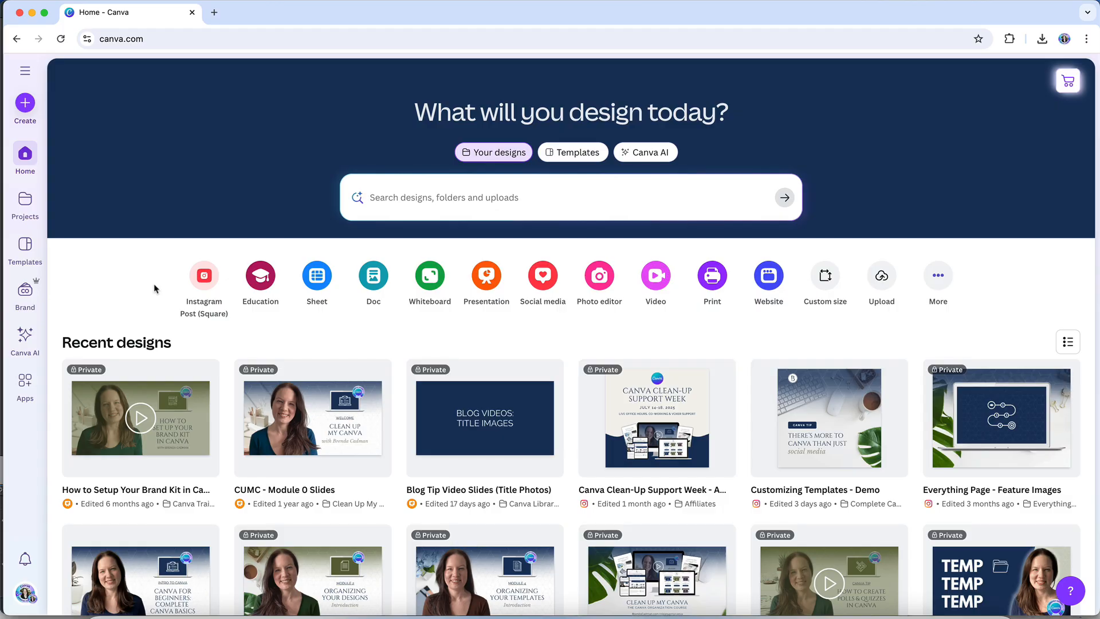
# - Search templates for 'brand board' and preview the Green Neutral Aesthetic Lifestyle Brand Board
pyautogui.click(24, 248)
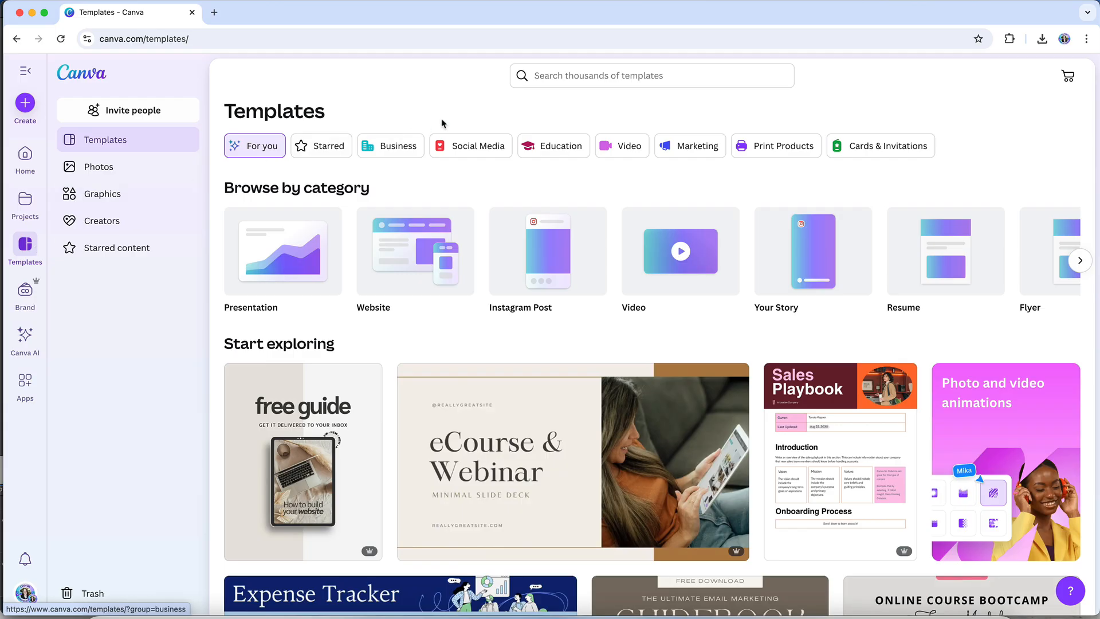
pyautogui.write('brand board')
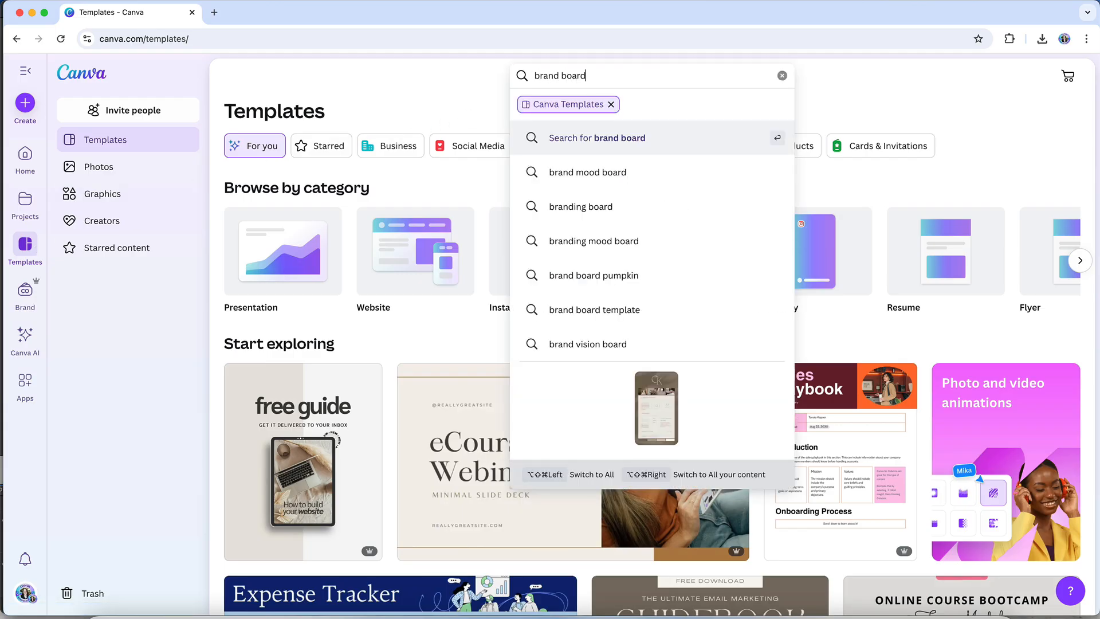
pyautogui.press('Enter')
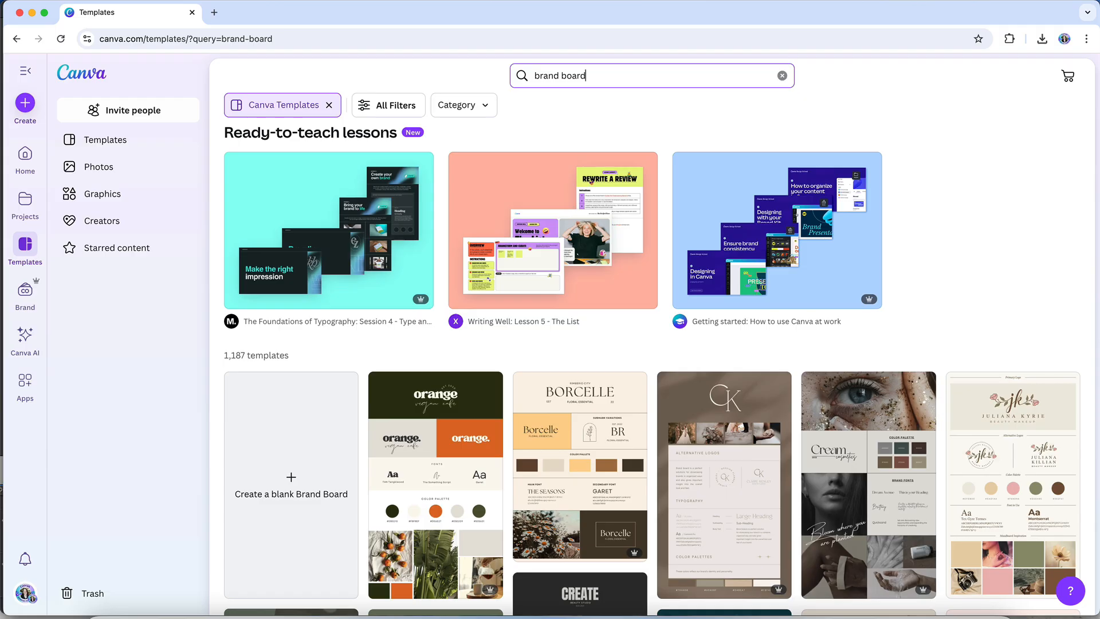
pyautogui.moveTo(606, 340)
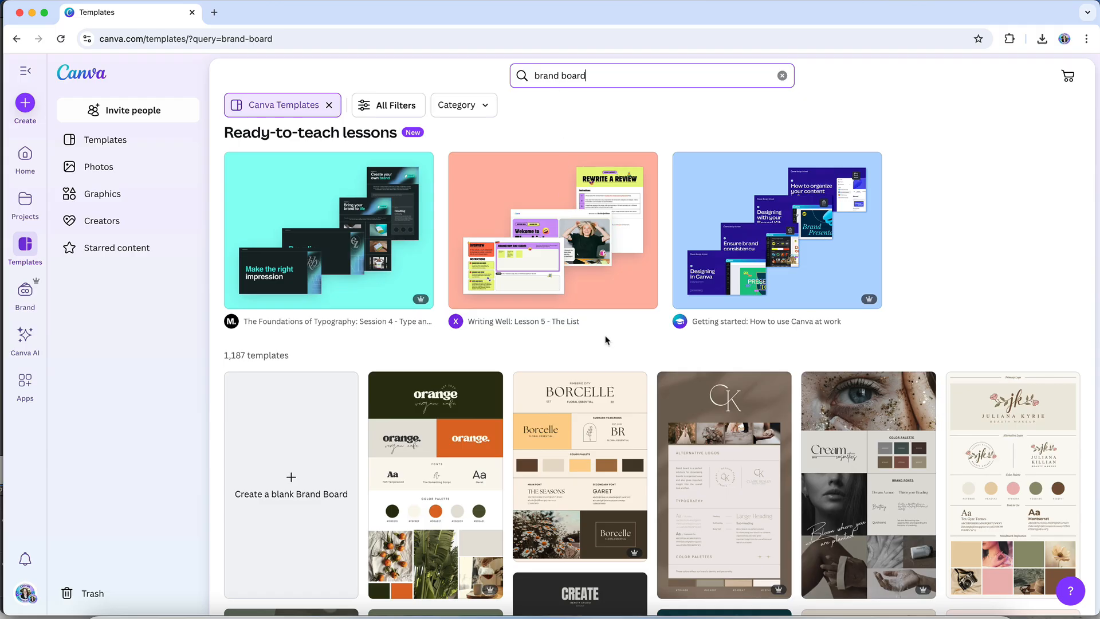
pyautogui.scroll(-3)
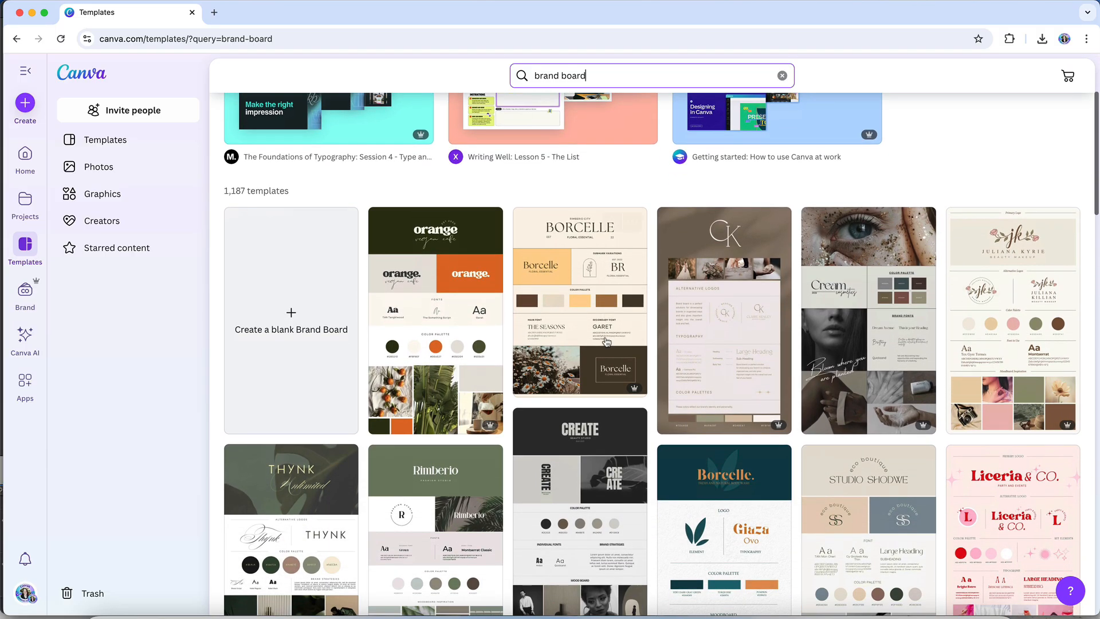
pyautogui.scroll(-3)
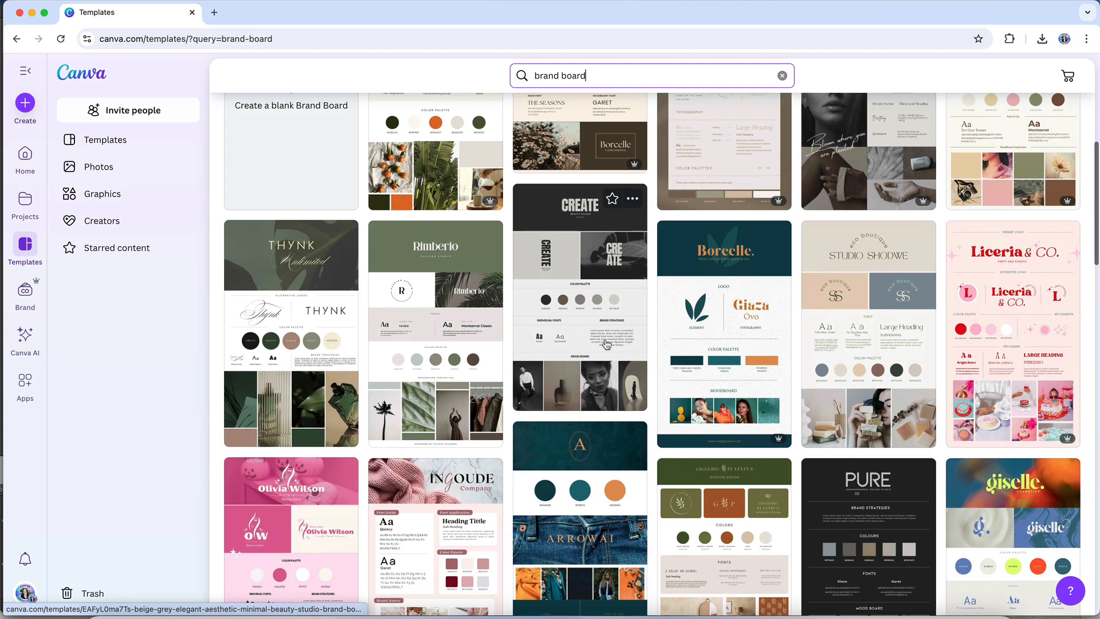
pyautogui.scroll(-3)
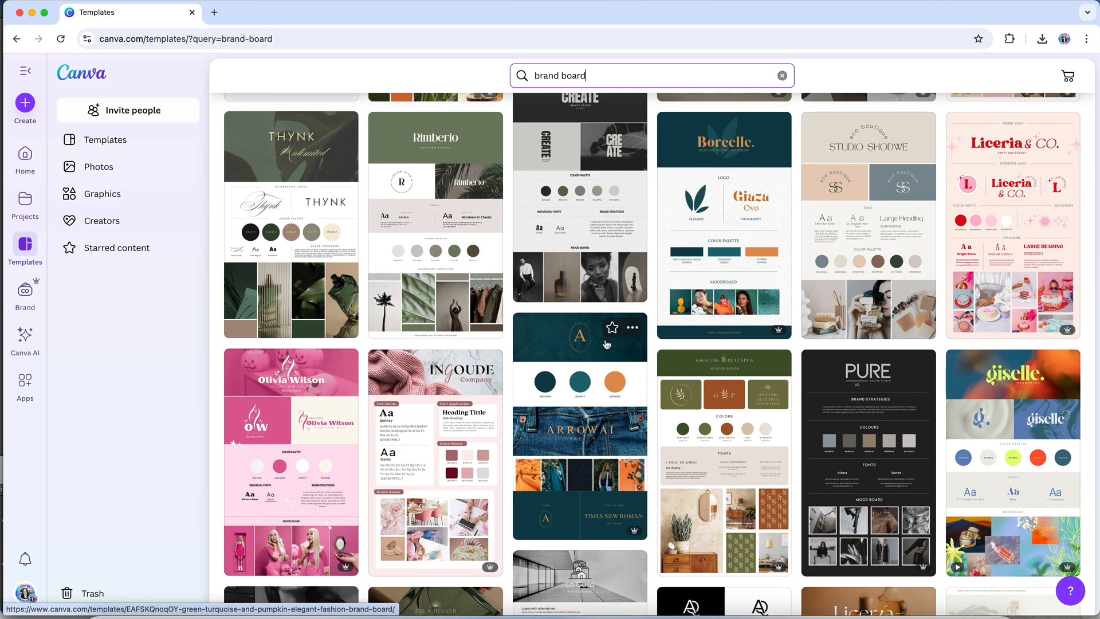
pyautogui.moveTo(710, 422)
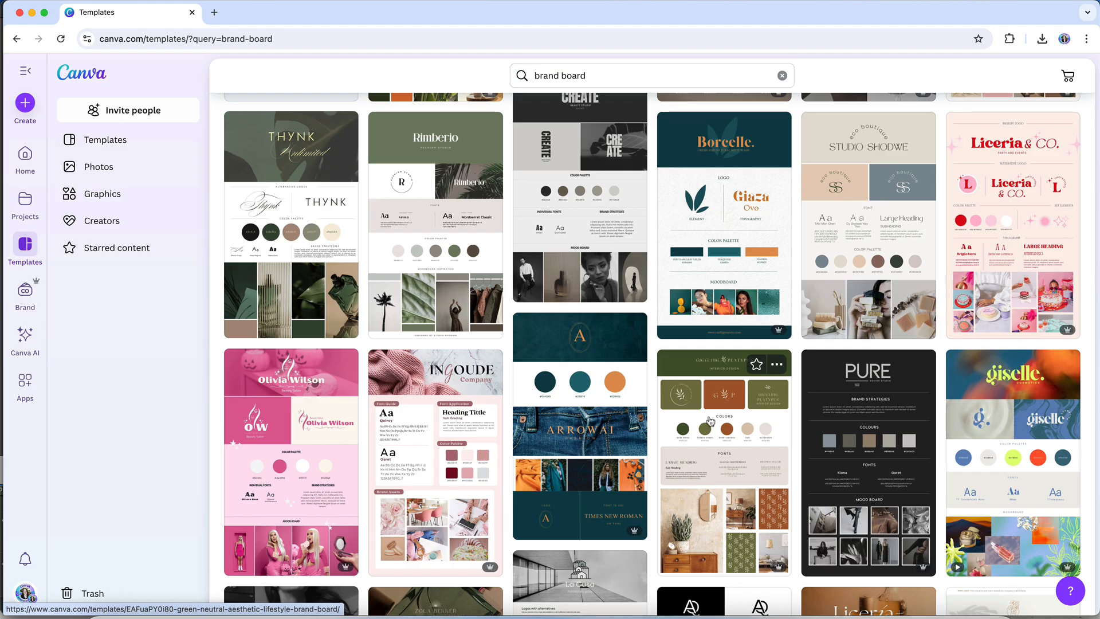
pyautogui.click(723, 418)
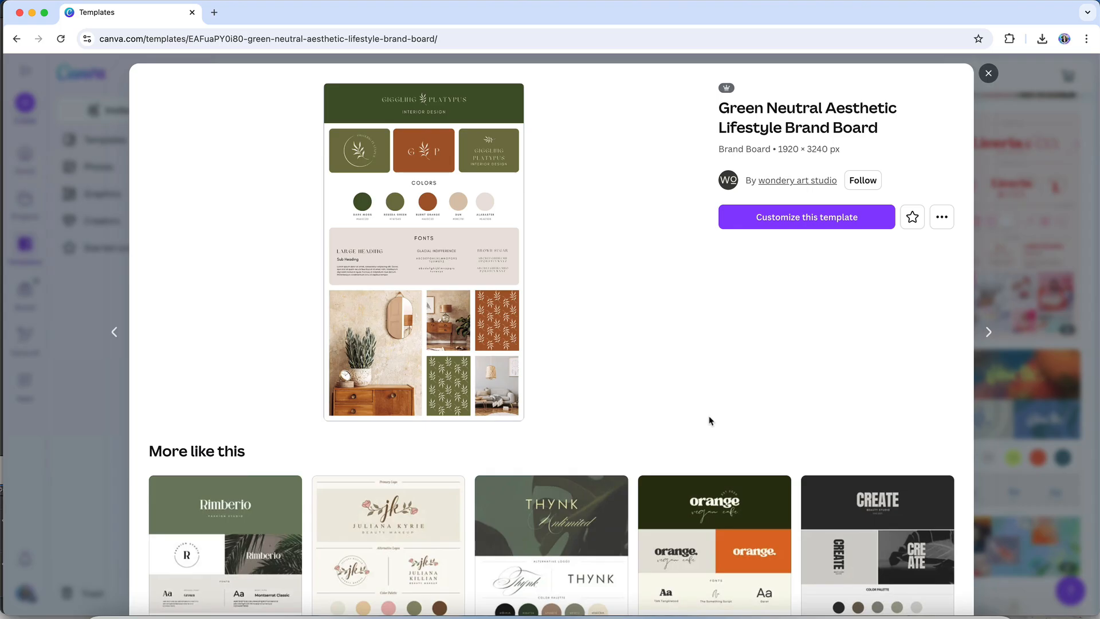
# - Close the brand board template preview
pyautogui.click(988, 73)
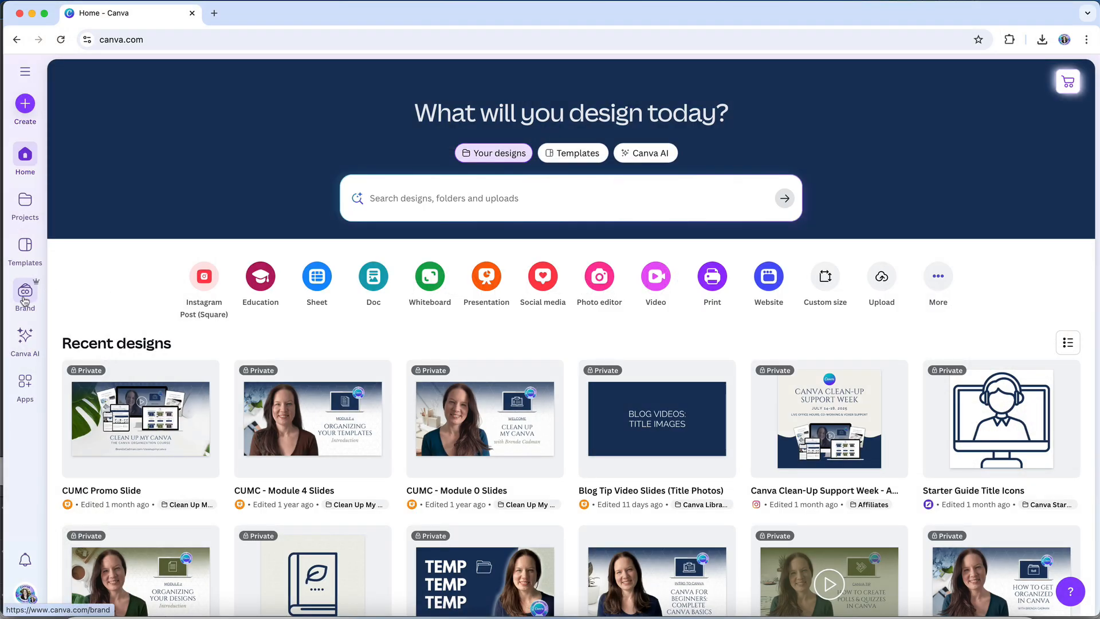
# - Add a new brand kit named 'Demo' from the Brand Kits list
pyautogui.click(25, 293)
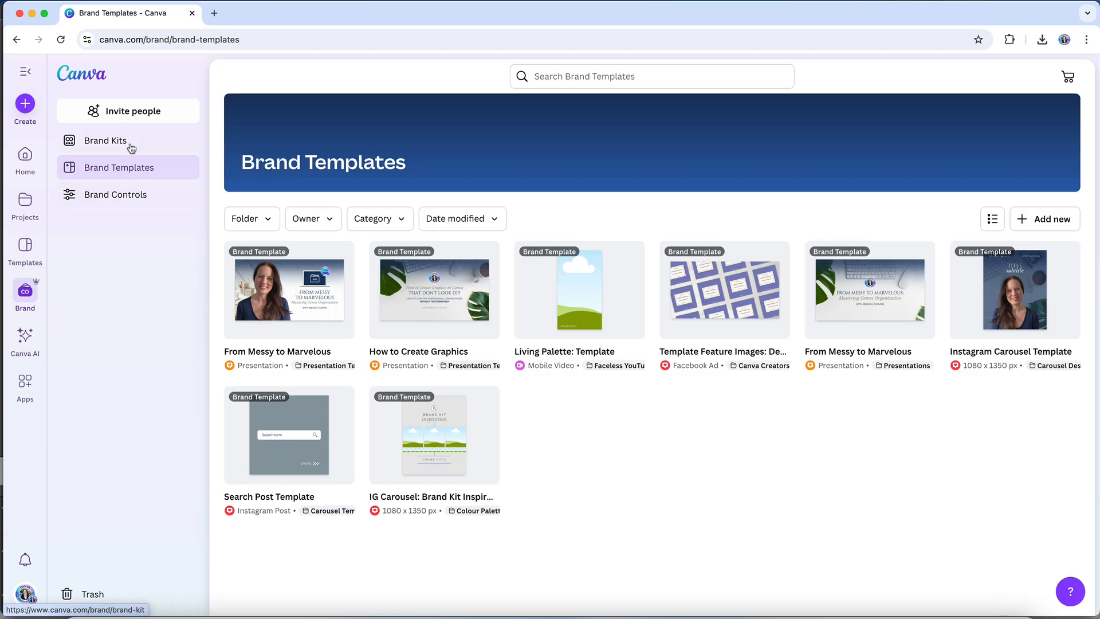
pyautogui.click(106, 140)
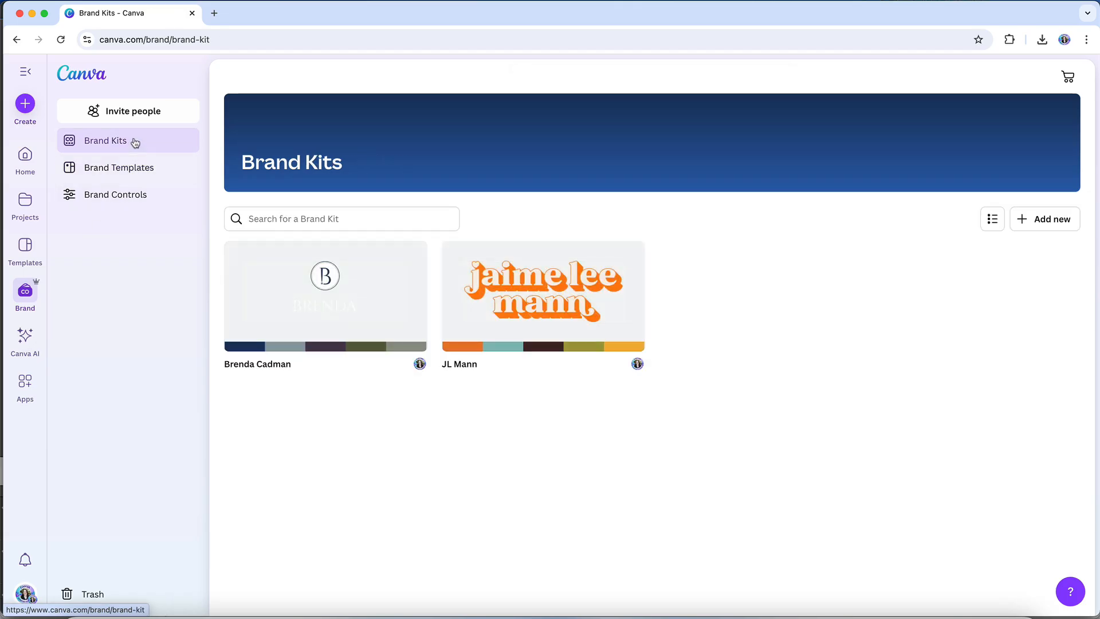
pyautogui.moveTo(972, 258)
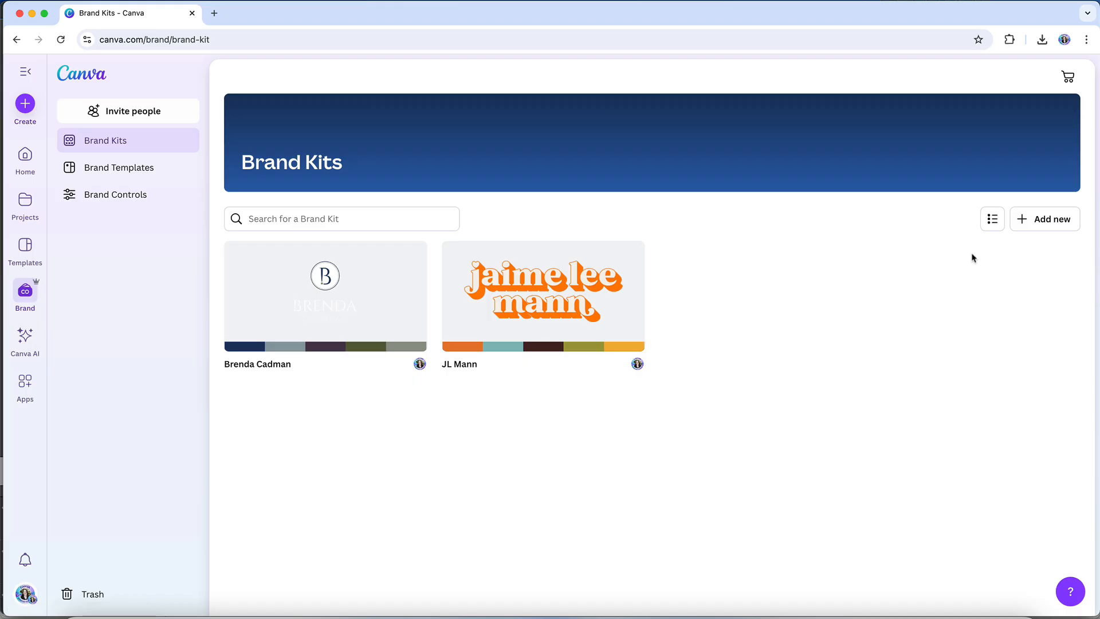
pyautogui.click(1044, 219)
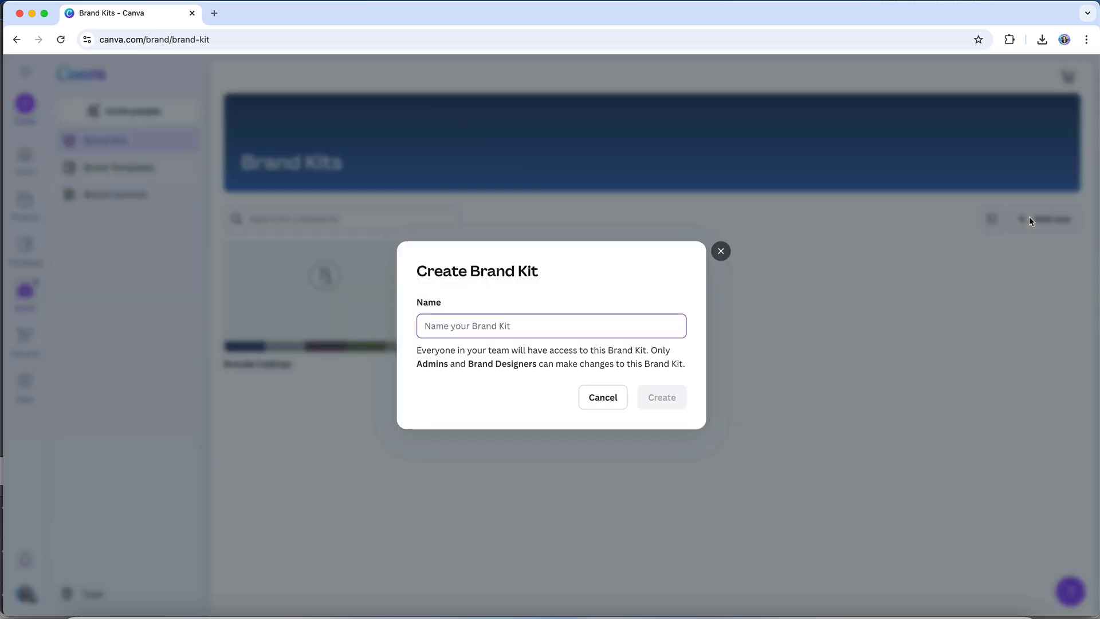
pyautogui.write('D')
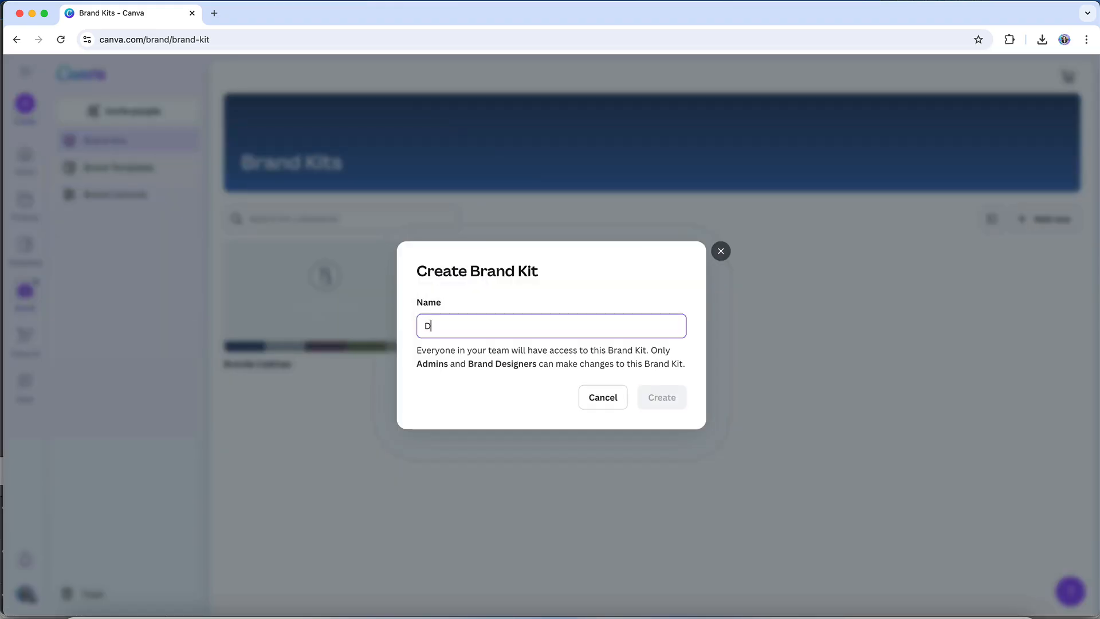
pyautogui.write('emo')
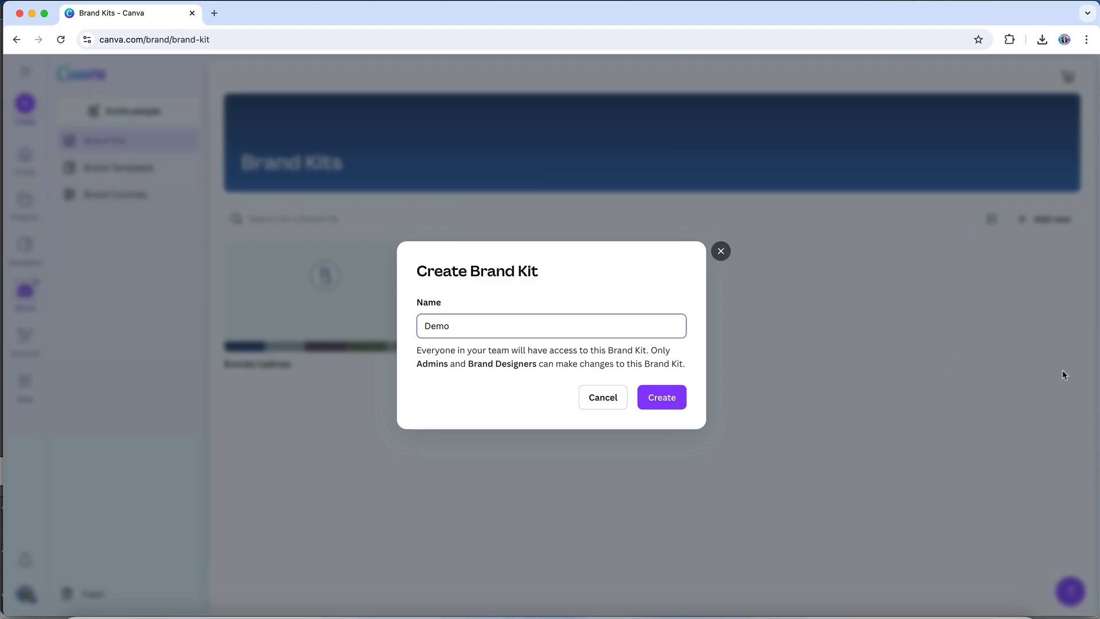
pyautogui.click(660, 396)
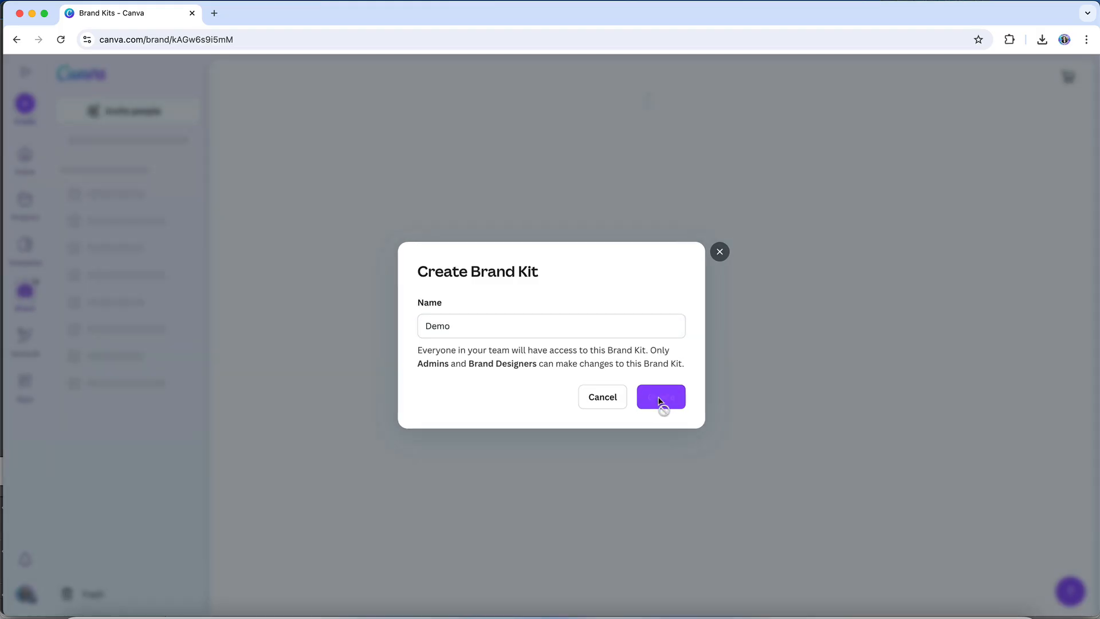
pyautogui.click(659, 397)
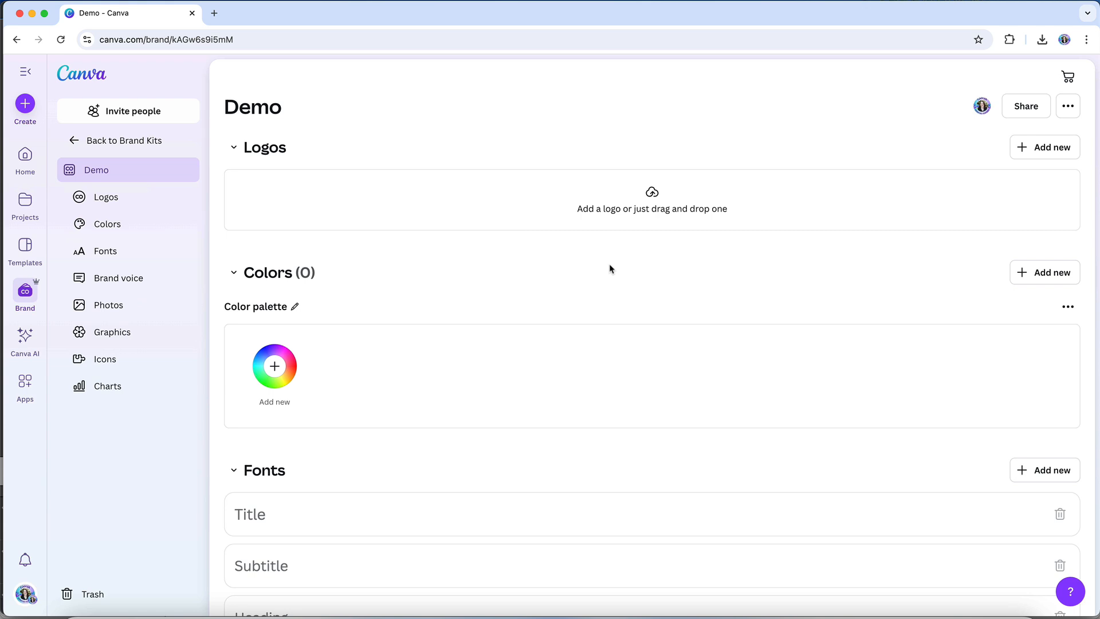
# - Scroll through the Demo kit's logos, colors and fonts sections
pyautogui.scroll(-3)
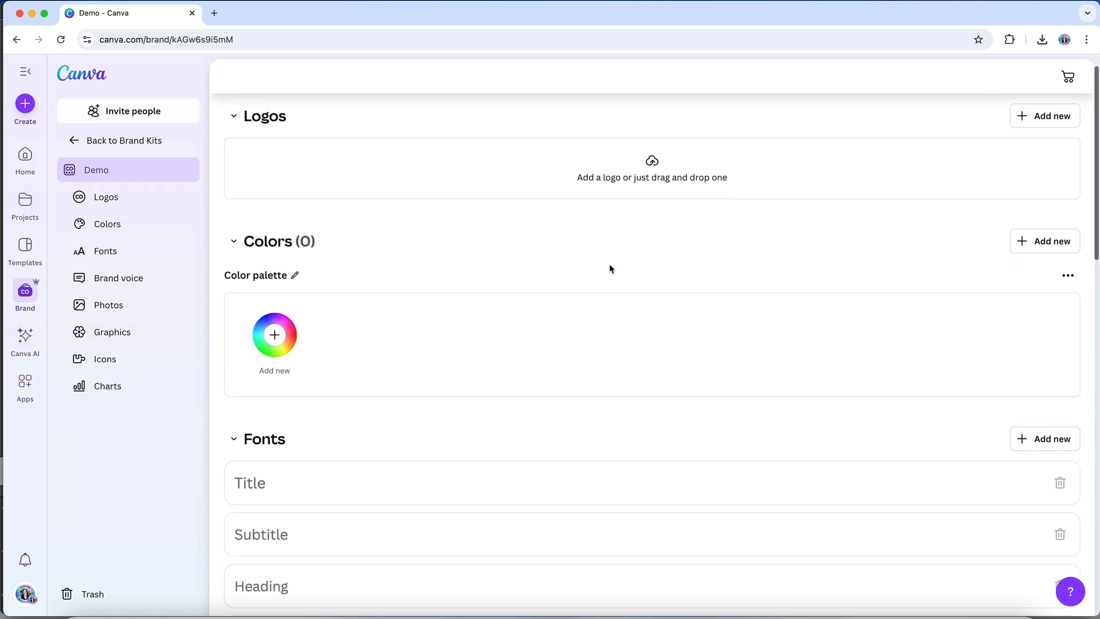
pyautogui.scroll(-3)
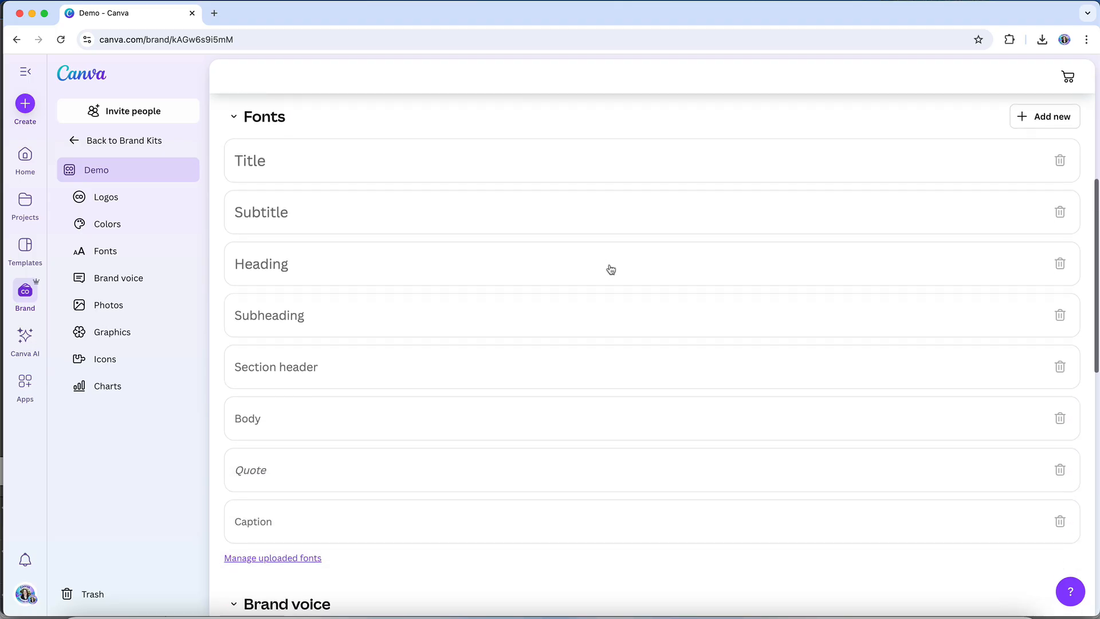
pyautogui.scroll(-3)
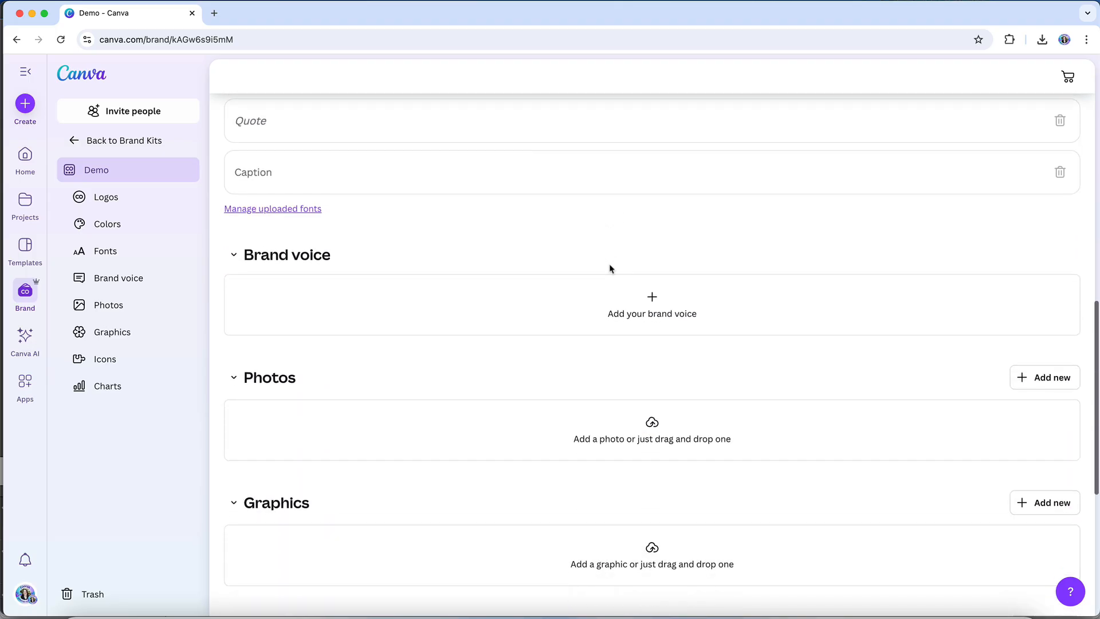
pyautogui.scroll(-3)
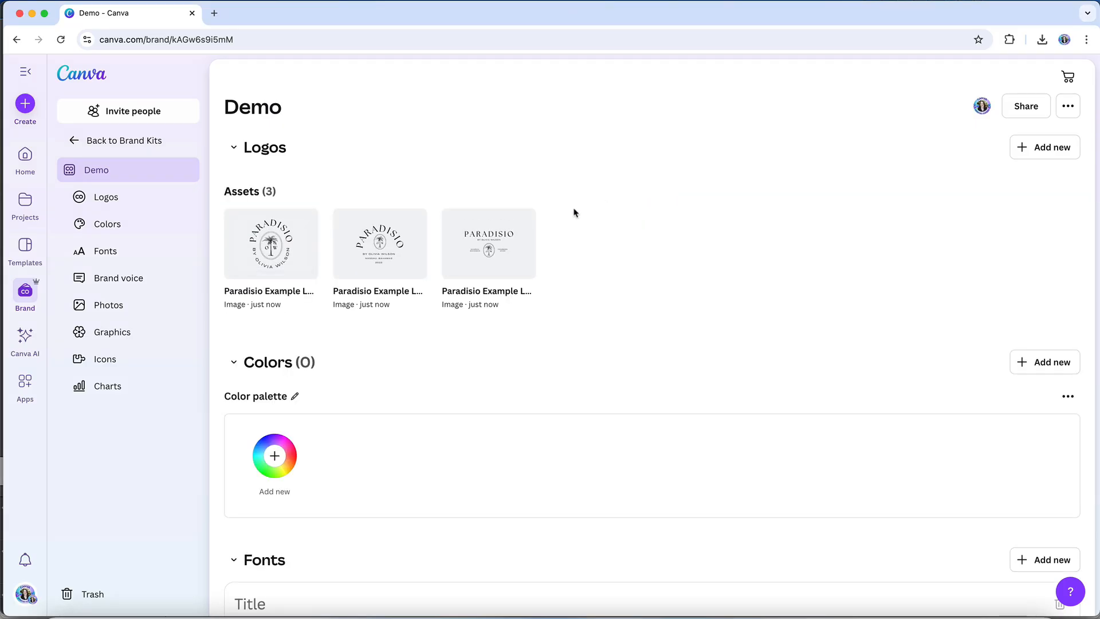
# - Delete the third Paradisio logo from the Demo kit
pyautogui.click(522, 223)
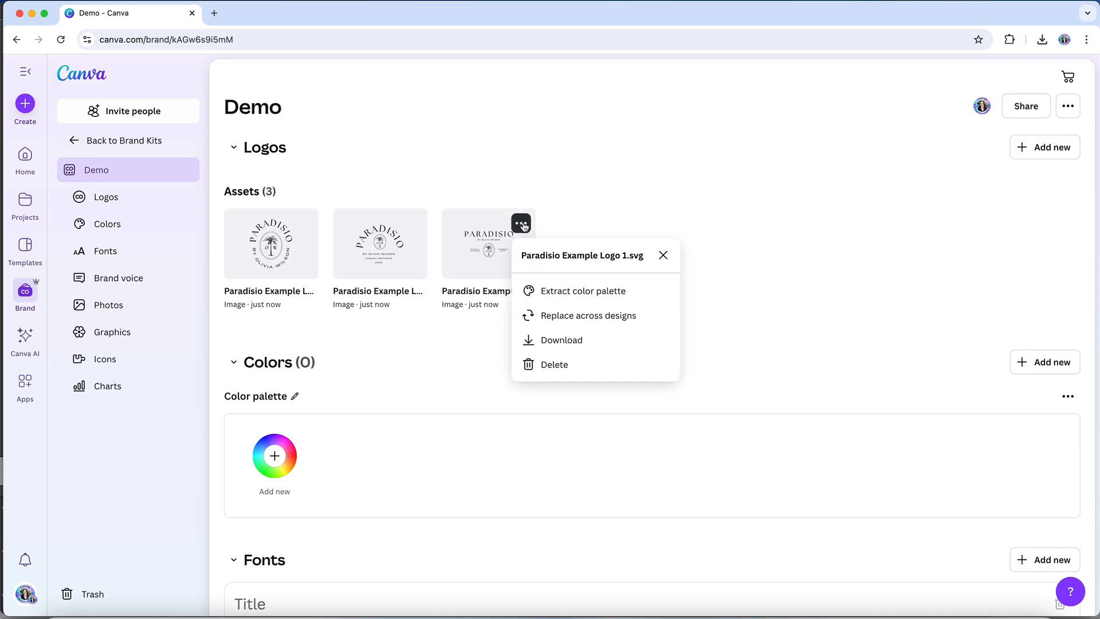
pyautogui.moveTo(568, 365)
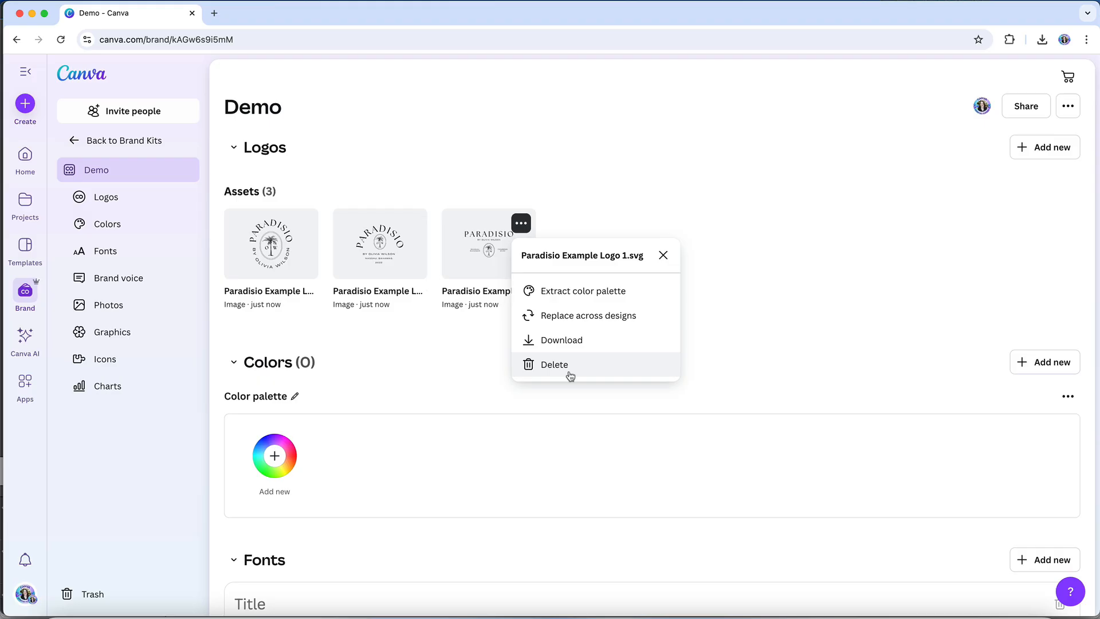
pyautogui.click(553, 364)
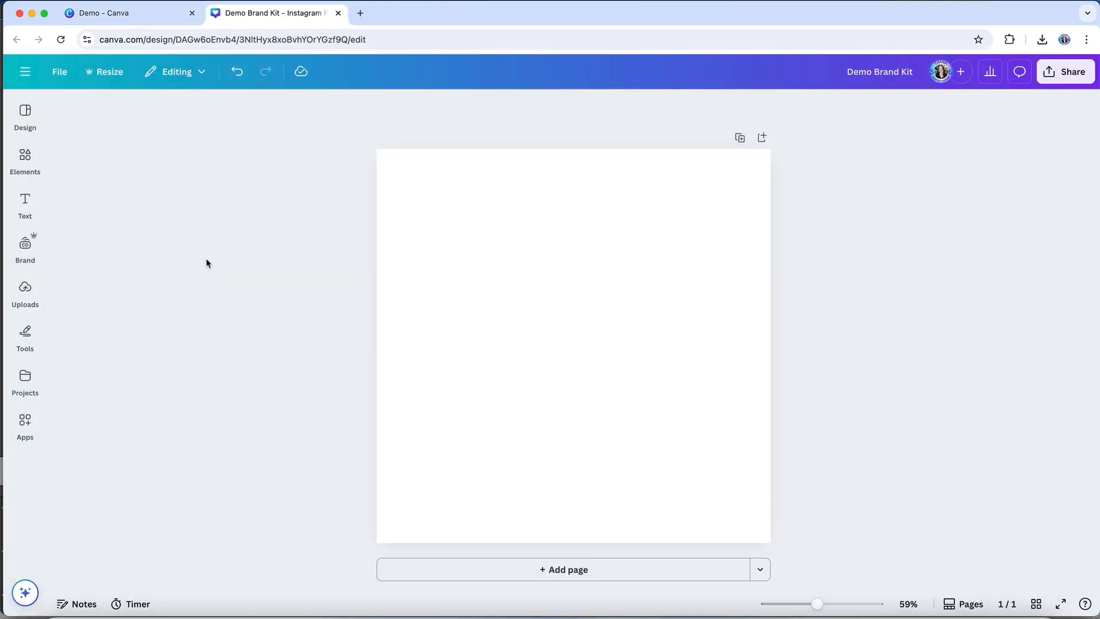
# - Switch the design's brand kit to Demo from the Brand panel
pyautogui.click(25, 248)
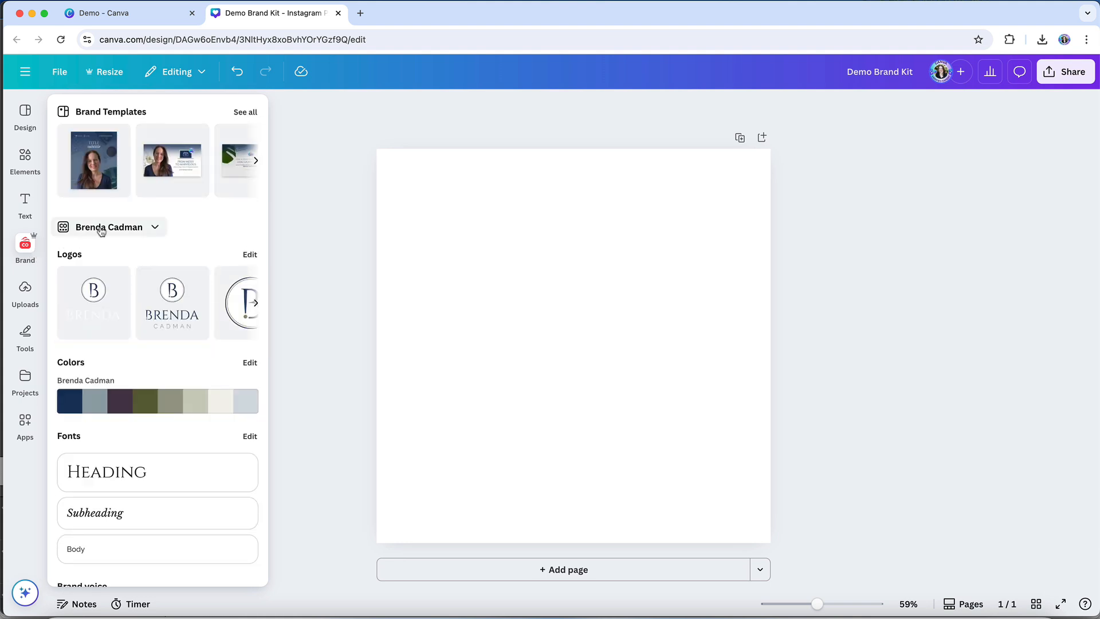
pyautogui.moveTo(160, 230)
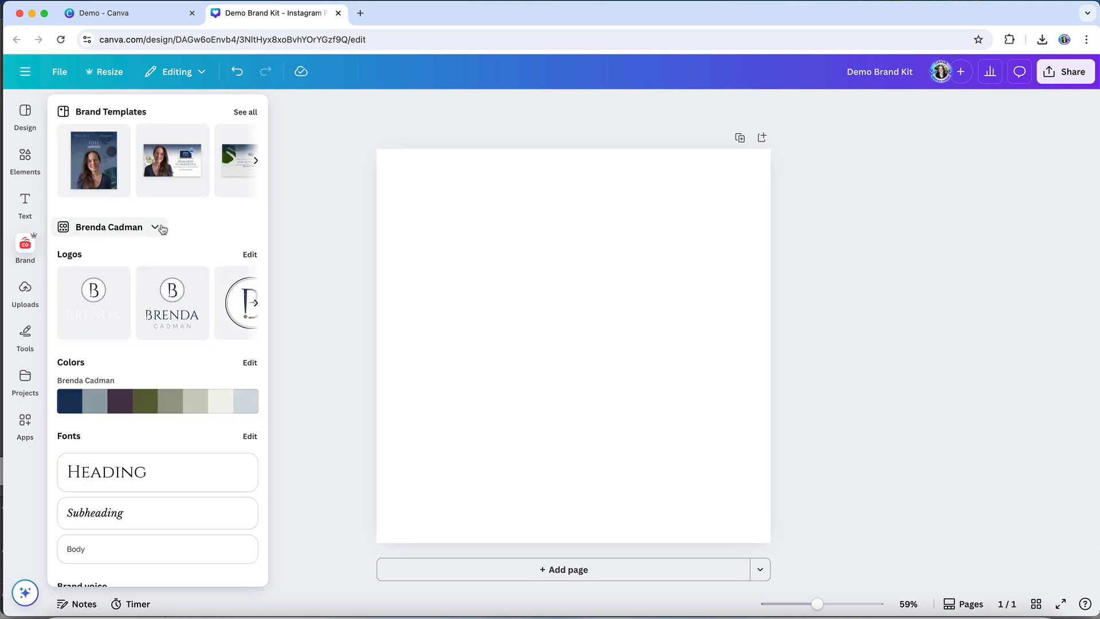
pyautogui.click(159, 227)
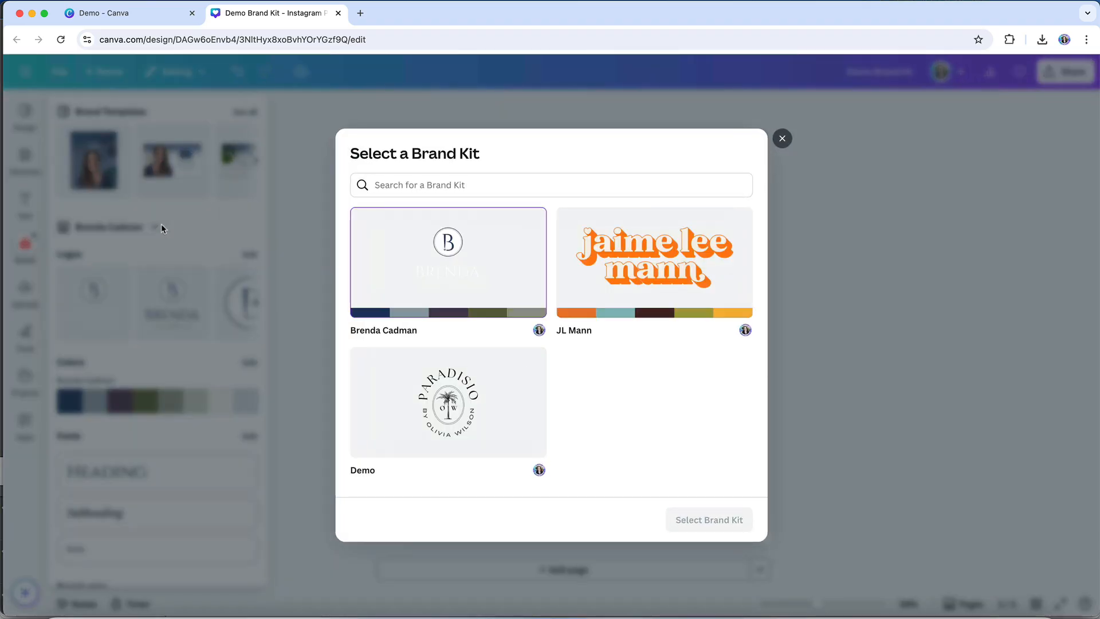
pyautogui.moveTo(315, 396)
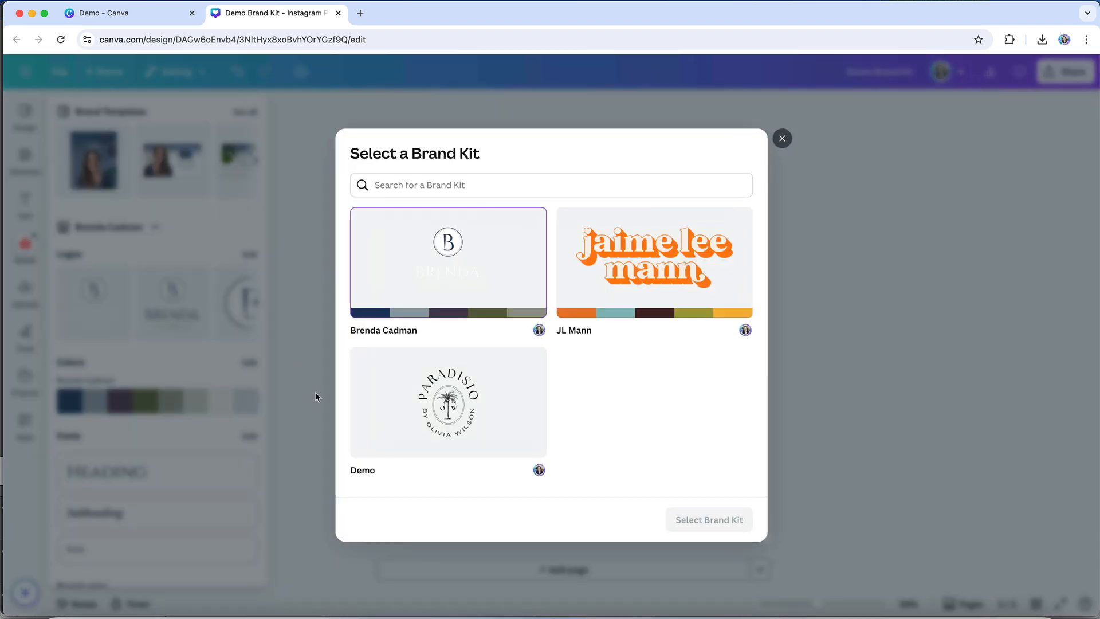
pyautogui.click(447, 402)
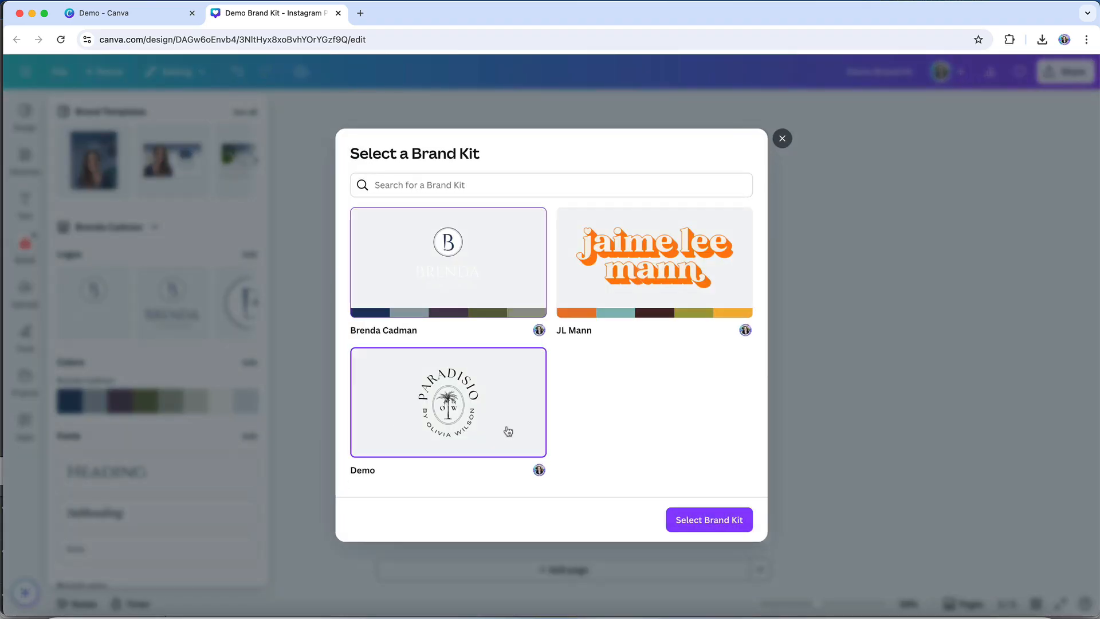
pyautogui.click(709, 519)
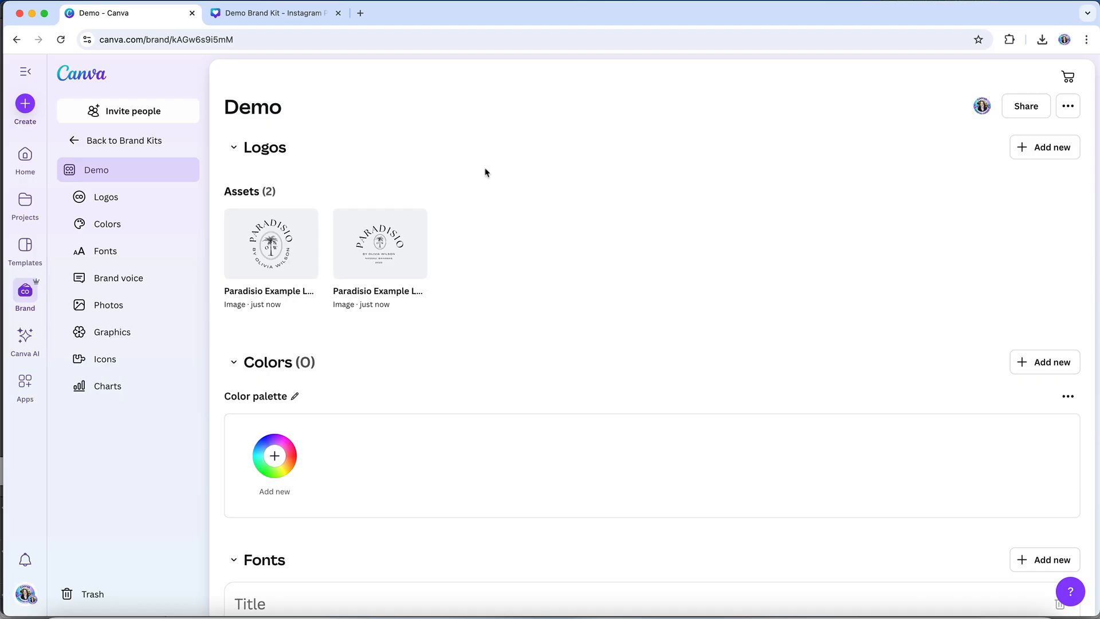
# - Scroll to Colors and name the palette 'Paradisio'
pyautogui.scroll(-3)
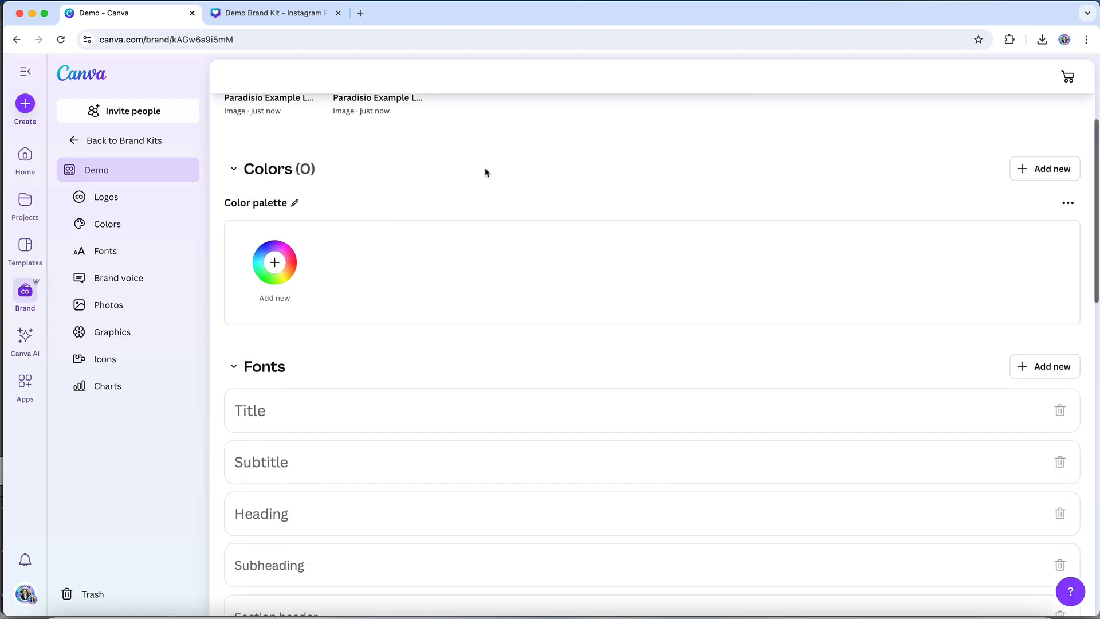
pyautogui.scroll(-3)
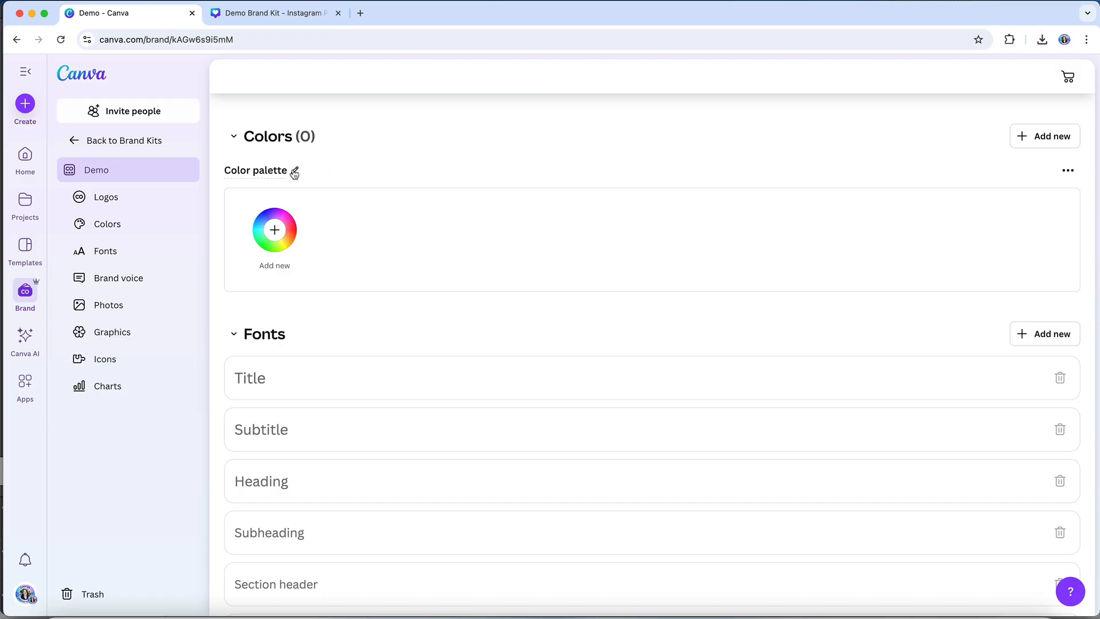
pyautogui.write('Paradisio')
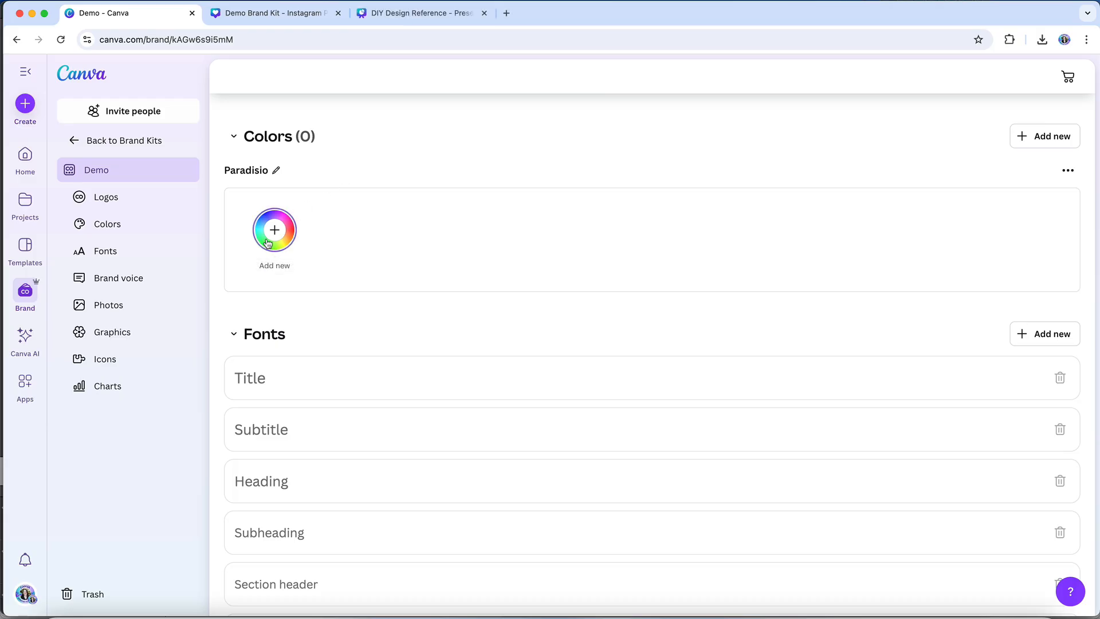
# - Add colors #8f988d, #4f6e57, #ba9d86, #dbc7b1, #d7ccc3 and delete the black swatch
pyautogui.click(275, 229)
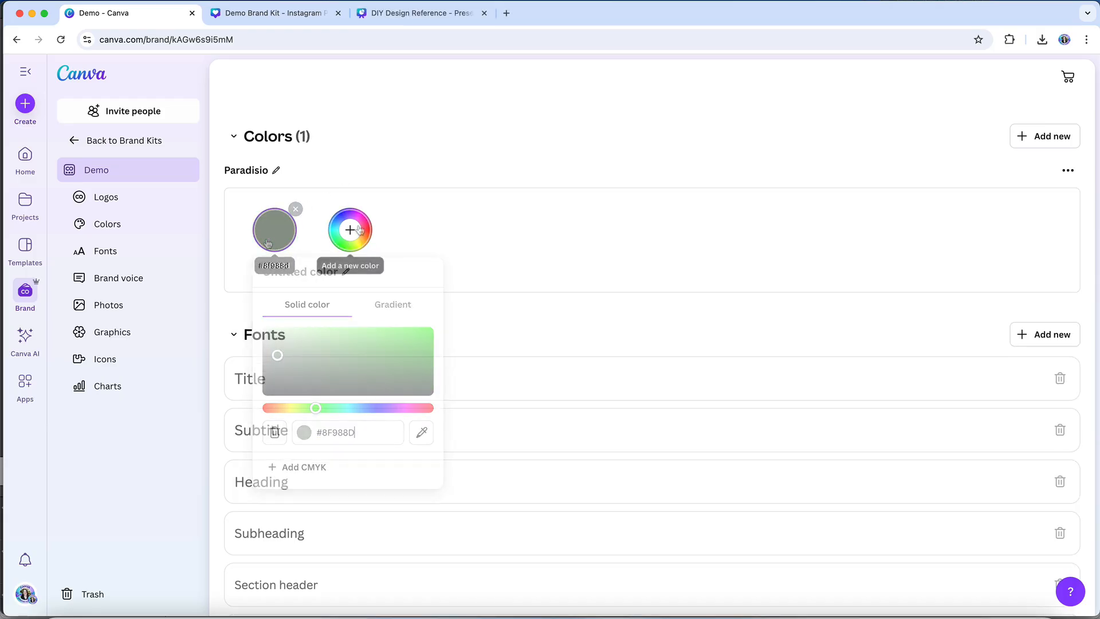
pyautogui.click(349, 229)
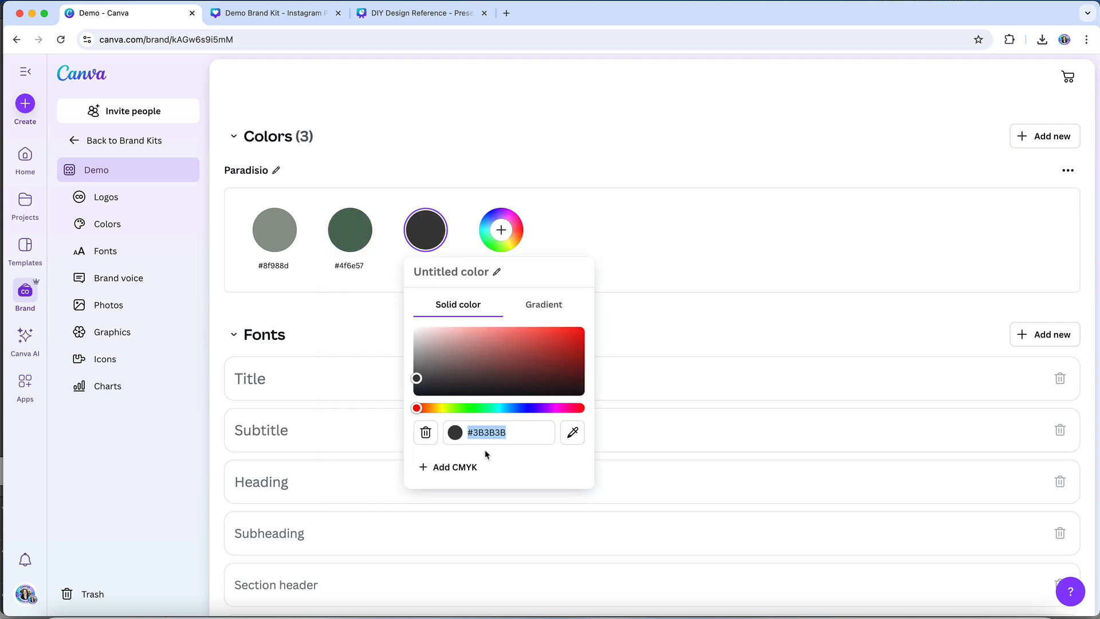
pyautogui.click(597, 232)
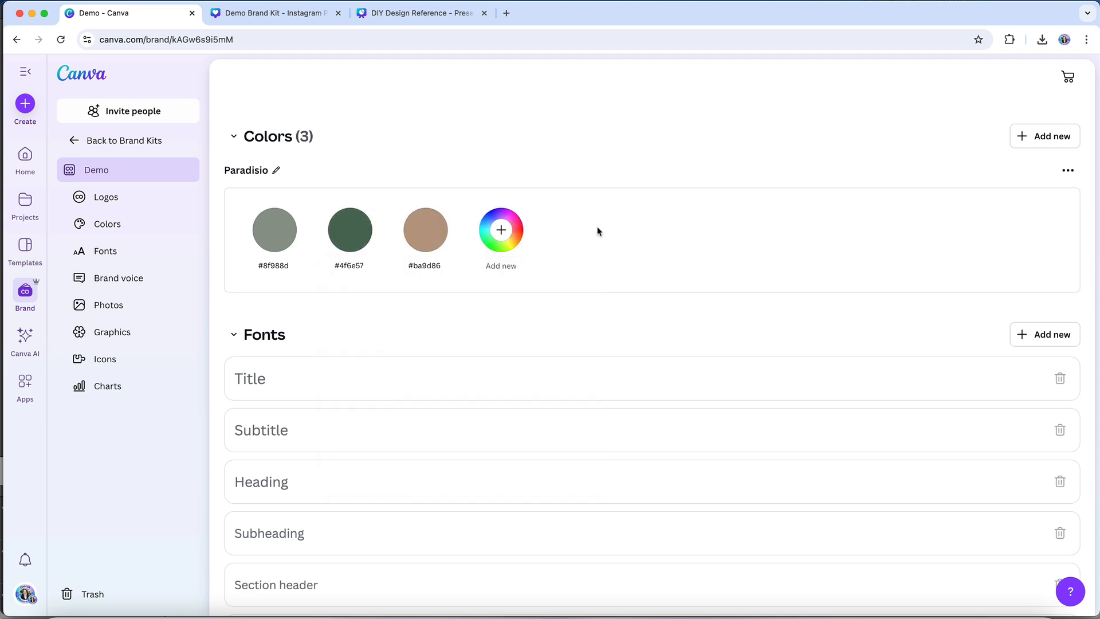
pyautogui.click(500, 229)
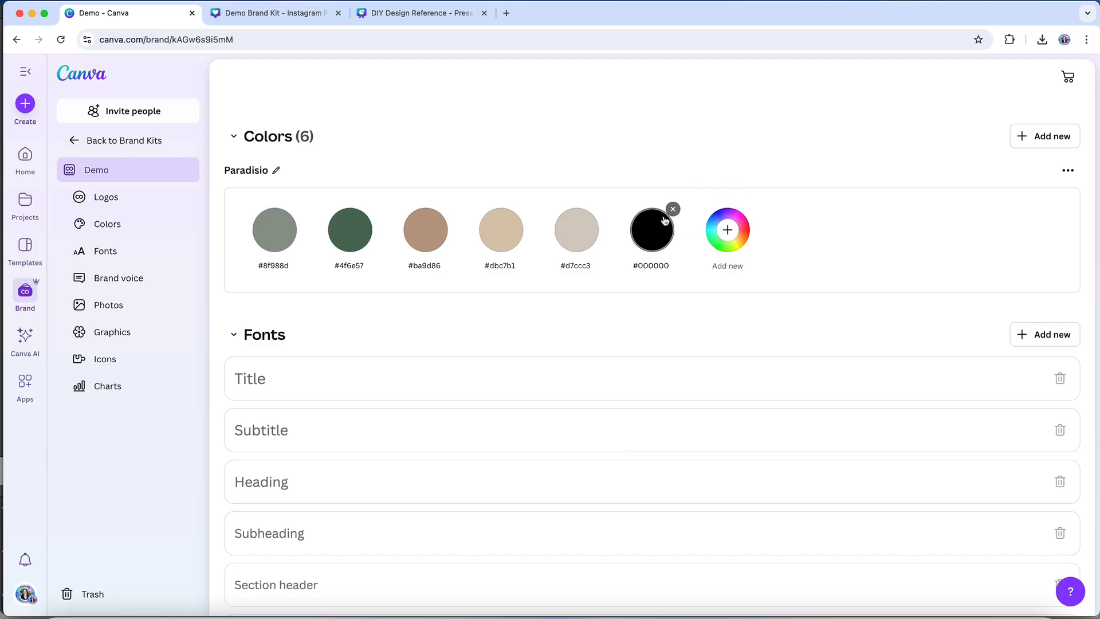
pyautogui.click(672, 209)
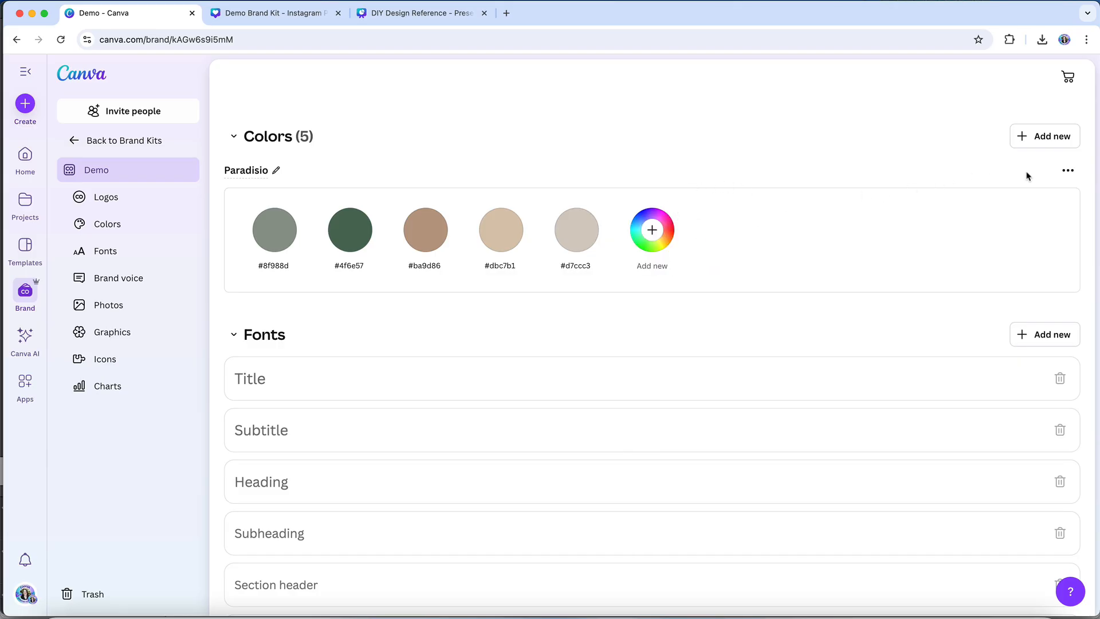
pyautogui.moveTo(1067, 171)
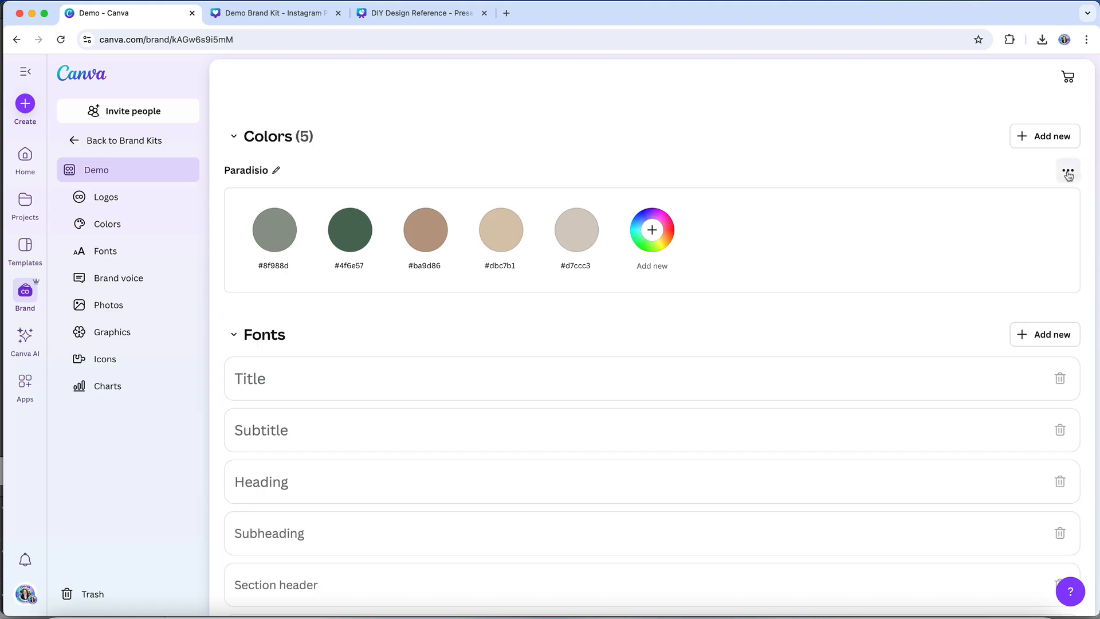
pyautogui.click(1066, 170)
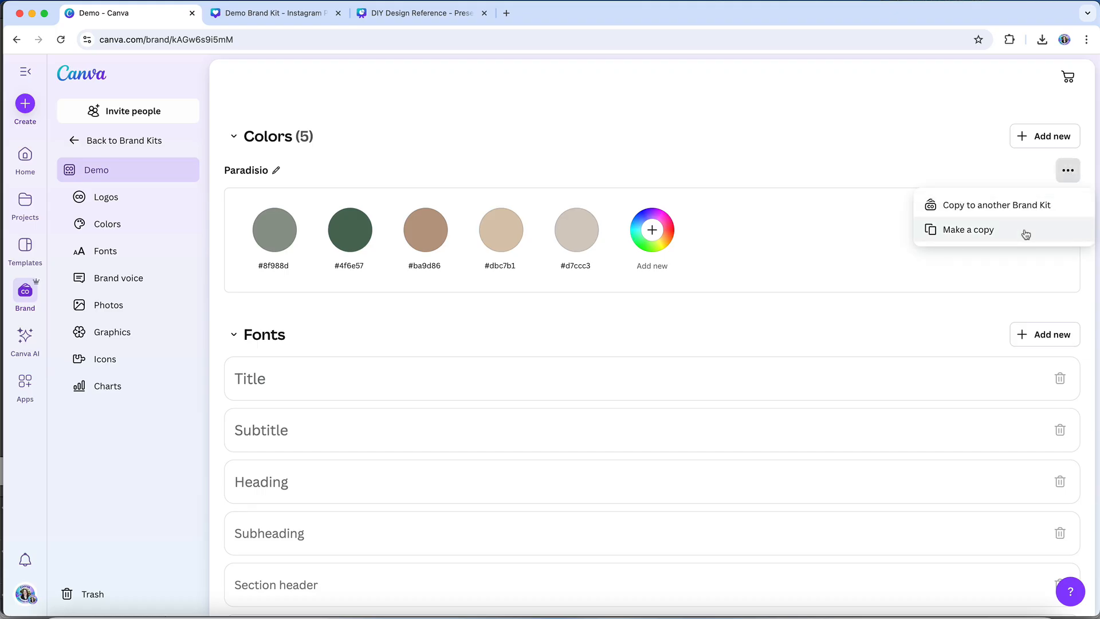
pyautogui.click(966, 229)
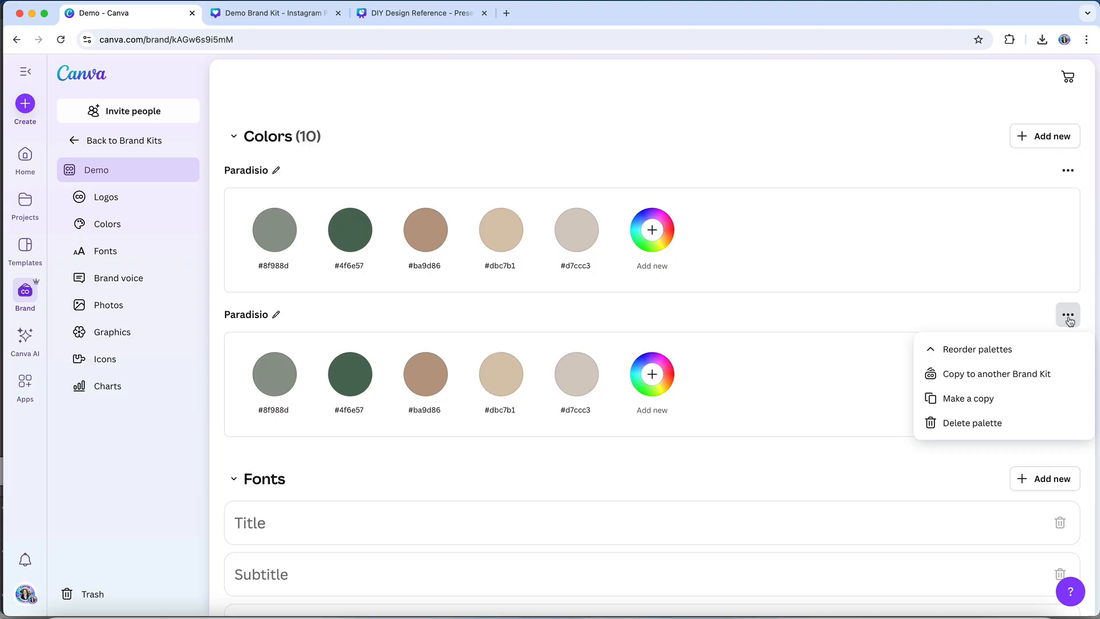
pyautogui.moveTo(993, 373)
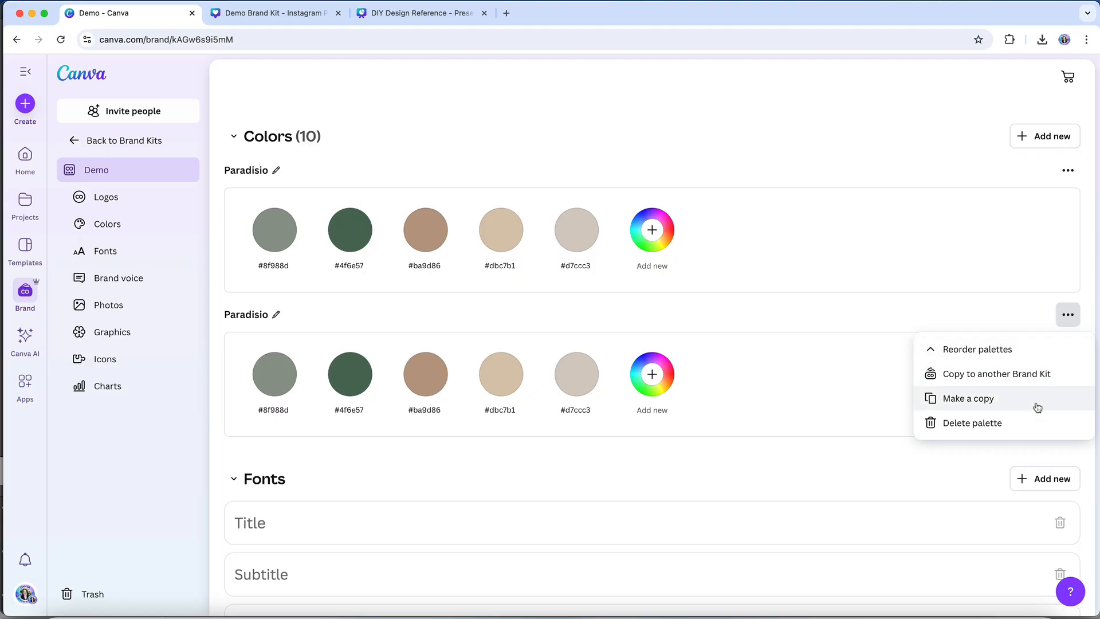
pyautogui.click(971, 422)
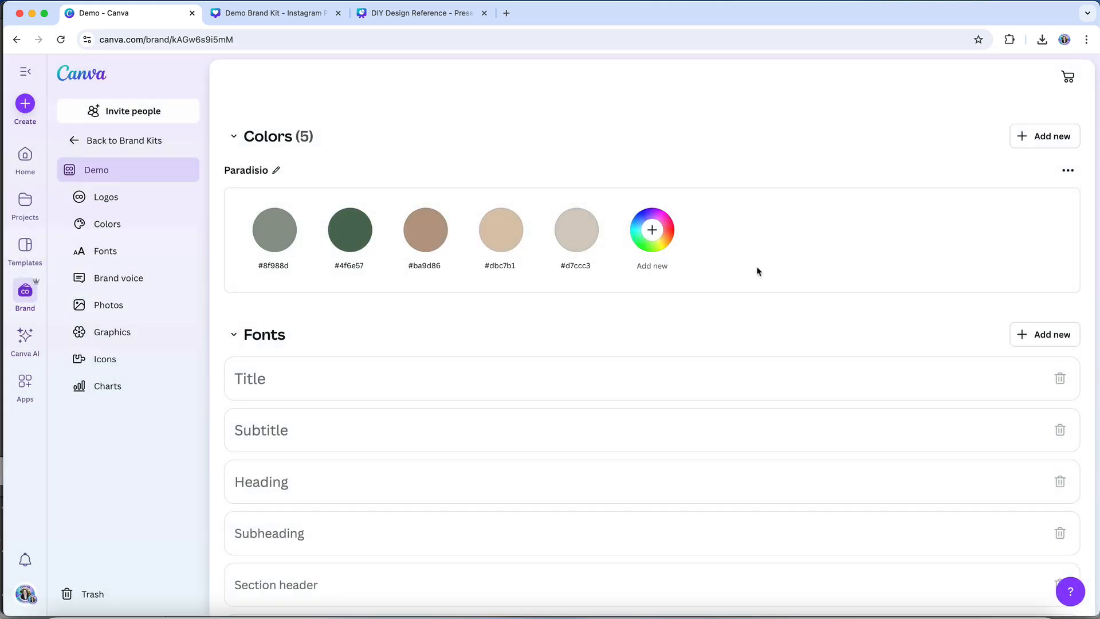
pyautogui.click(274, 12)
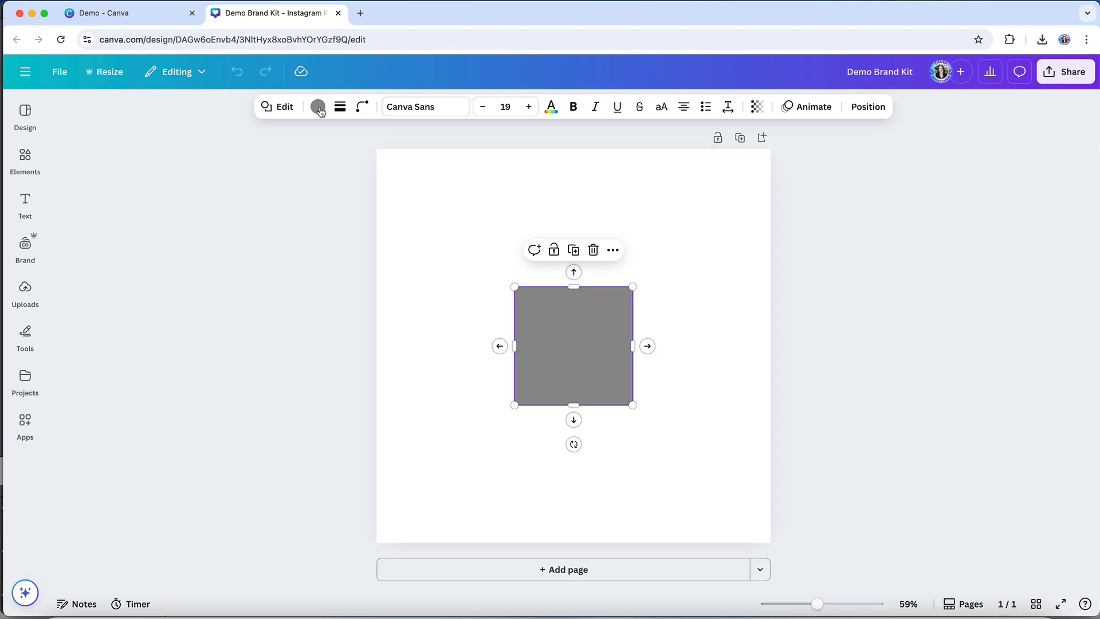
# - Apply a Paradisio brand color to the square's fill
pyautogui.click(317, 106)
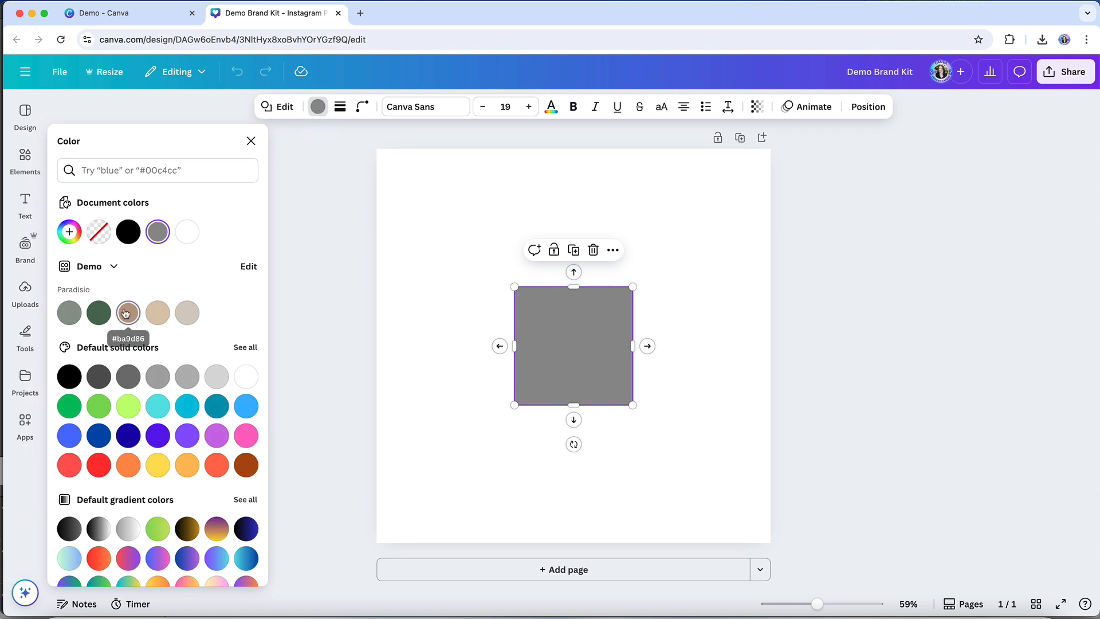
pyautogui.click(128, 312)
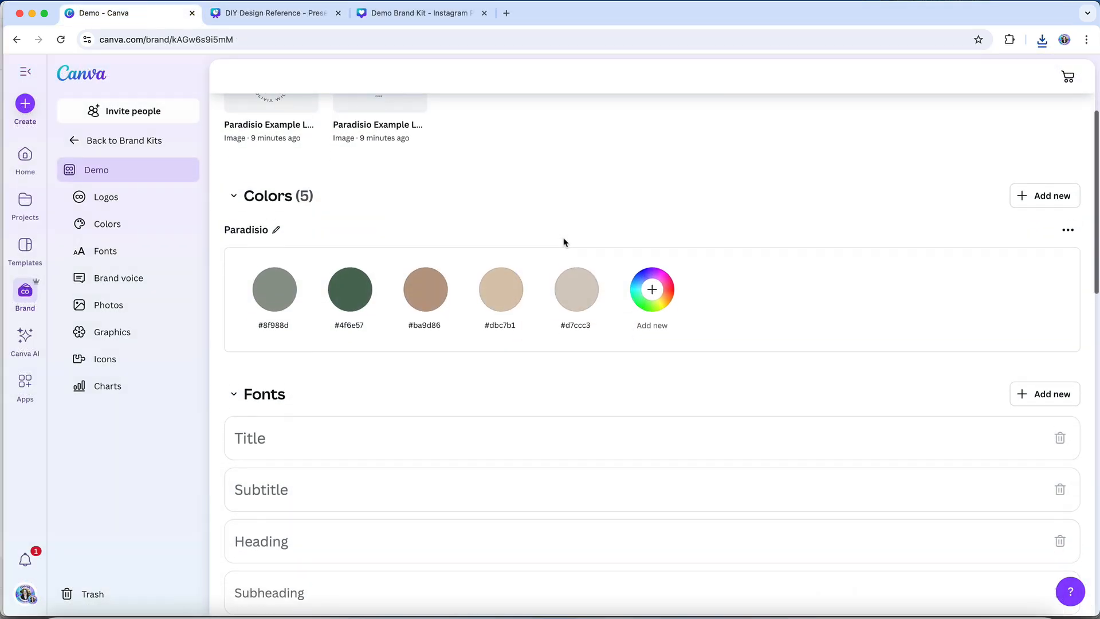
# - Set the Demo kit's Heading font style and return to the brand kit page
pyautogui.scroll(-3)
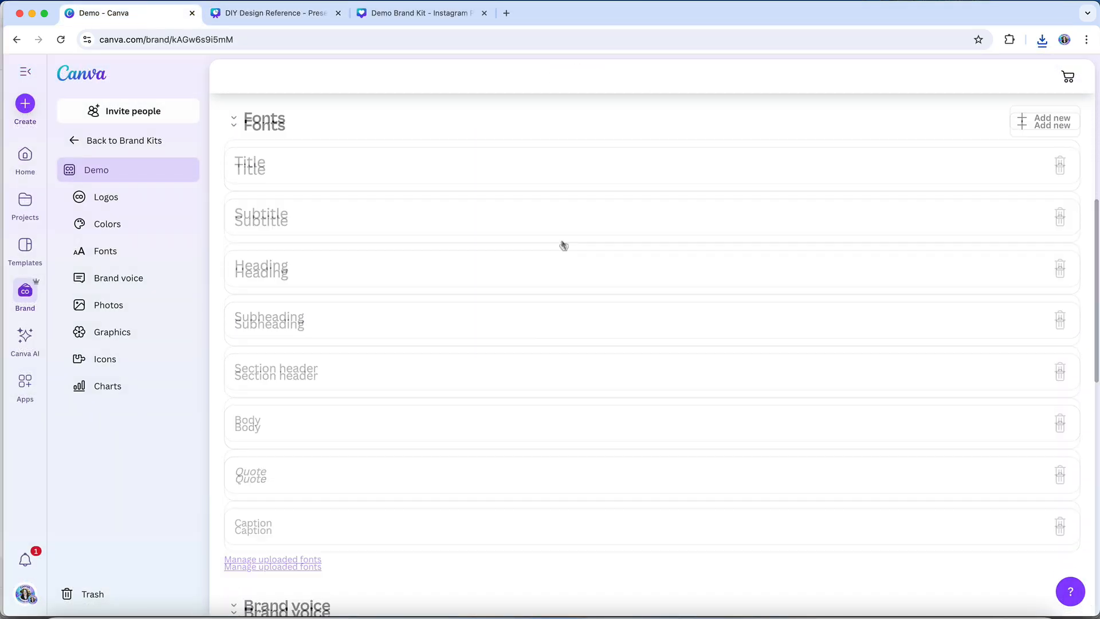
pyautogui.click(261, 271)
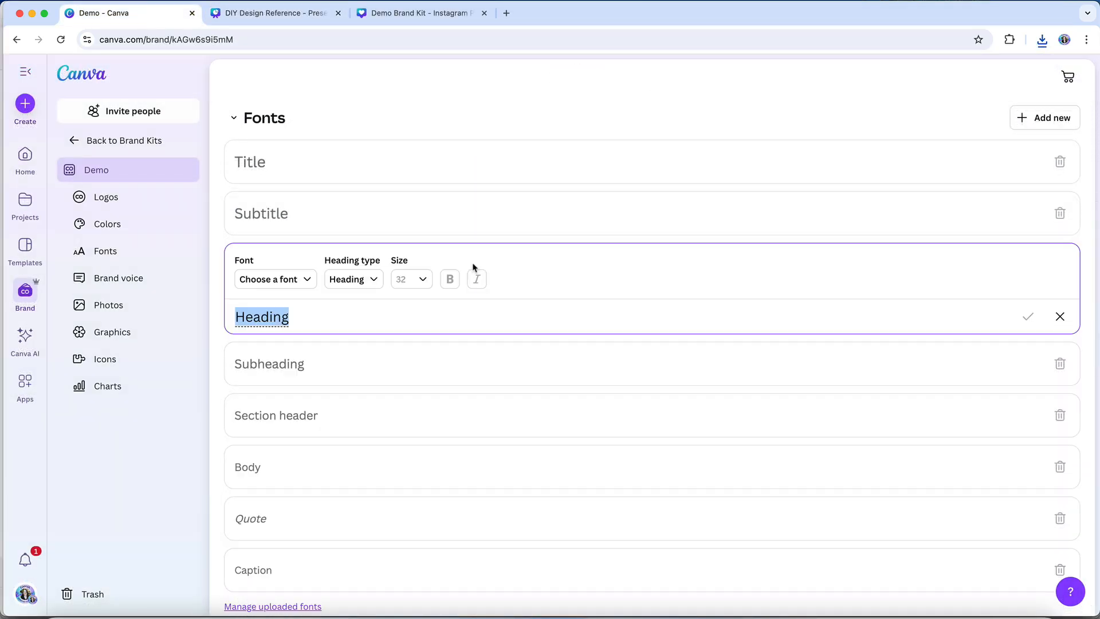
pyautogui.write('the')
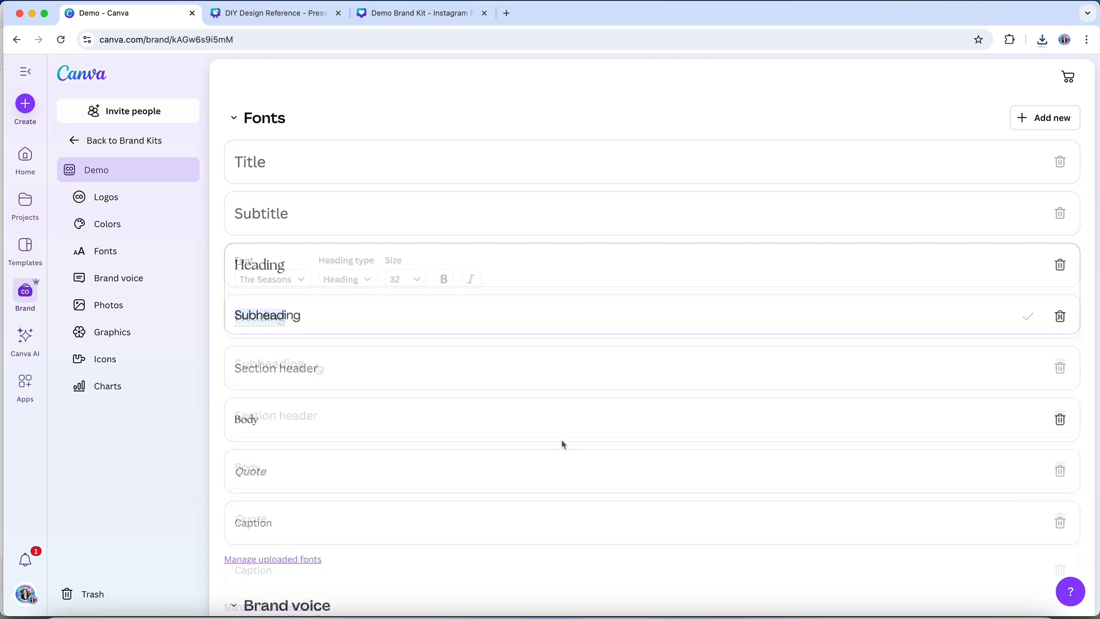
pyautogui.click(417, 13)
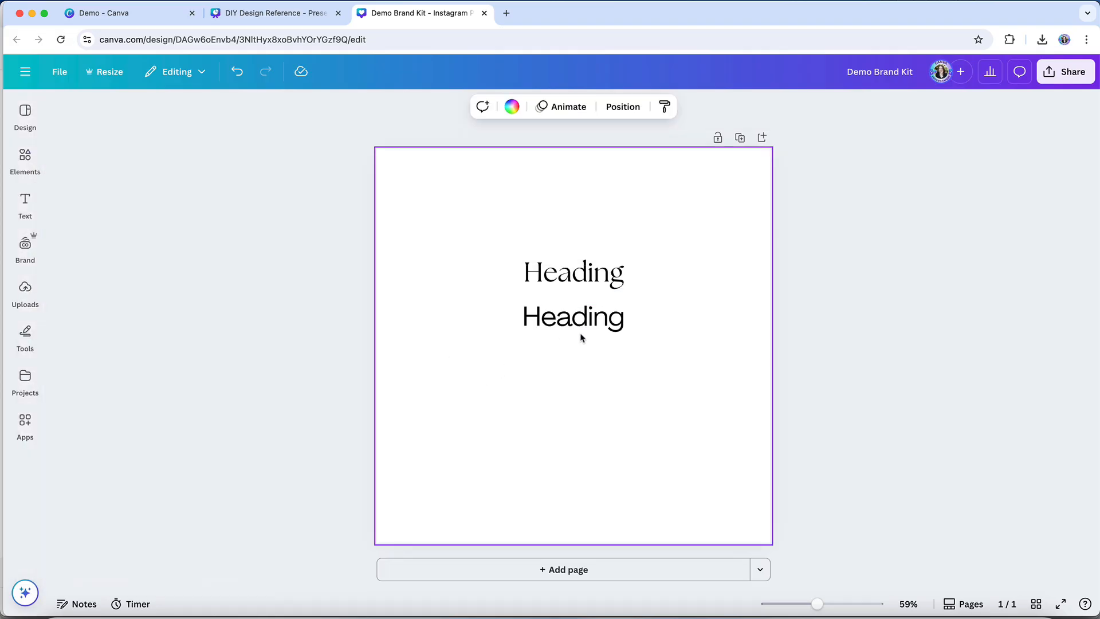
pyautogui.click(573, 316)
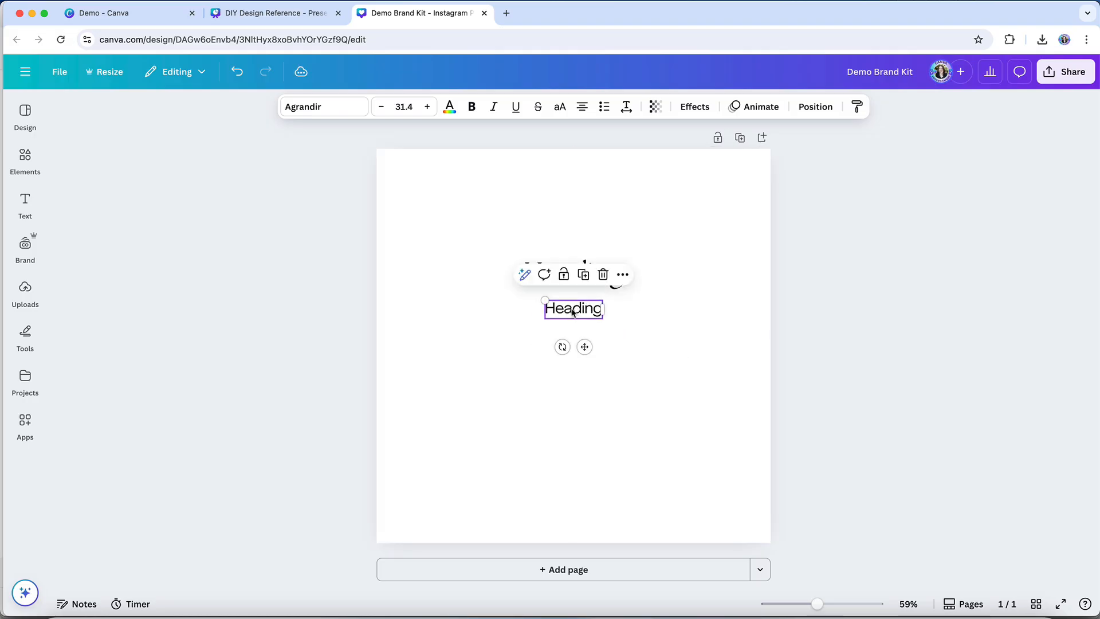
pyautogui.click(105, 12)
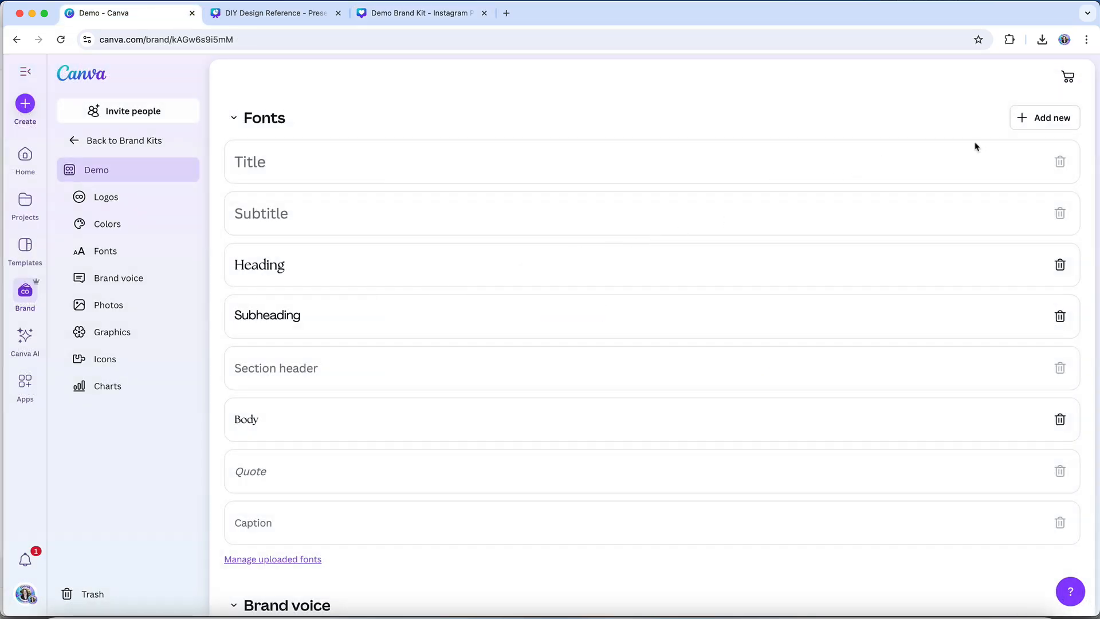
# - Upload Pastelyn.ttf as a custom font in the Demo kit
pyautogui.click(1044, 117)
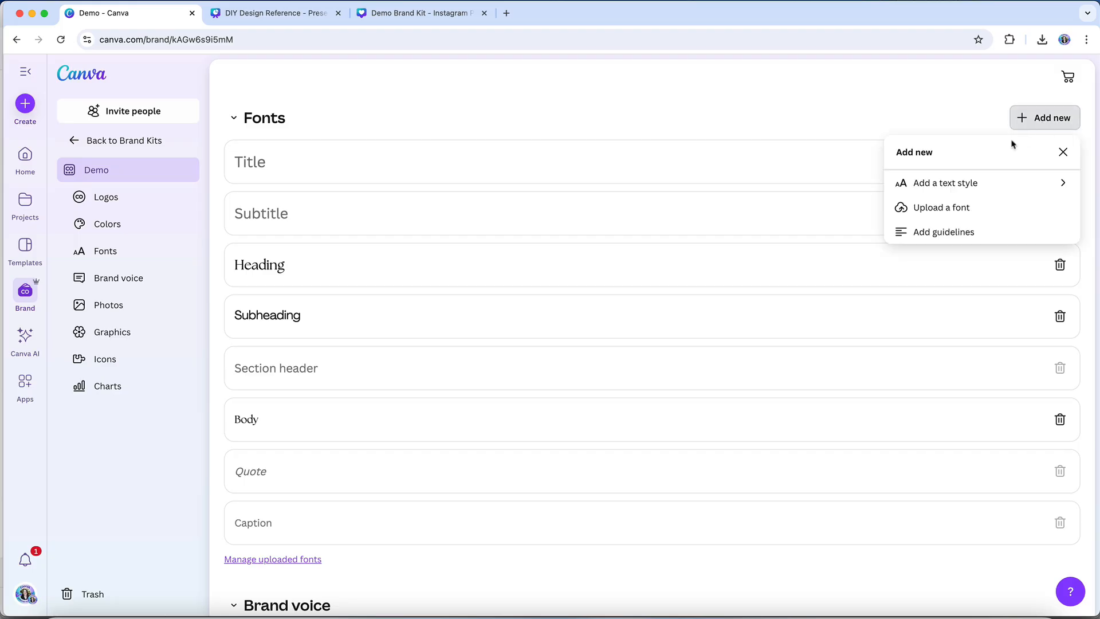
pyautogui.click(940, 206)
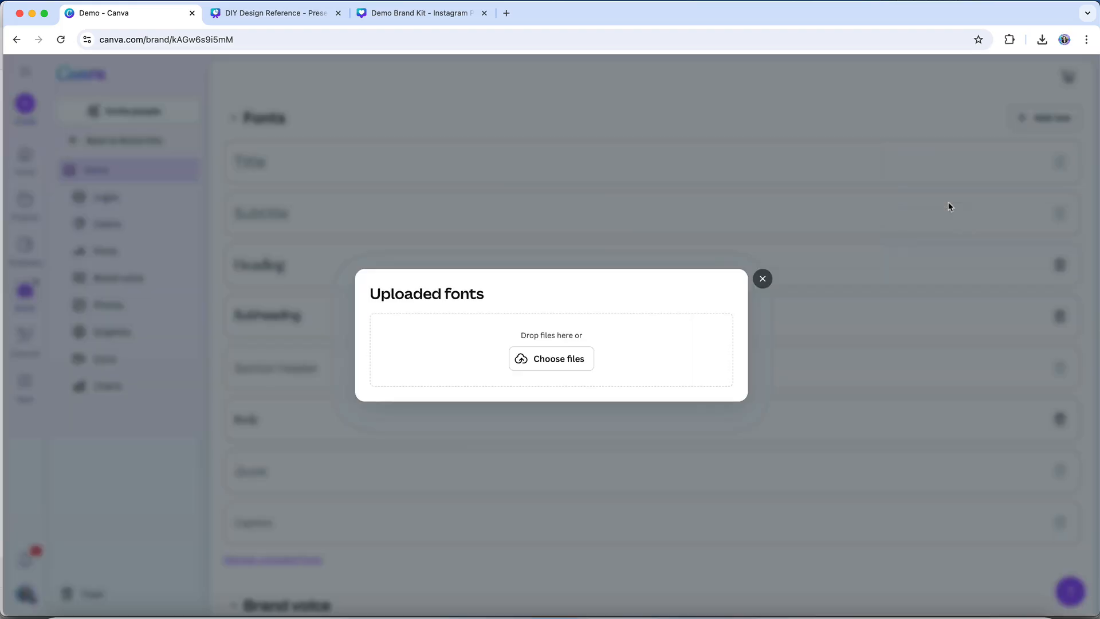
pyautogui.click(551, 358)
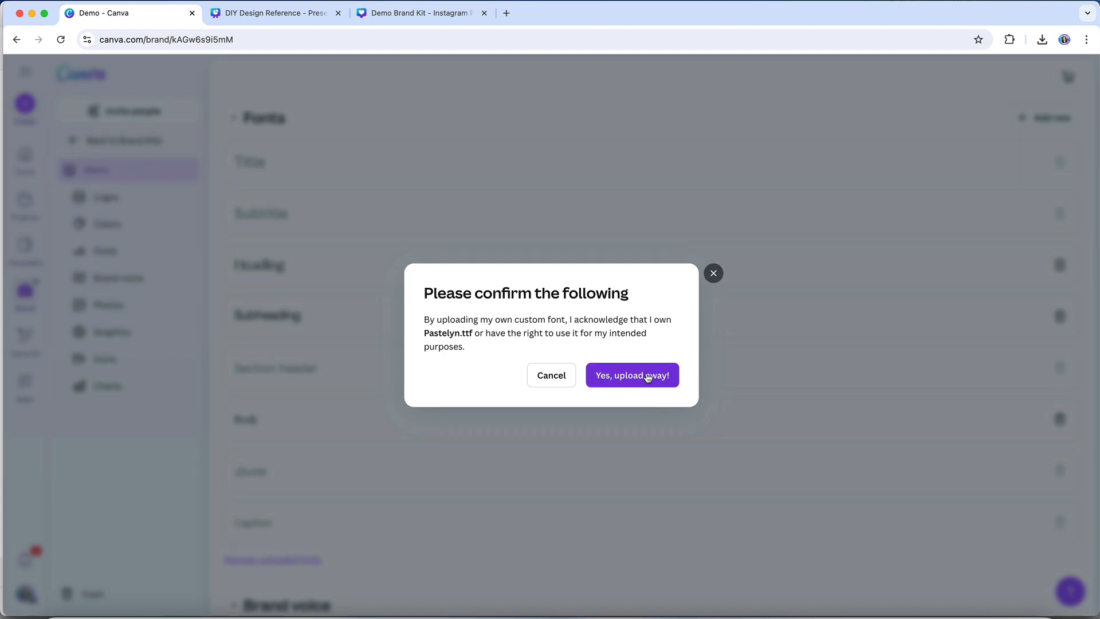
pyautogui.click(631, 375)
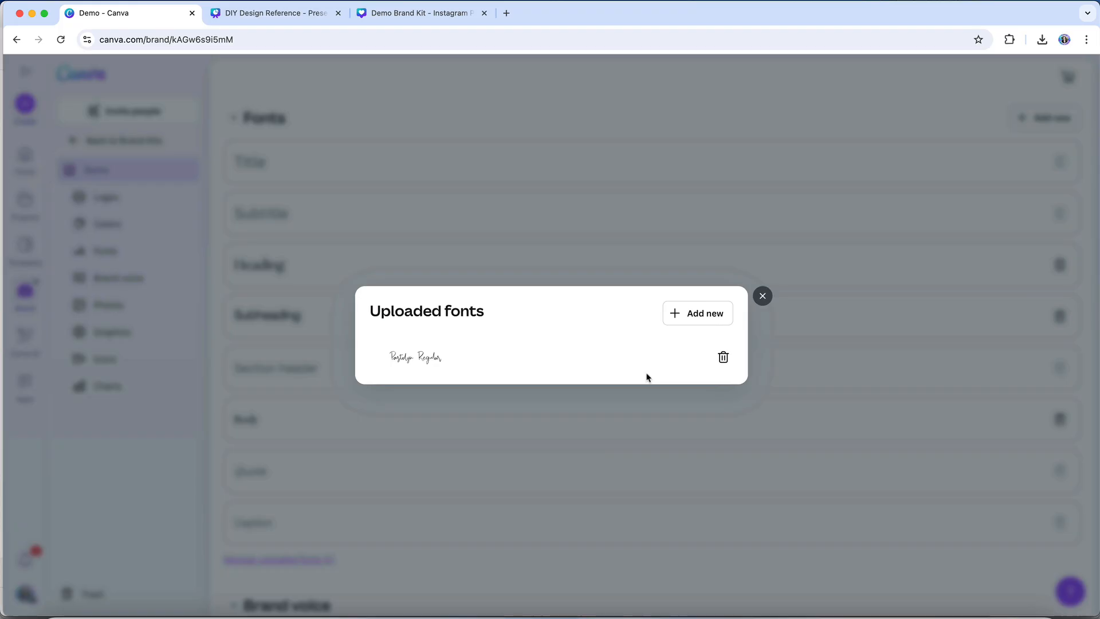
pyautogui.moveTo(761, 295)
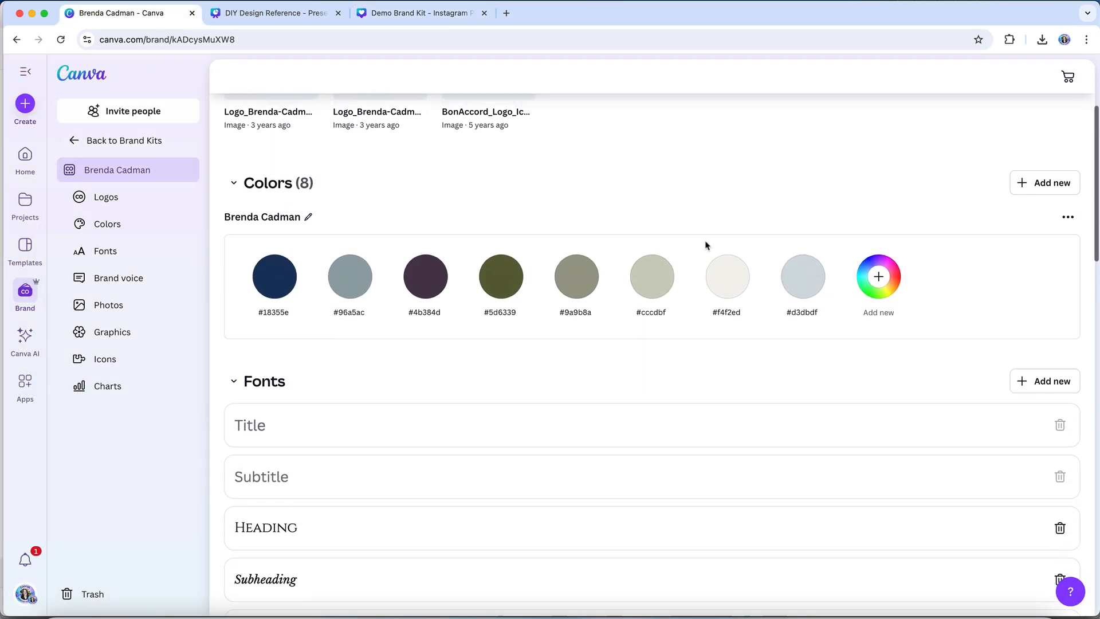
# - Read another brand kit's example brand voice text, then go back to the Demo kit
pyautogui.scroll(-3)
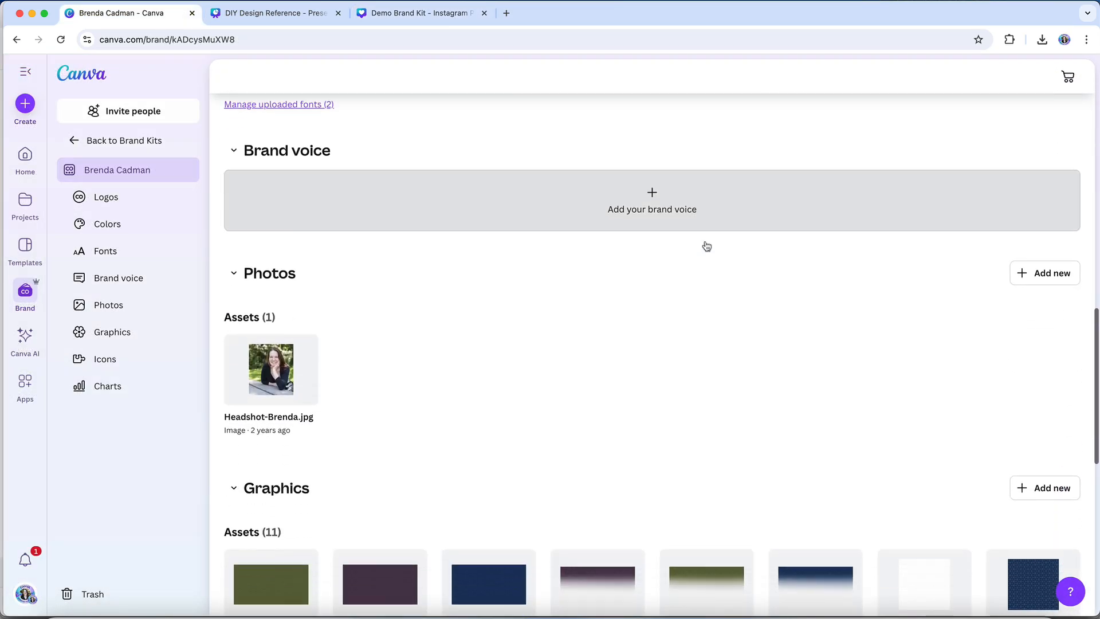
pyautogui.scroll(-3)
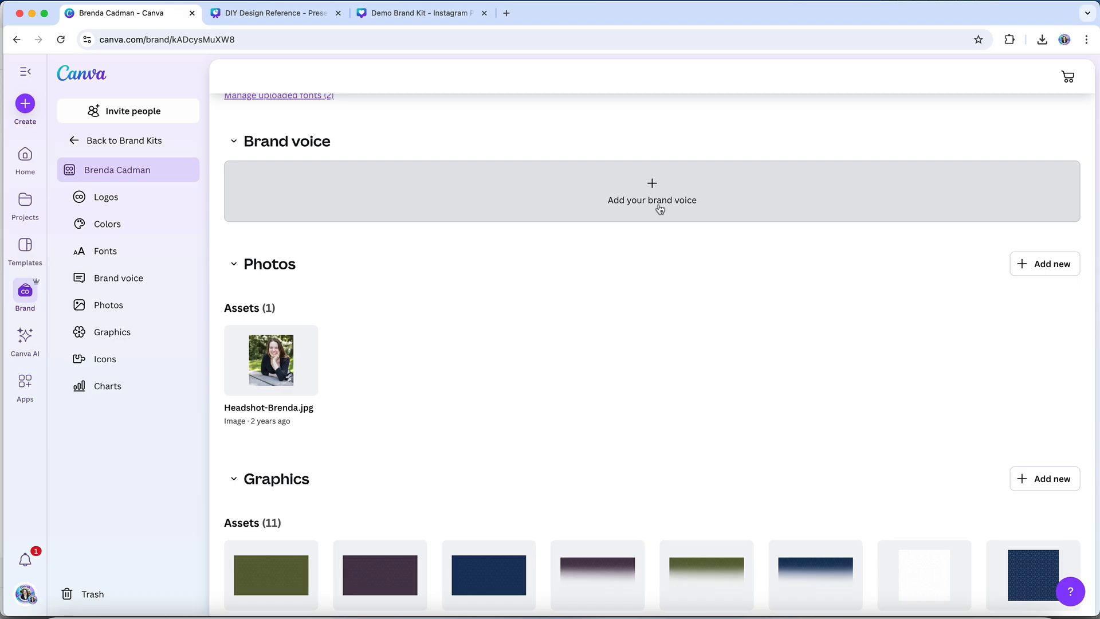
pyautogui.click(651, 190)
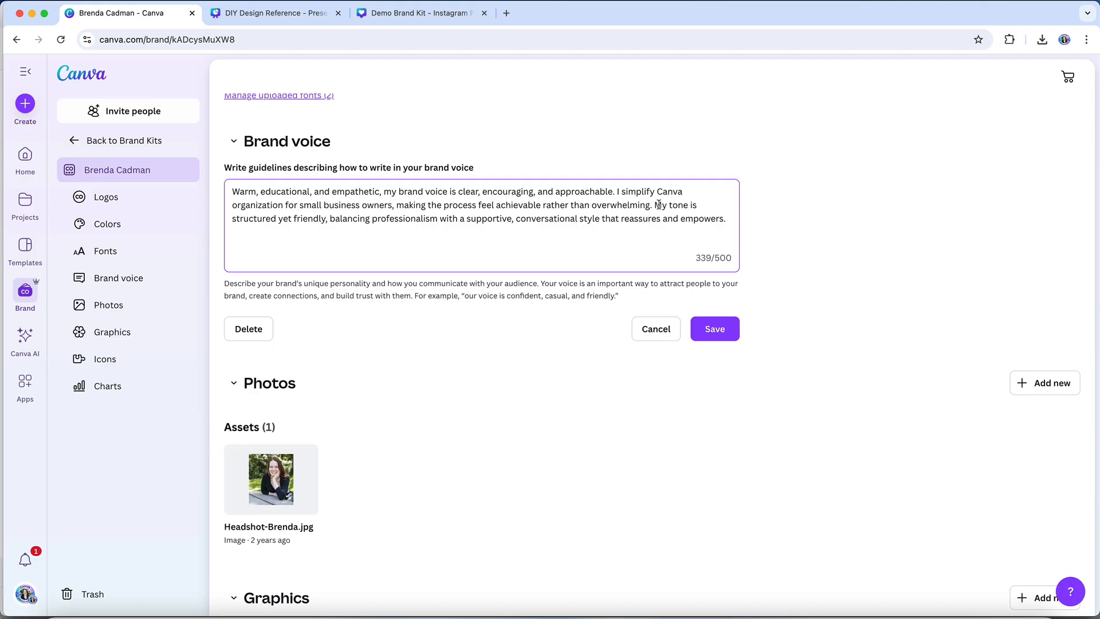
pyautogui.moveTo(748, 300)
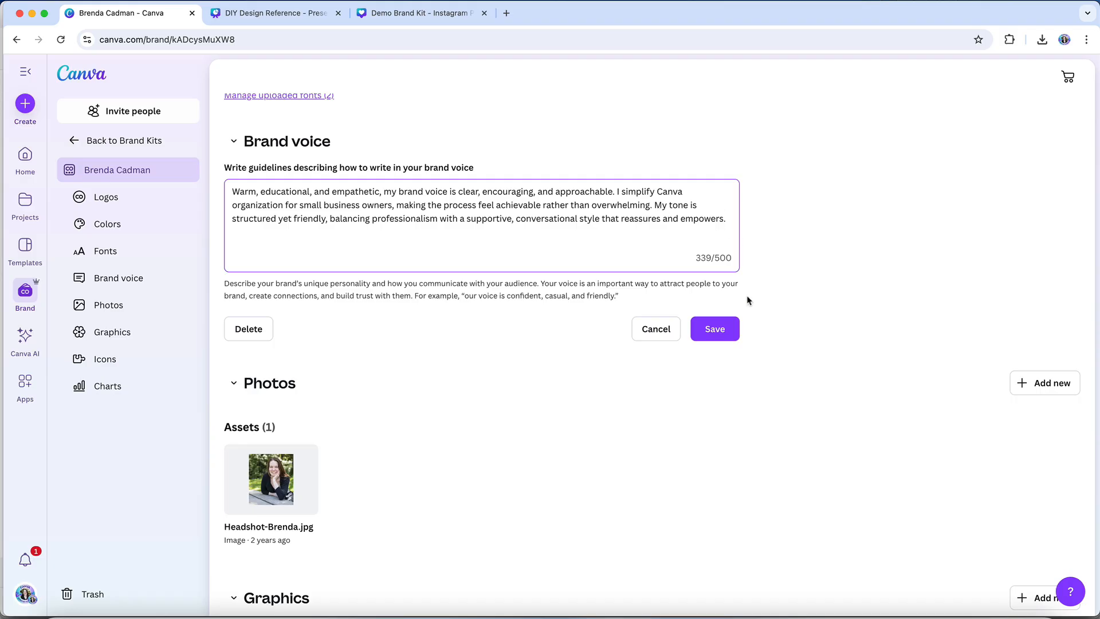
pyautogui.click(713, 328)
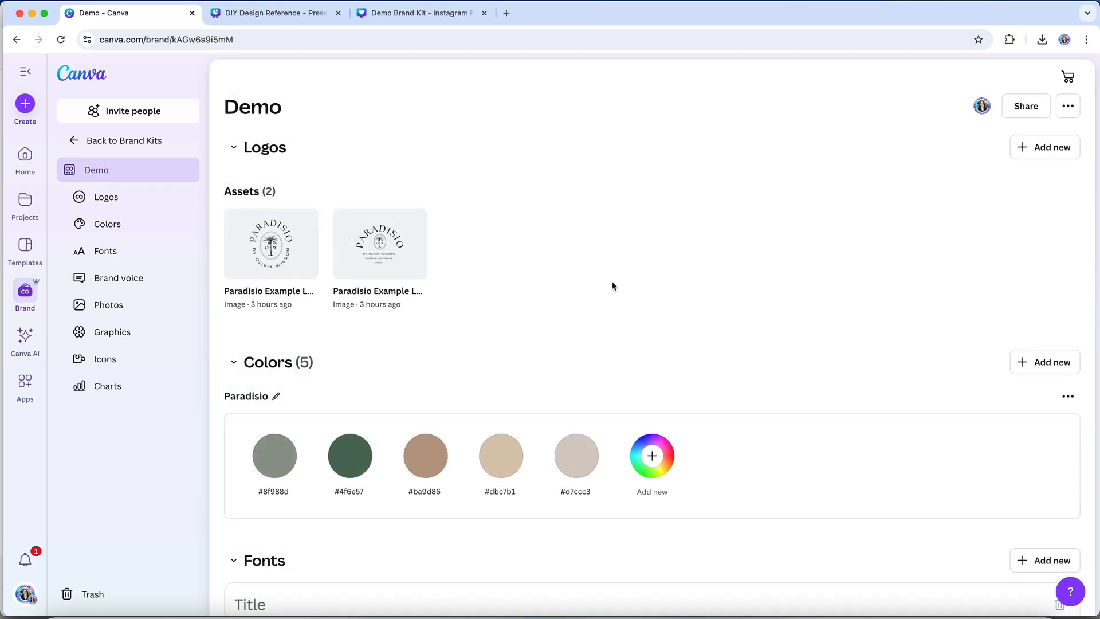
pyautogui.scroll(-3)
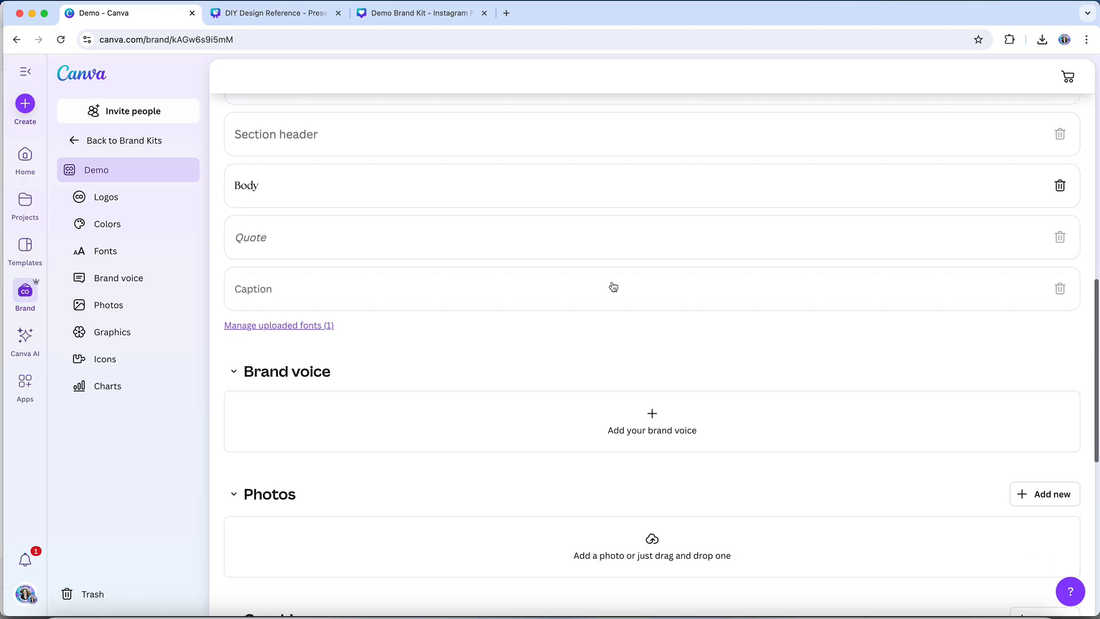
pyautogui.scroll(-3)
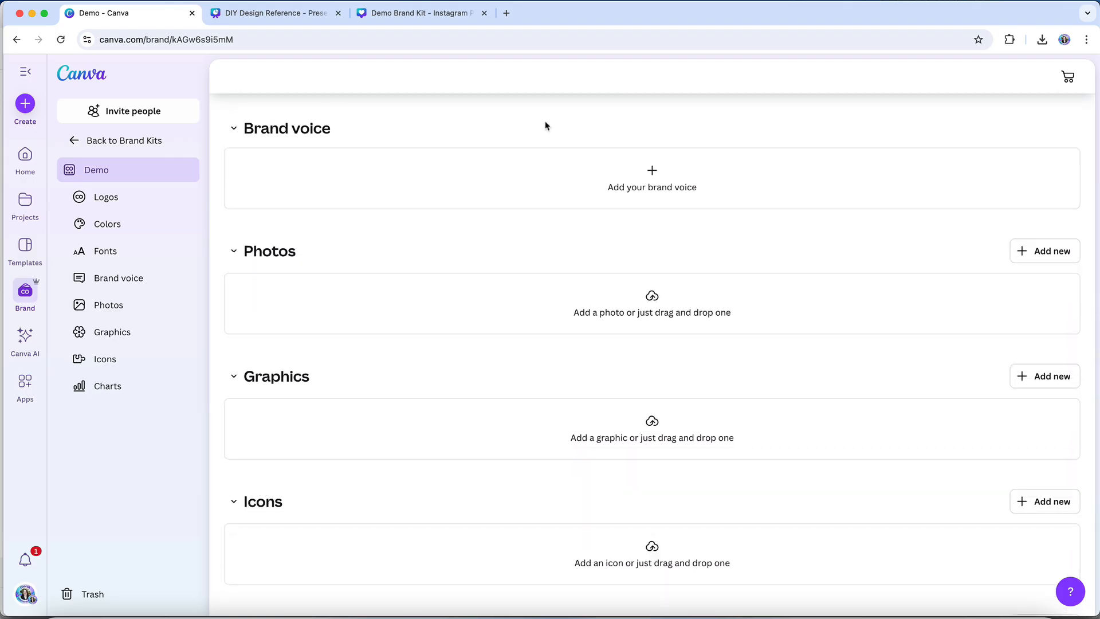
pyautogui.moveTo(650, 187)
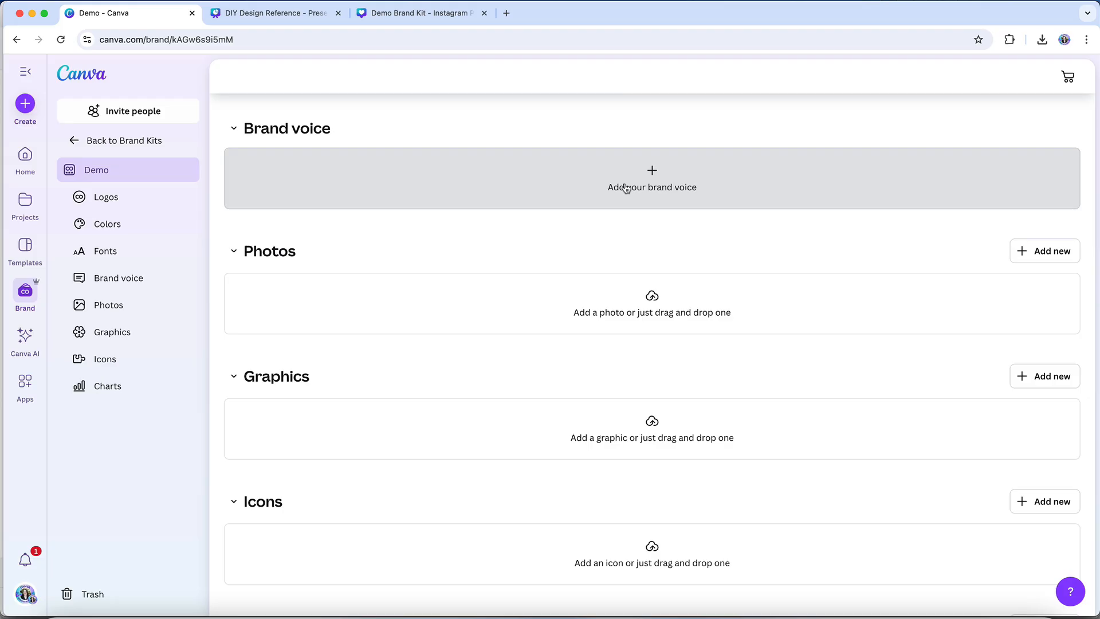
# - Write and save Demo's brand voice: bold, strategic, insightful and approachable
pyautogui.click(650, 178)
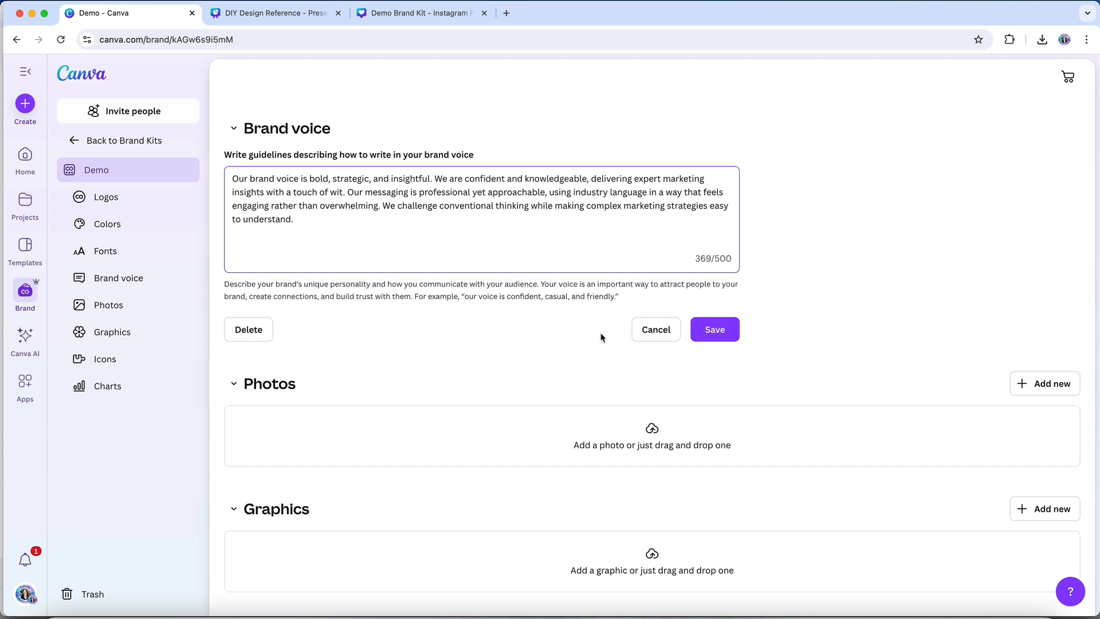
pyautogui.click(714, 329)
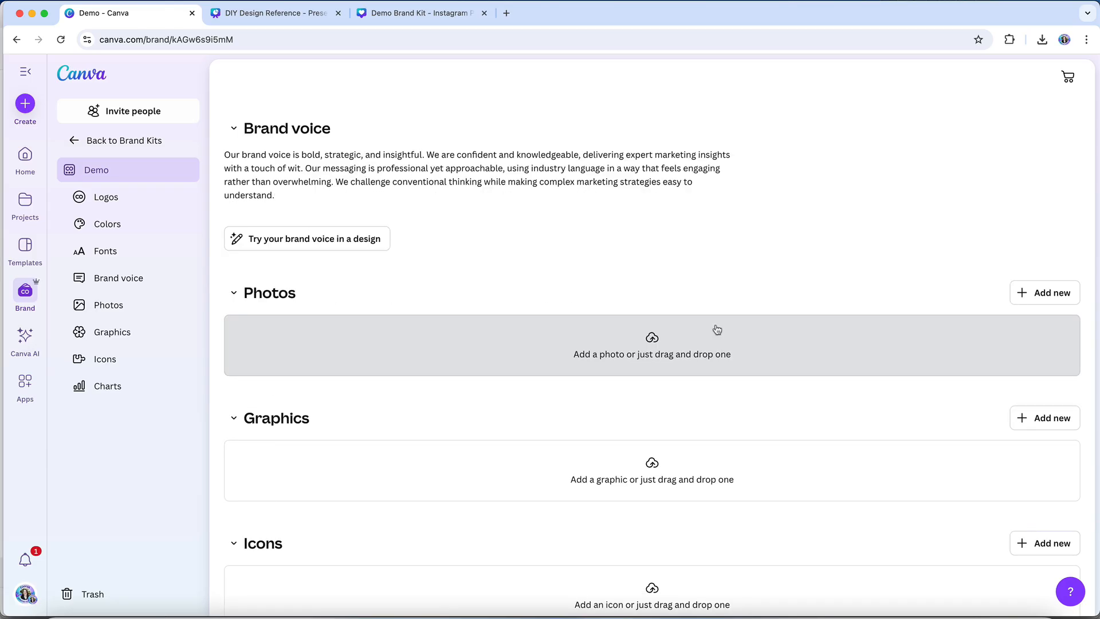
pyautogui.moveTo(563, 239)
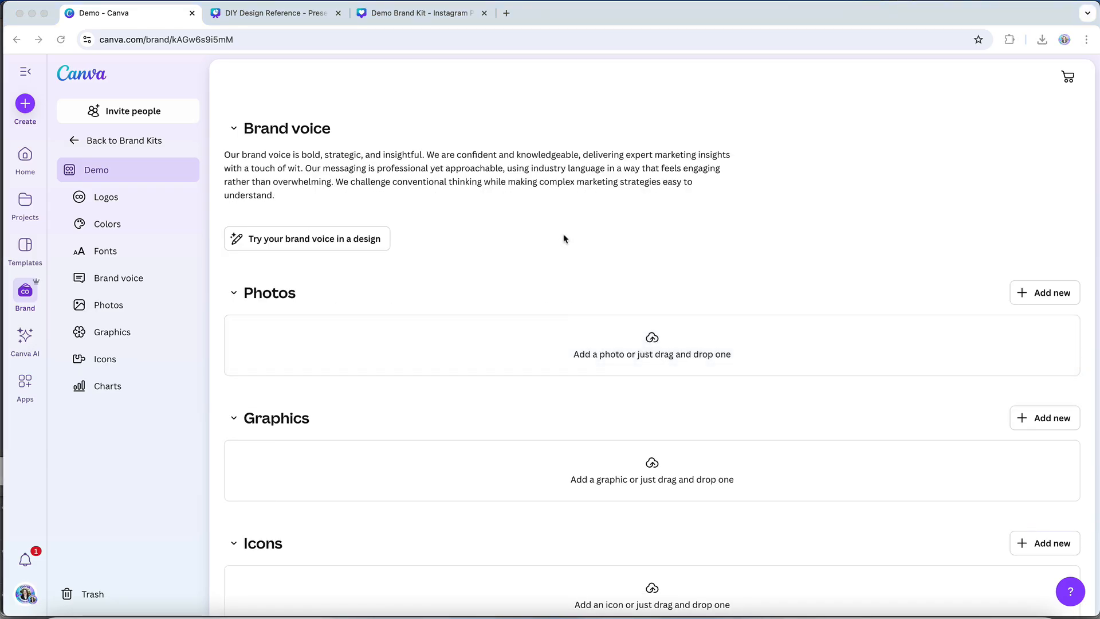
pyautogui.scroll(-3)
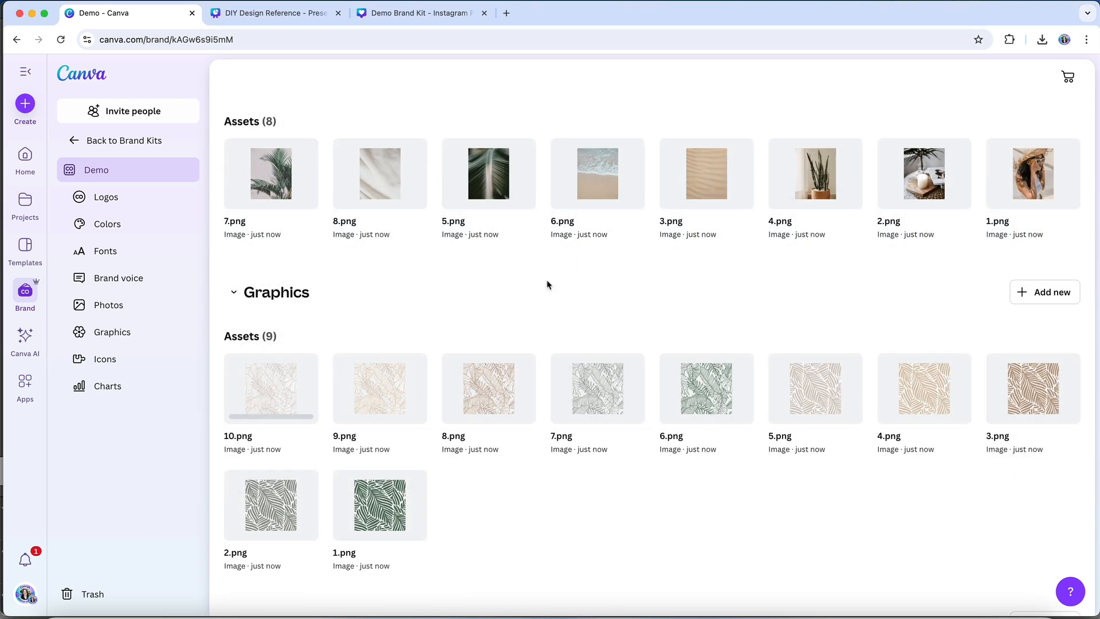
# - In the Demo Brand Kit design, open Brand assets to place the snake plant photo
pyautogui.click(418, 12)
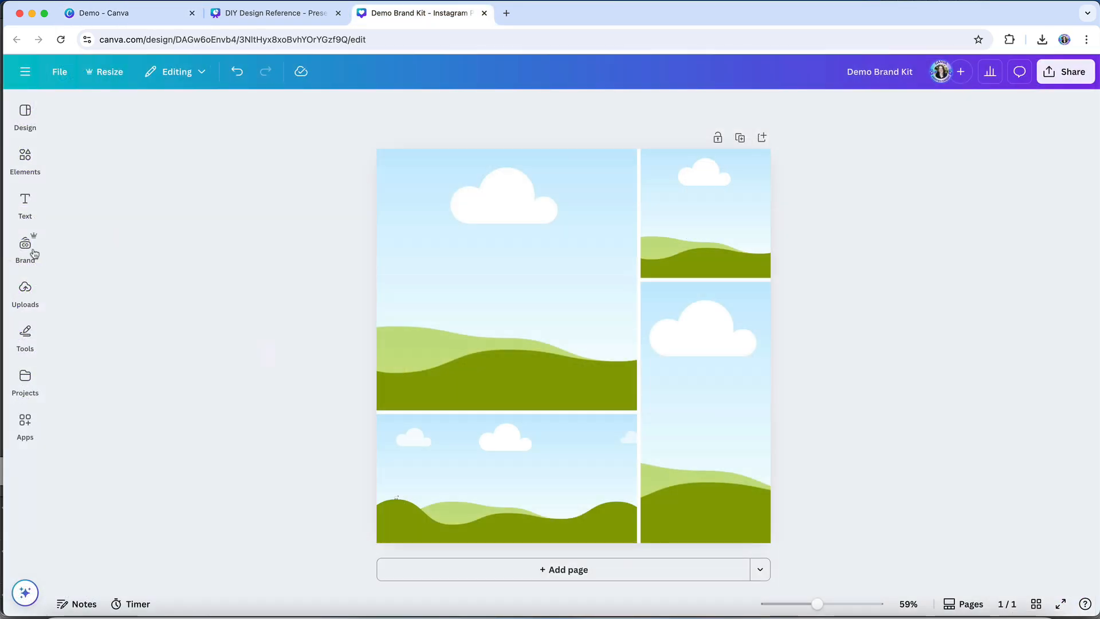
pyautogui.click(25, 244)
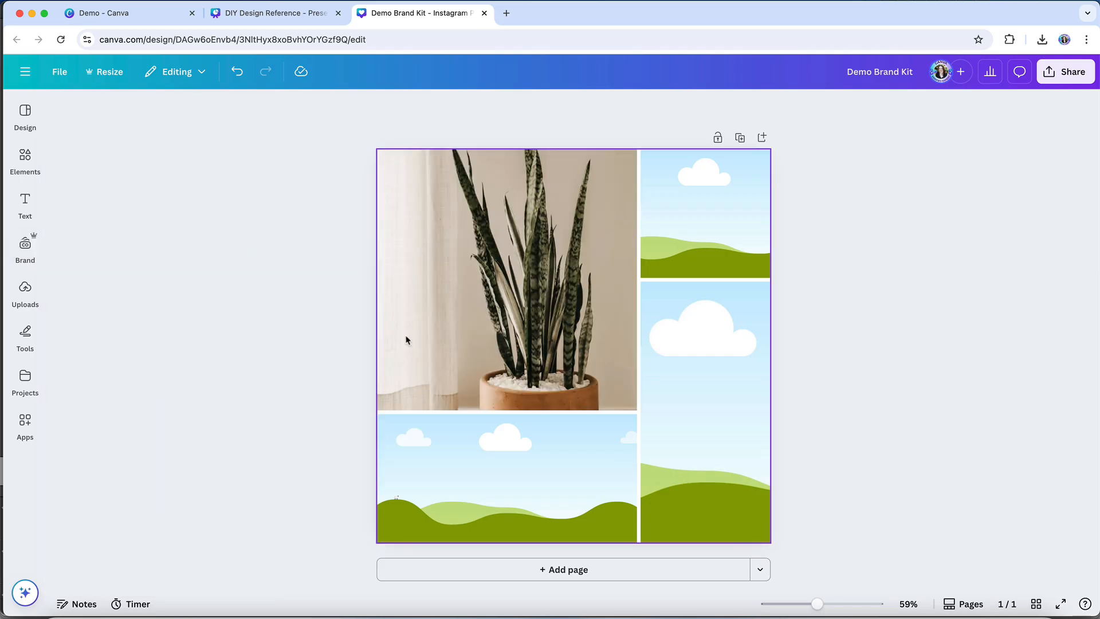
pyautogui.click(25, 249)
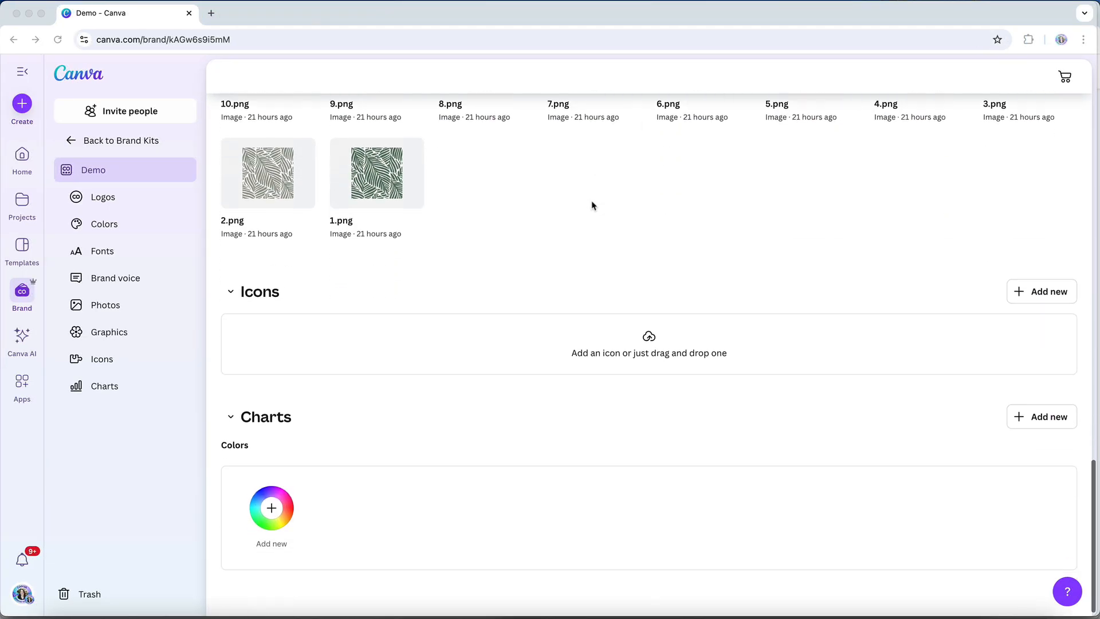
# - Add a palette of chart colours to the Demo brand kit's Charts section
pyautogui.scroll(-3)
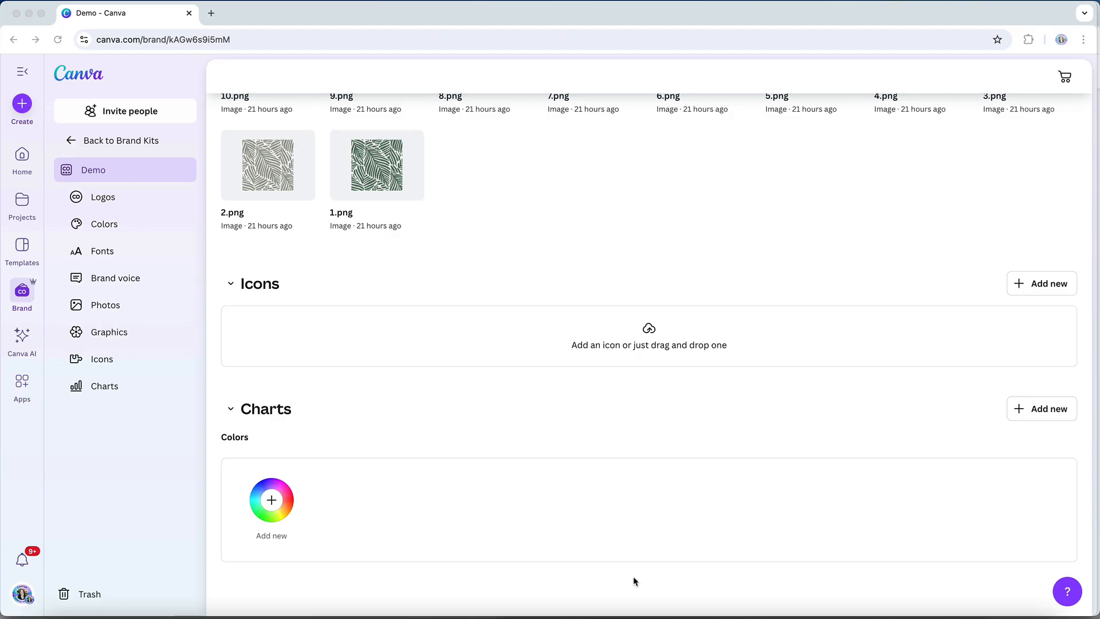
pyautogui.click(271, 500)
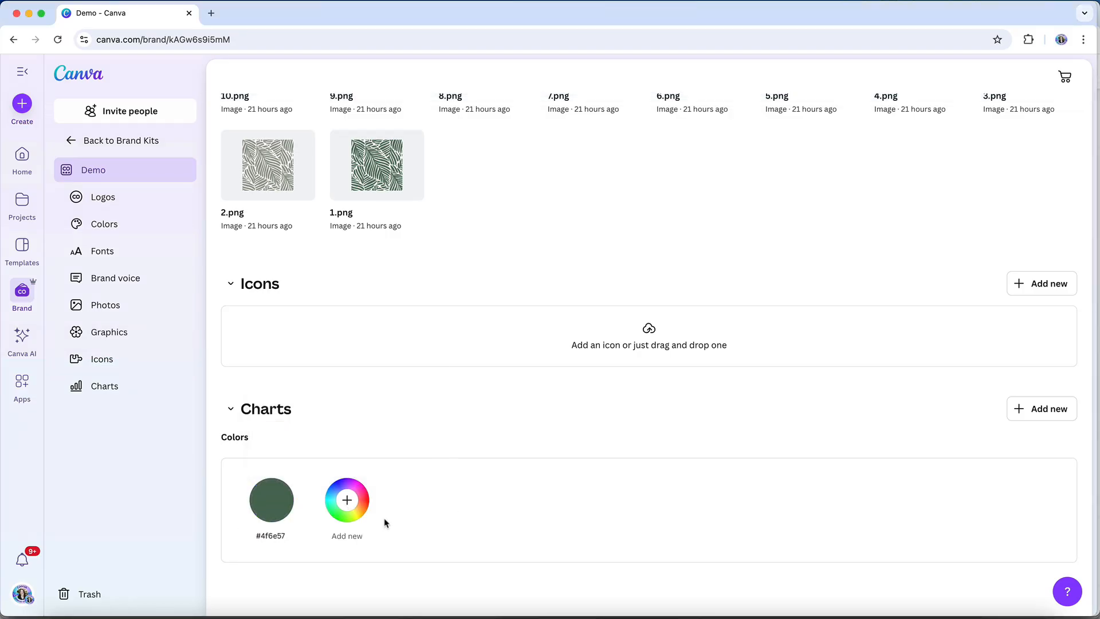
pyautogui.click(346, 499)
pyautogui.write('#8F988D')
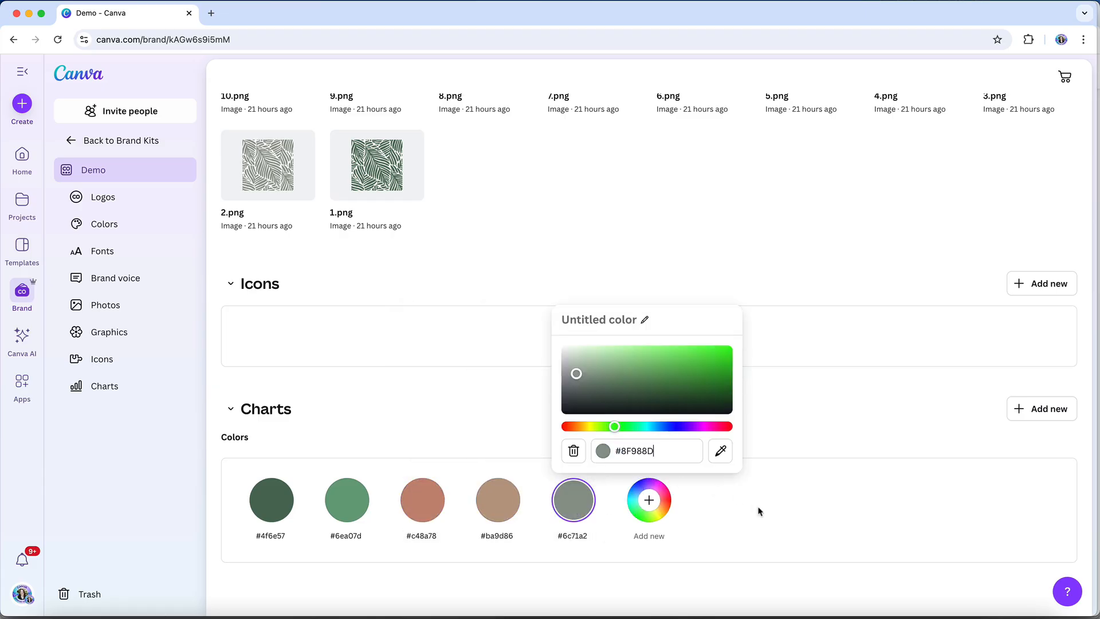
pyautogui.click(649, 500)
pyautogui.write('#D7CCC3')
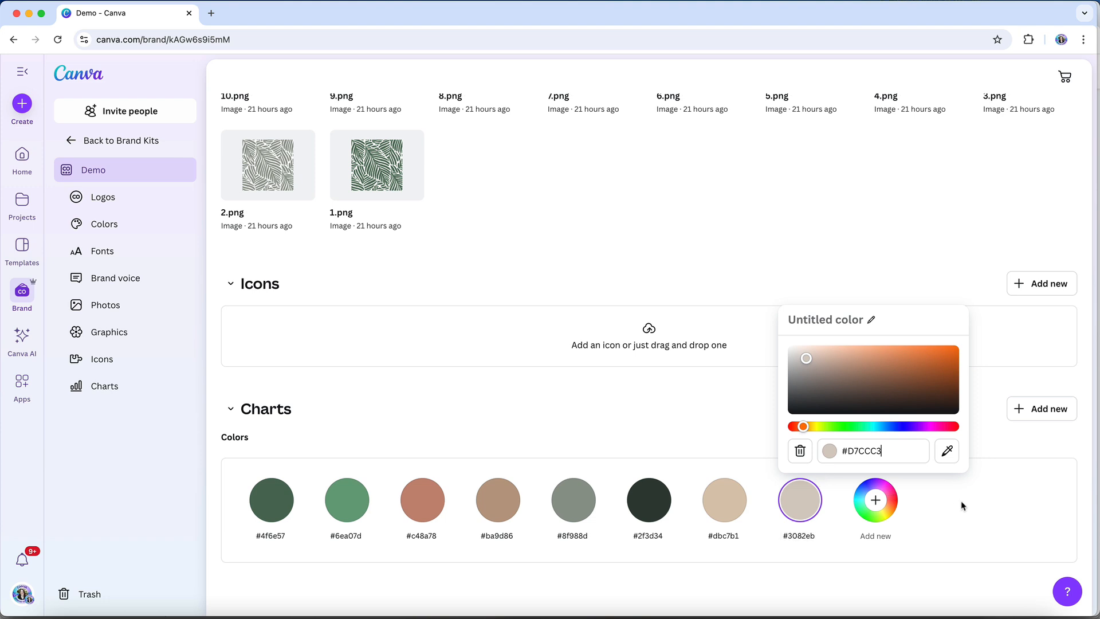
pyautogui.click(578, 401)
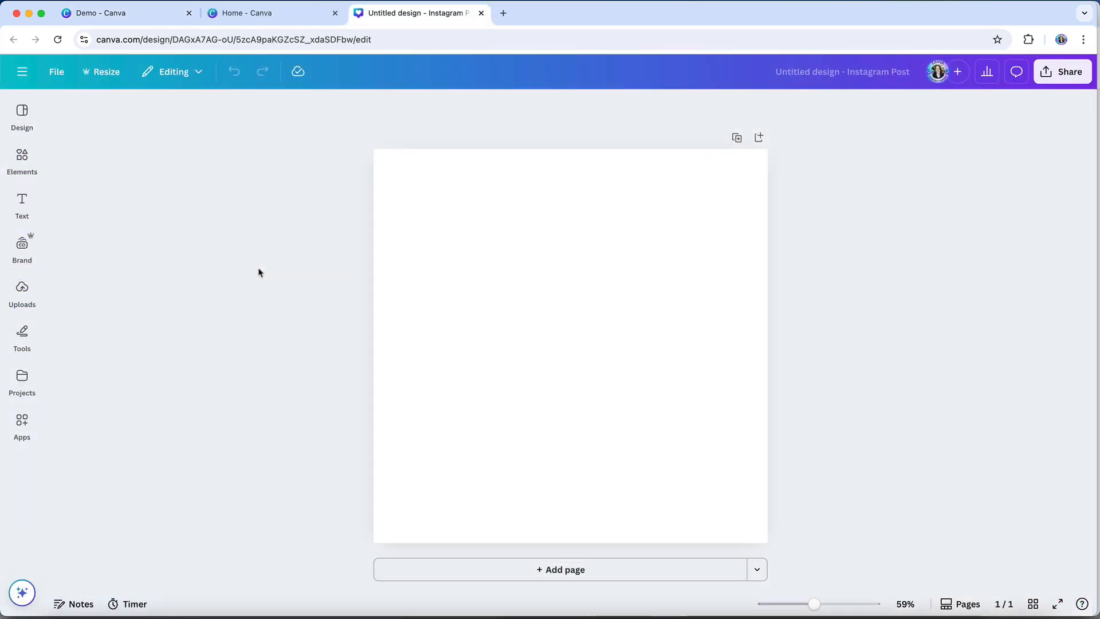
# - Preview the full list of chart types rendered in Demo's brand colours in Elements
pyautogui.click(21, 160)
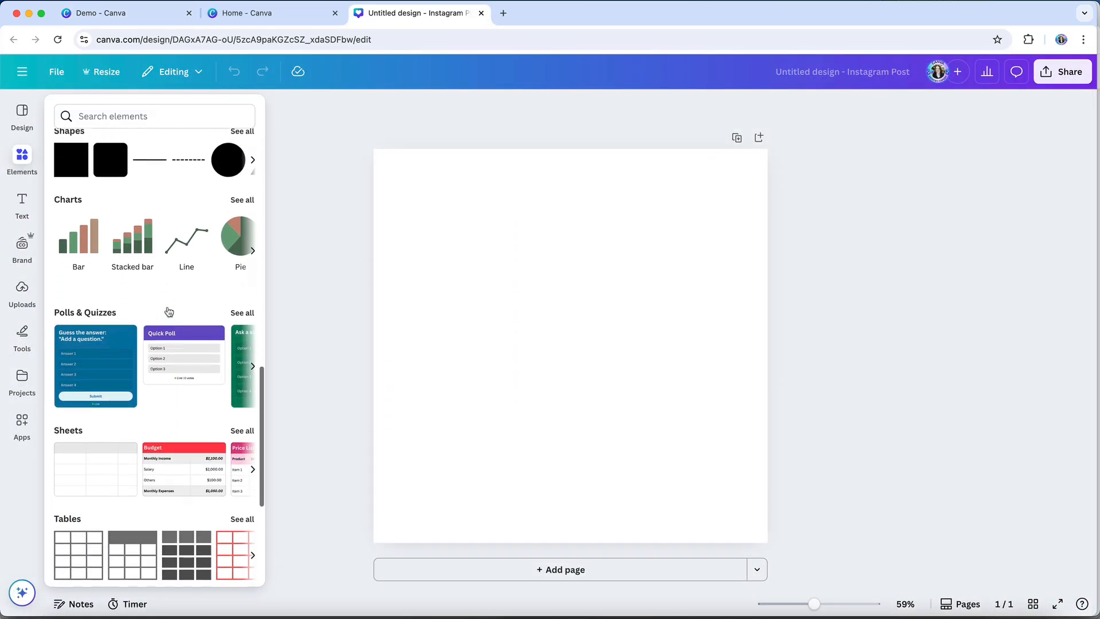
pyautogui.click(242, 200)
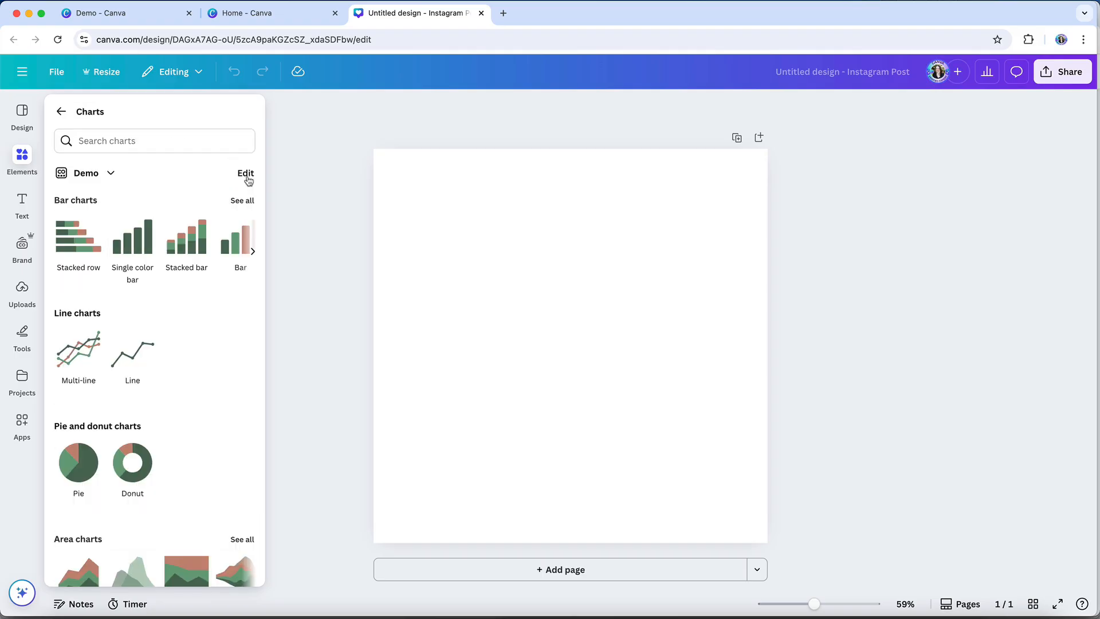
pyautogui.moveTo(77, 463)
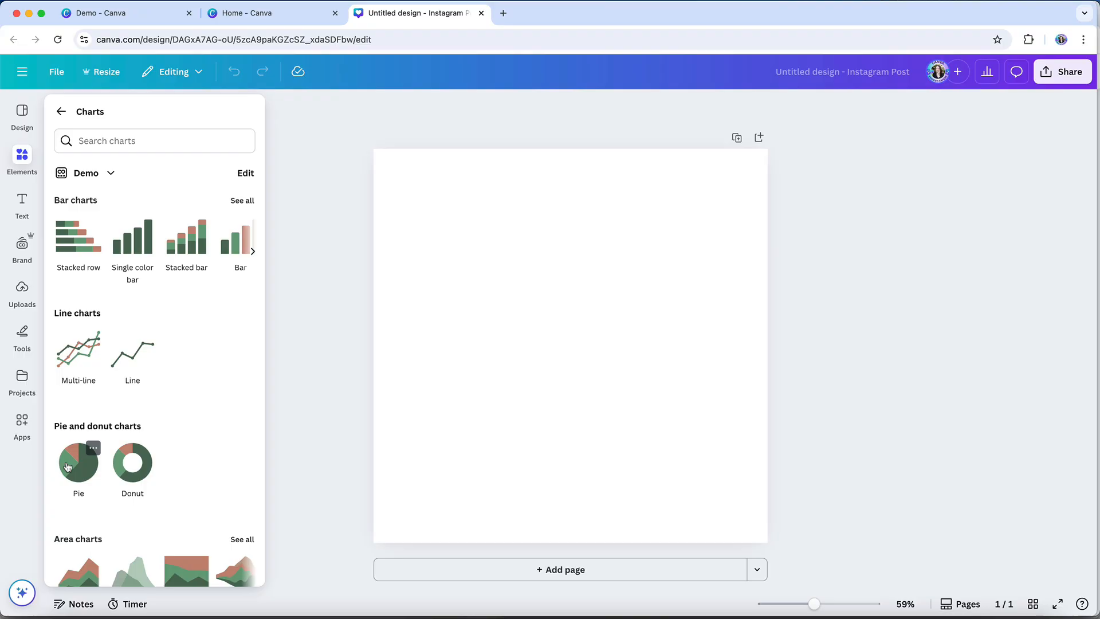
pyautogui.click(78, 464)
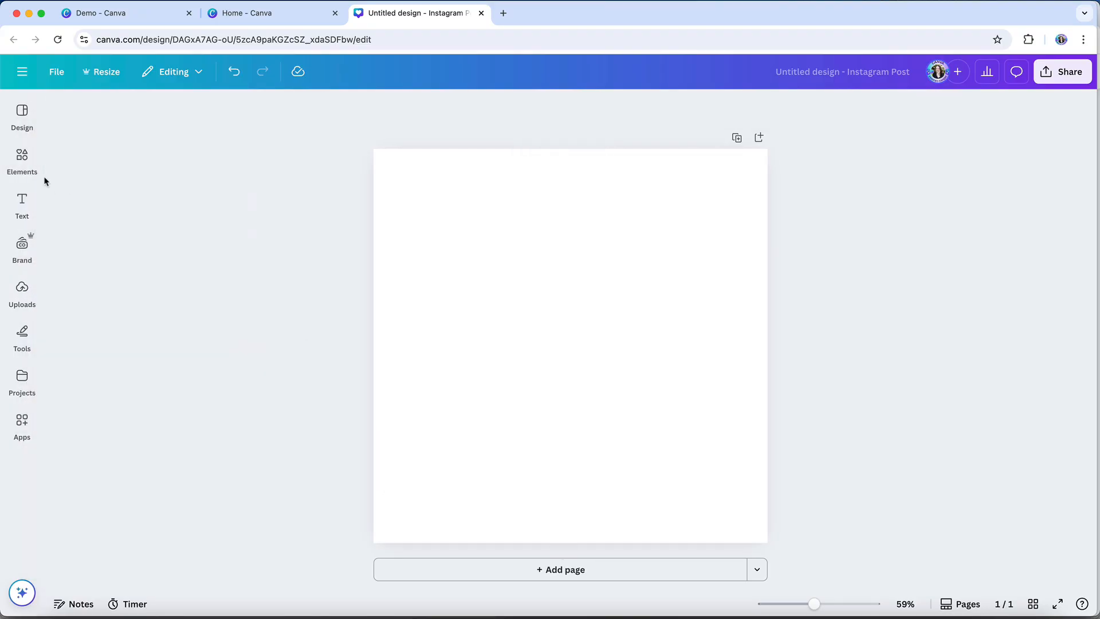
pyautogui.click(21, 158)
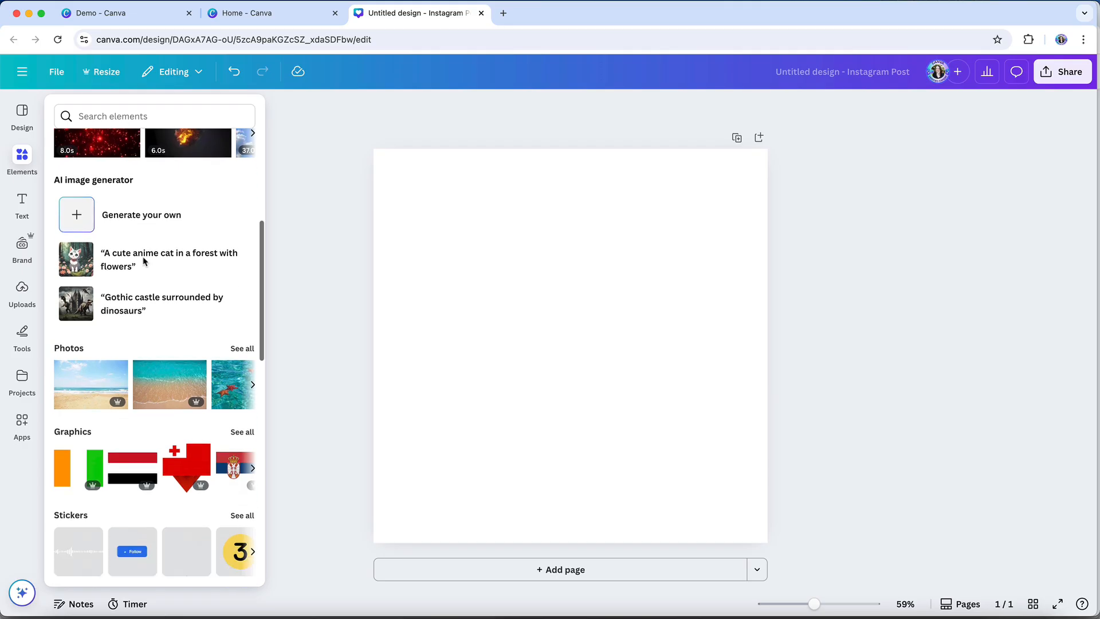
pyautogui.scroll(-3)
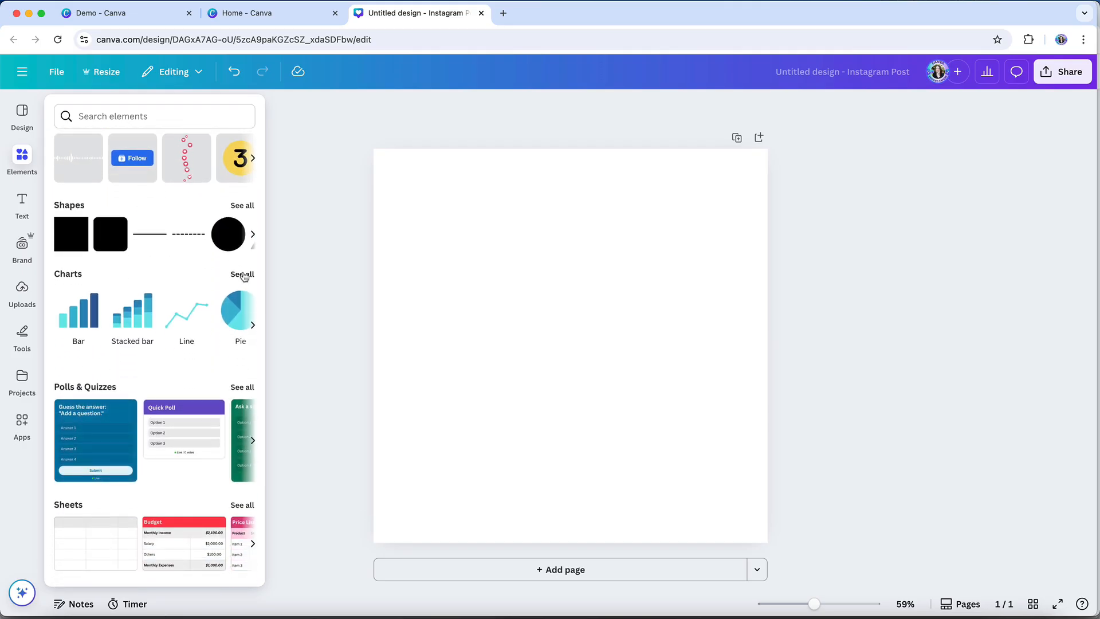
pyautogui.click(241, 275)
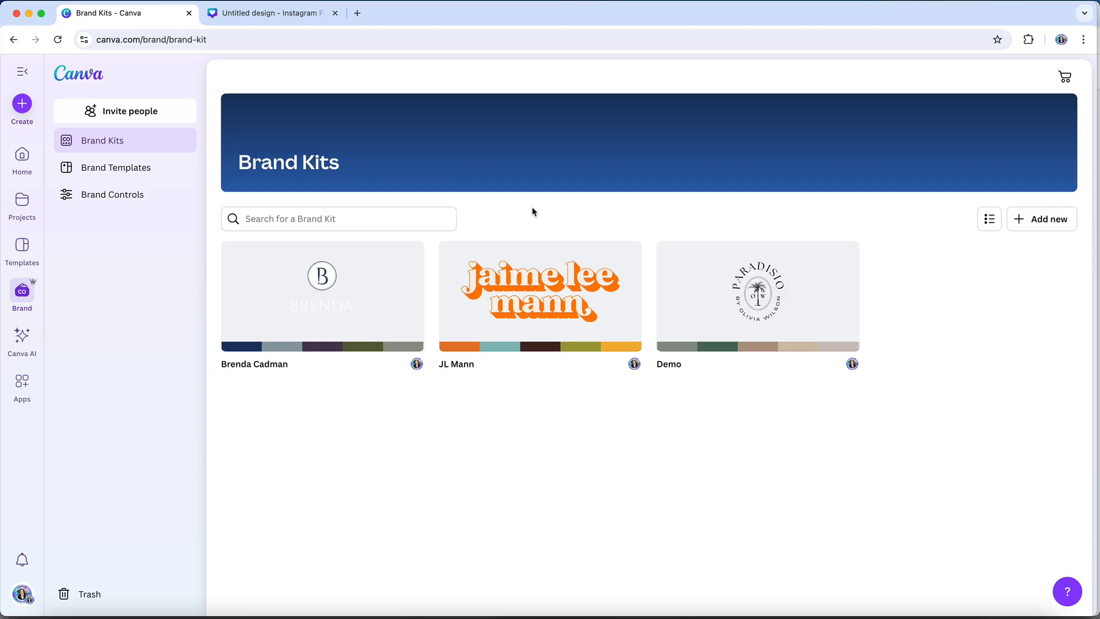
pyautogui.moveTo(622, 199)
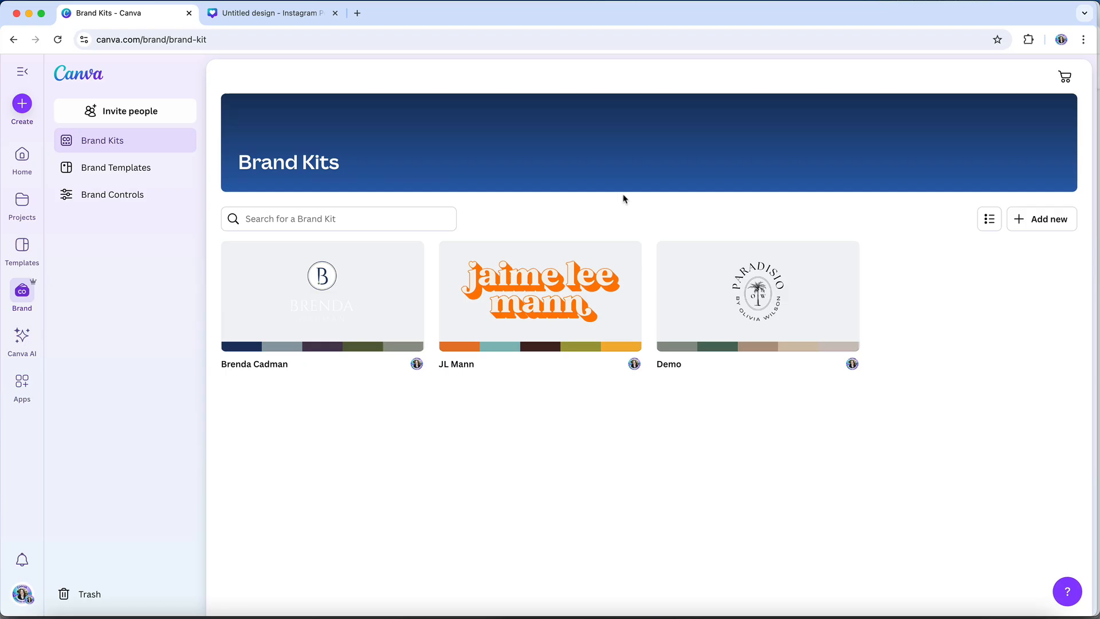
pyautogui.moveTo(1041, 247)
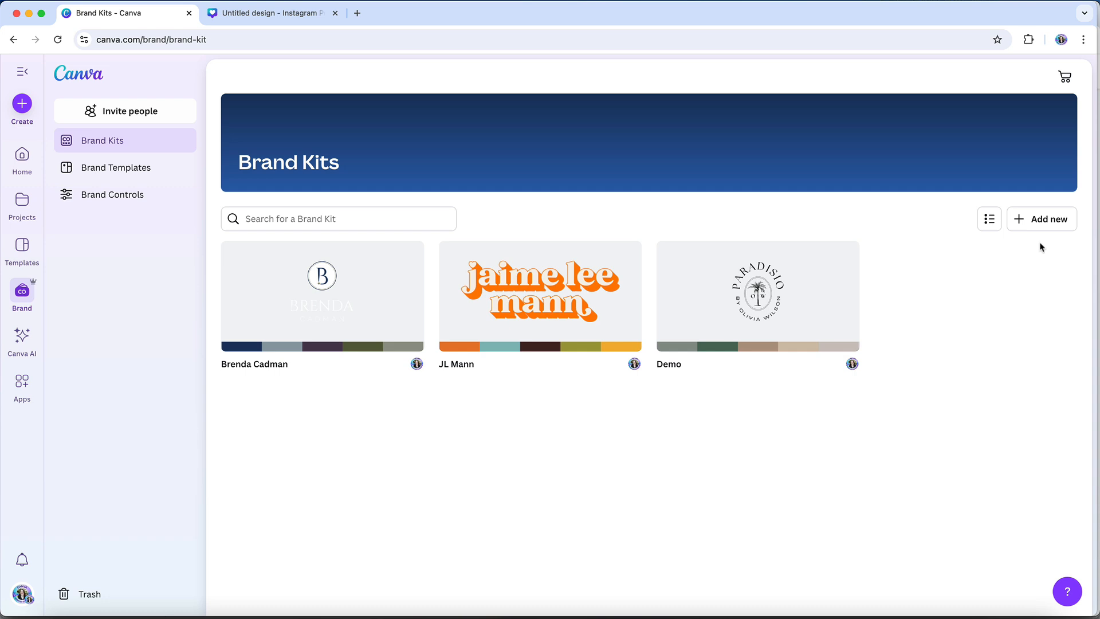
pyautogui.moveTo(1046, 230)
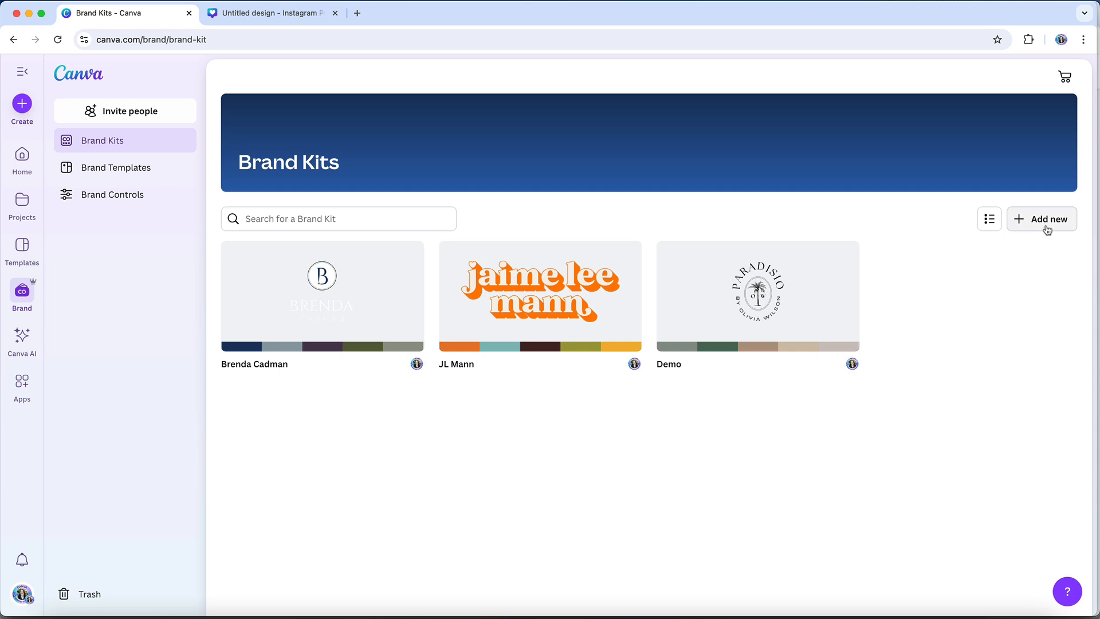
# - Create a brand kit named 'Name Your Brand Kit' and return to the Instagram post
pyautogui.click(1041, 219)
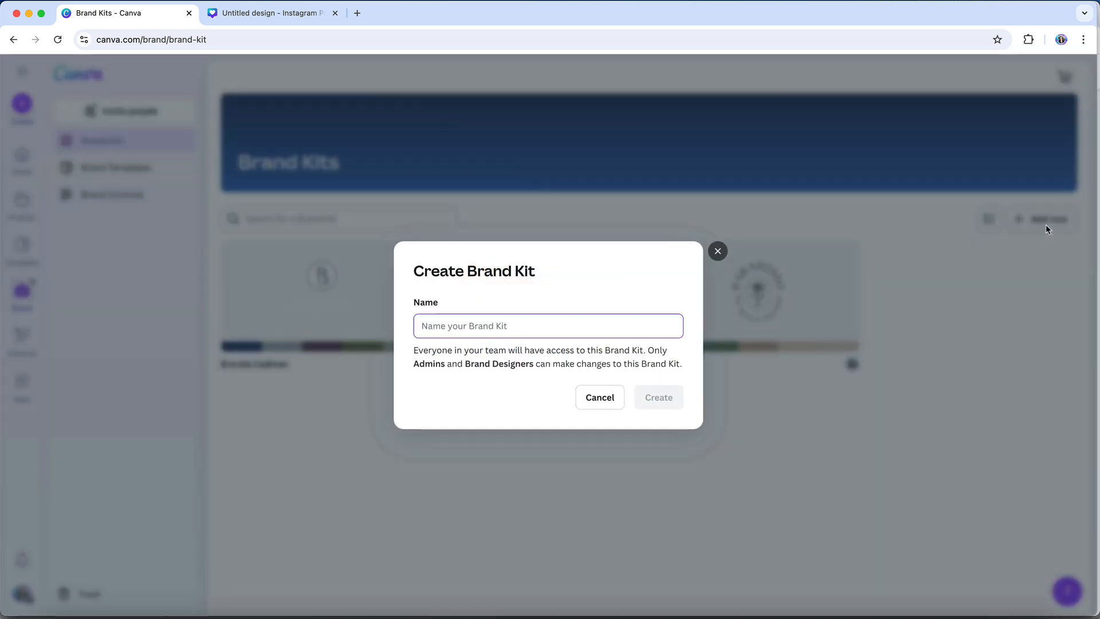
pyautogui.write('Name Your')
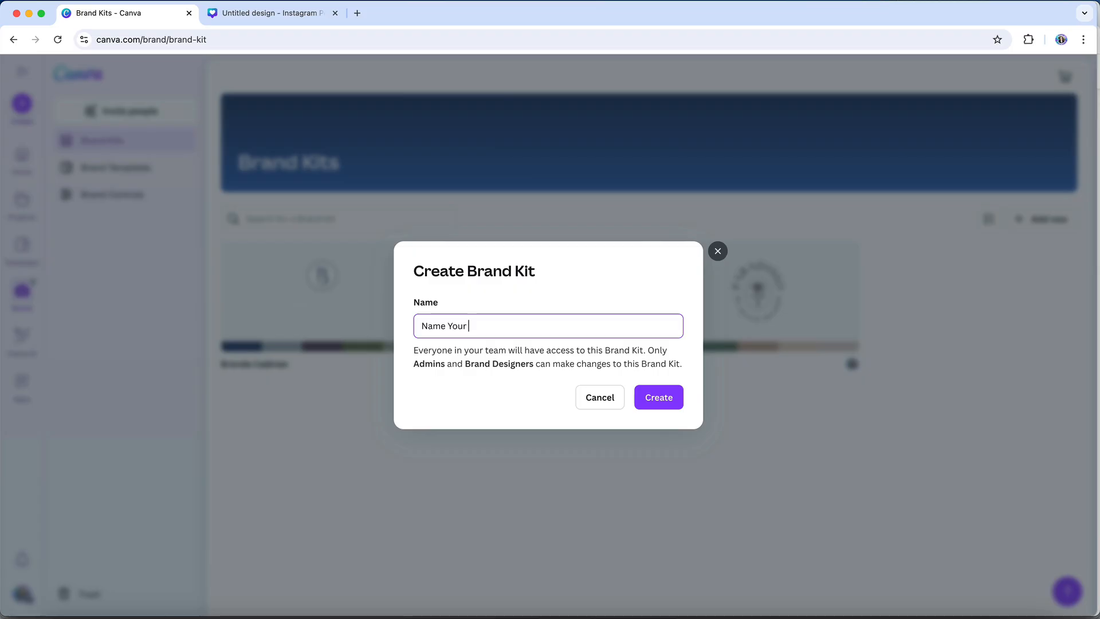
pyautogui.write('Brand Kit')
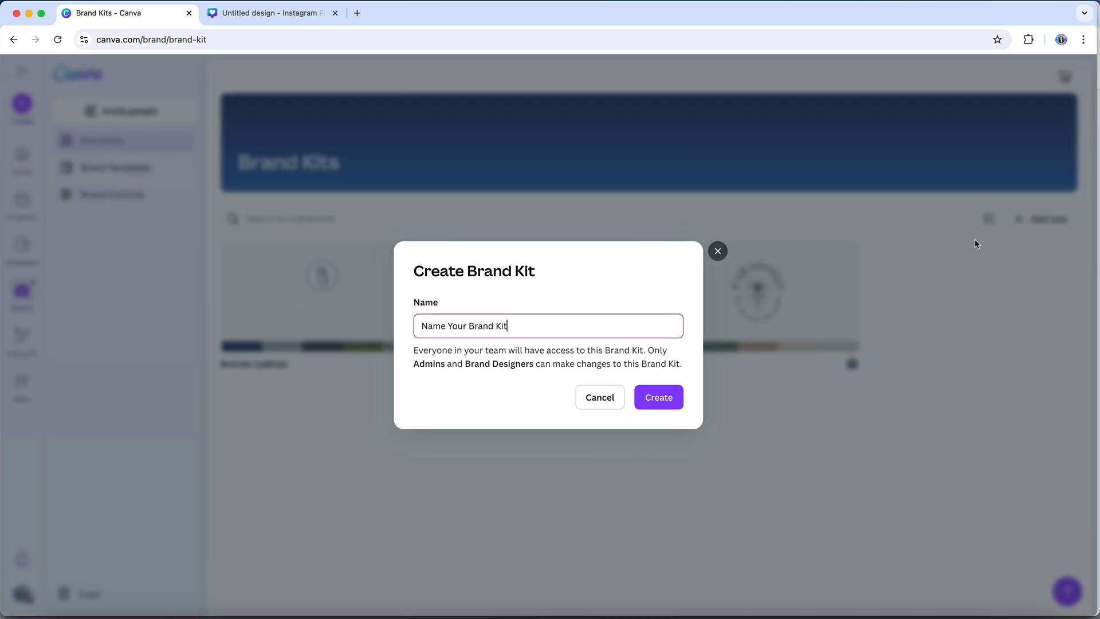
pyautogui.click(656, 397)
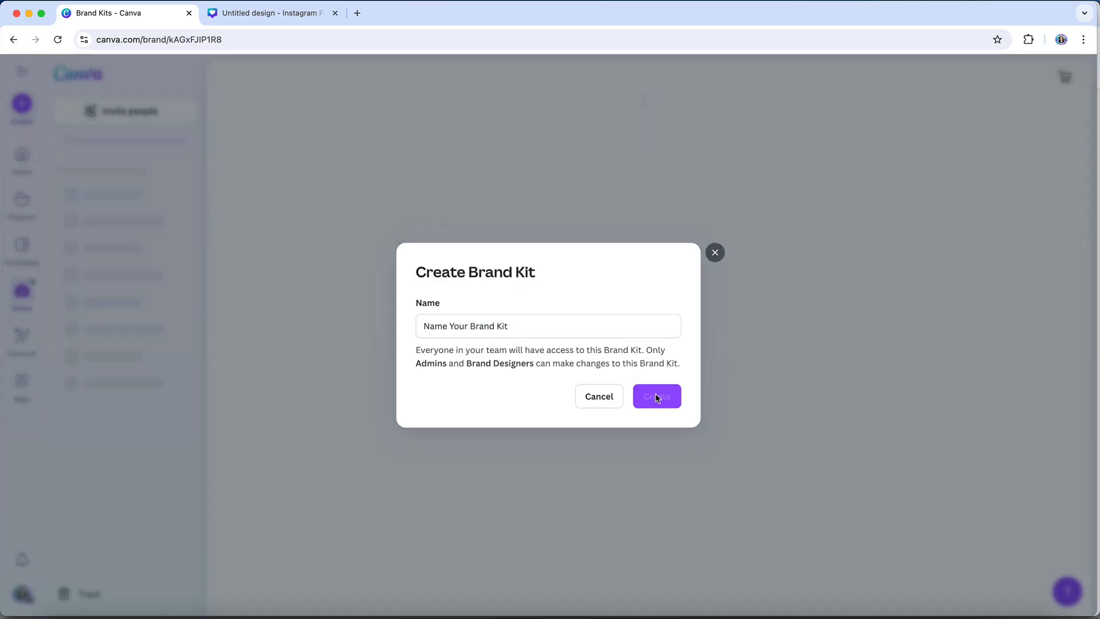
pyautogui.click(656, 396)
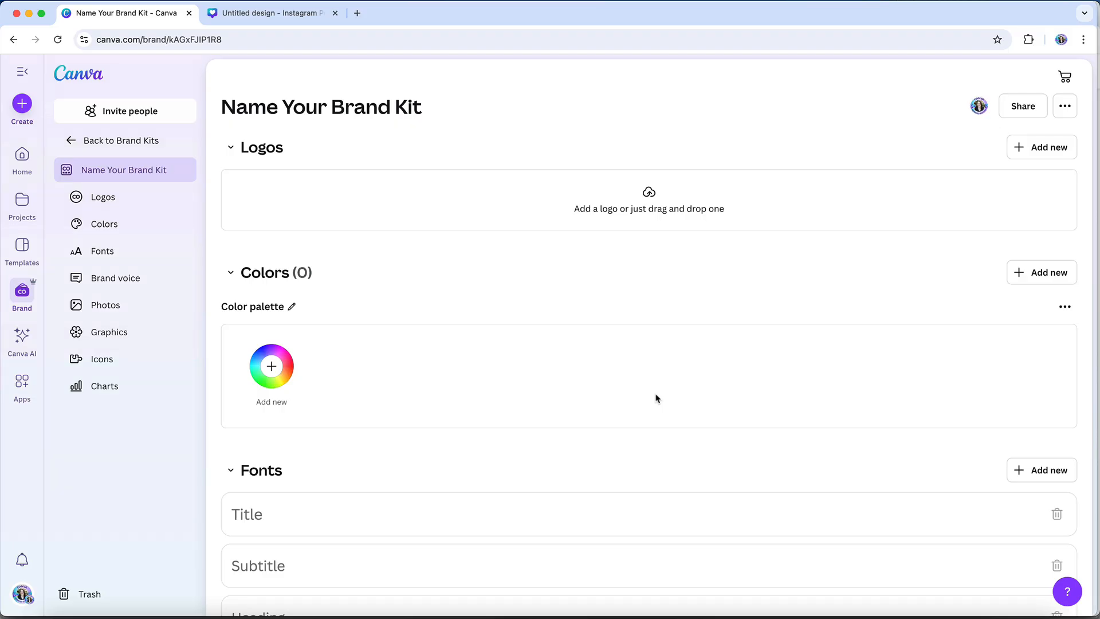
pyautogui.click(269, 12)
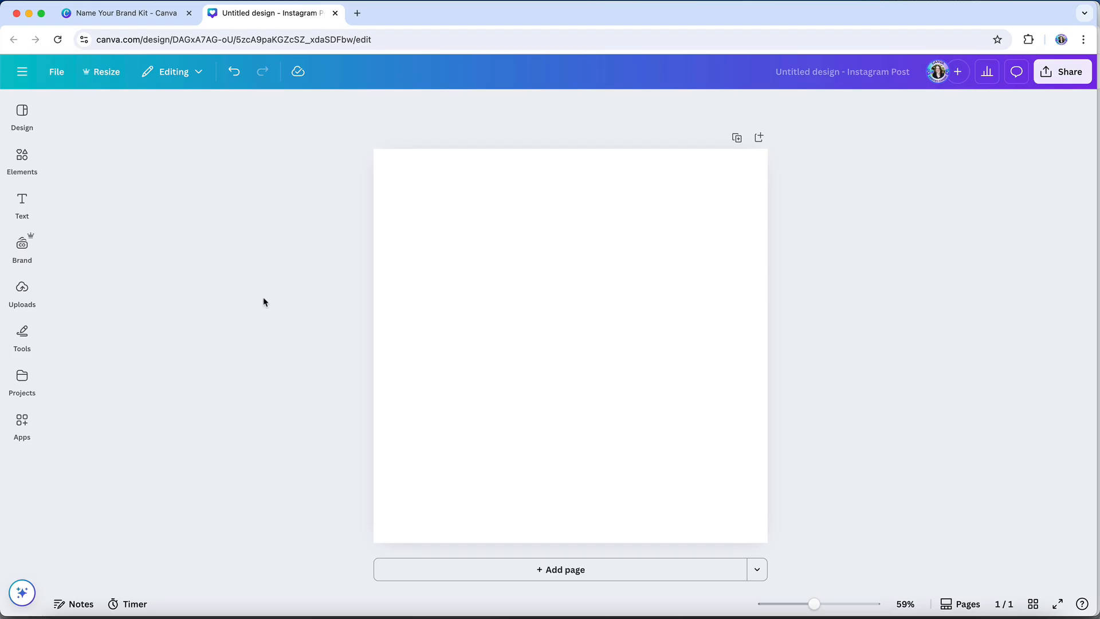
pyautogui.moveTo(178, 254)
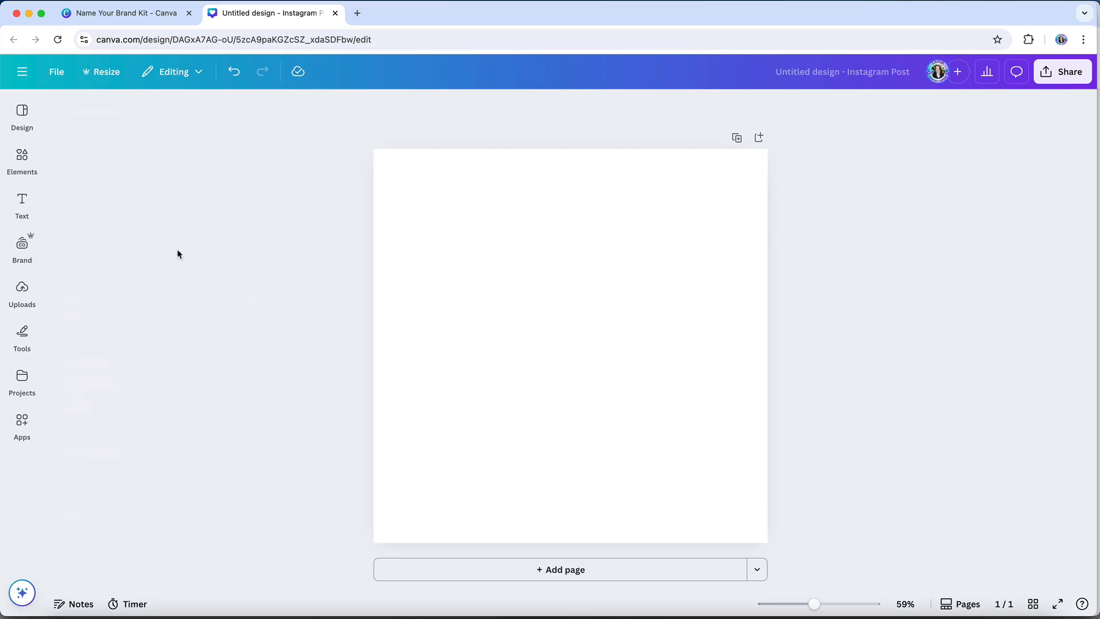
pyautogui.moveTo(37, 246)
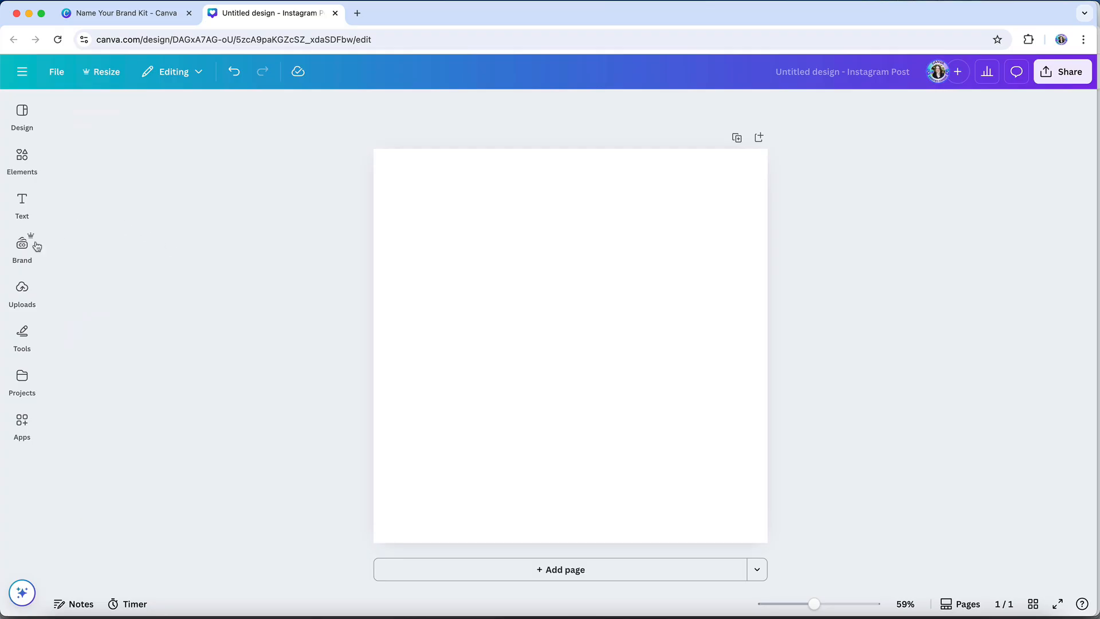
# - Pick Demo from the Brand panel's kit dropdown and apply it to the design
pyautogui.click(22, 244)
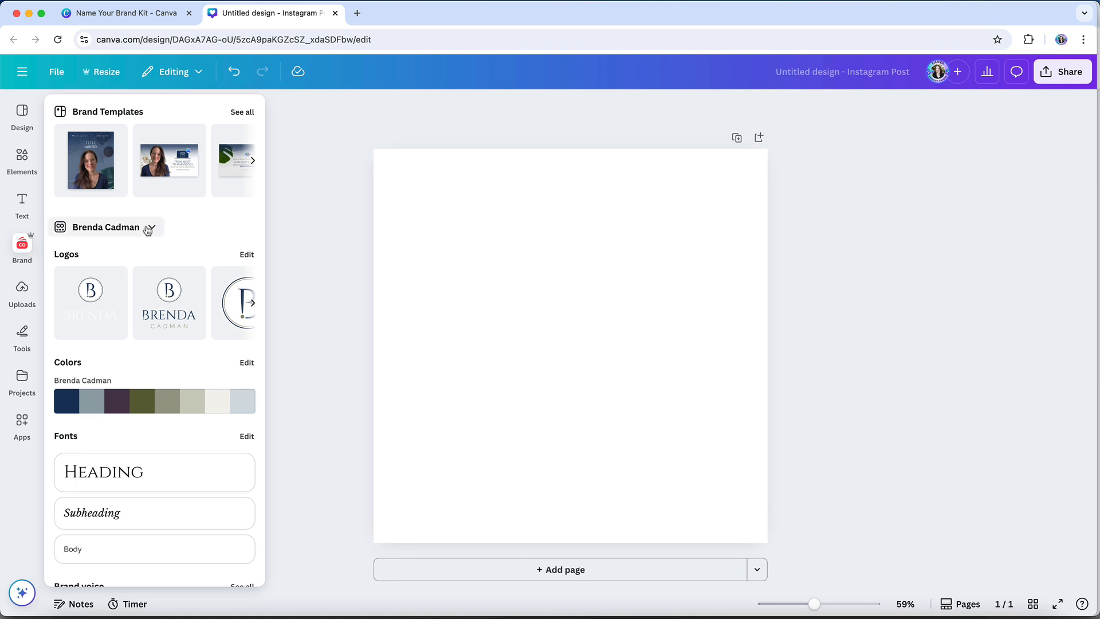
pyautogui.click(147, 227)
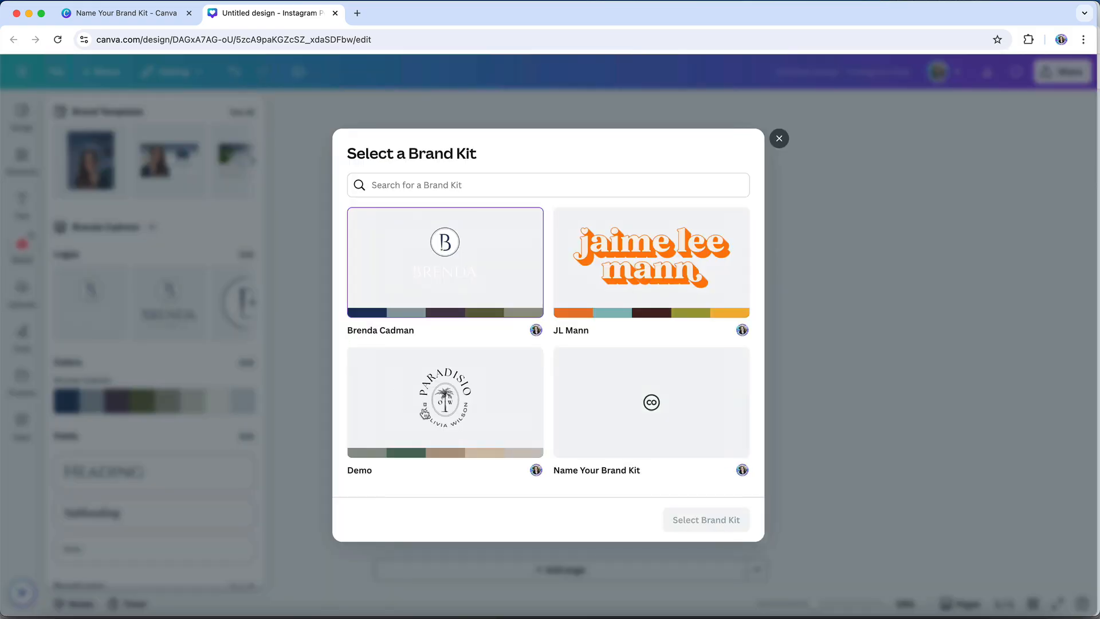
pyautogui.click(444, 402)
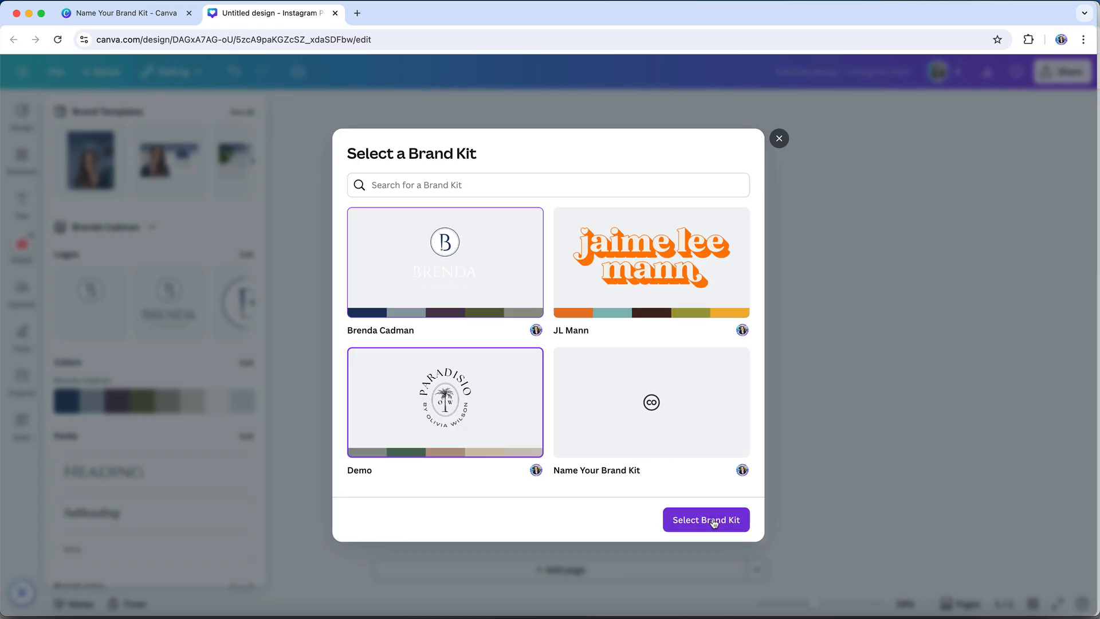
pyautogui.click(705, 520)
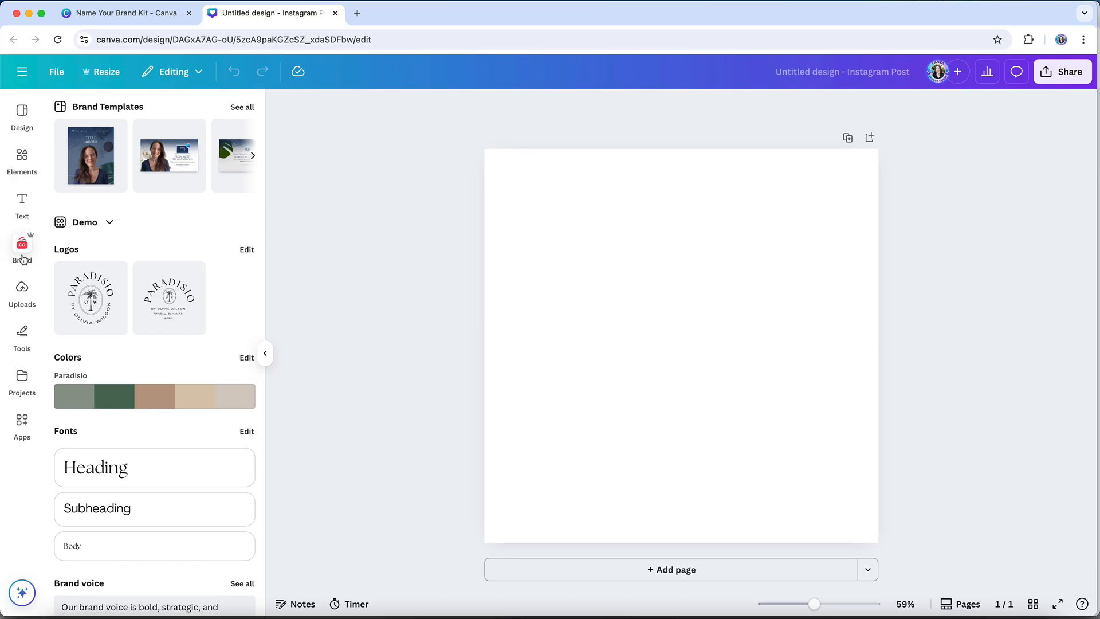
pyautogui.moveTo(232, 234)
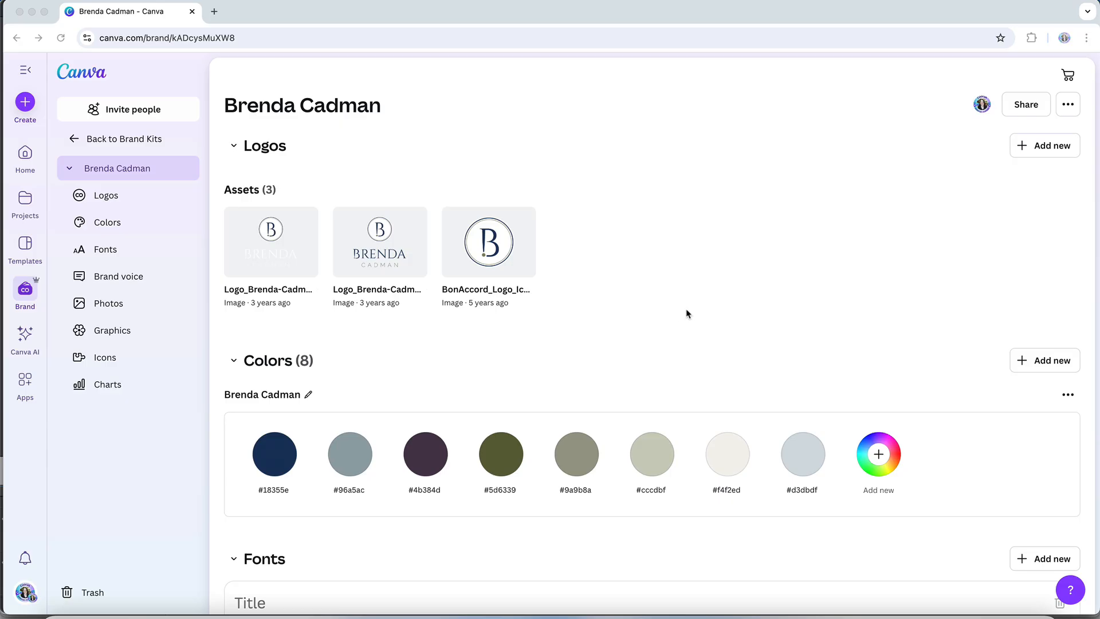
pyautogui.moveTo(684, 314)
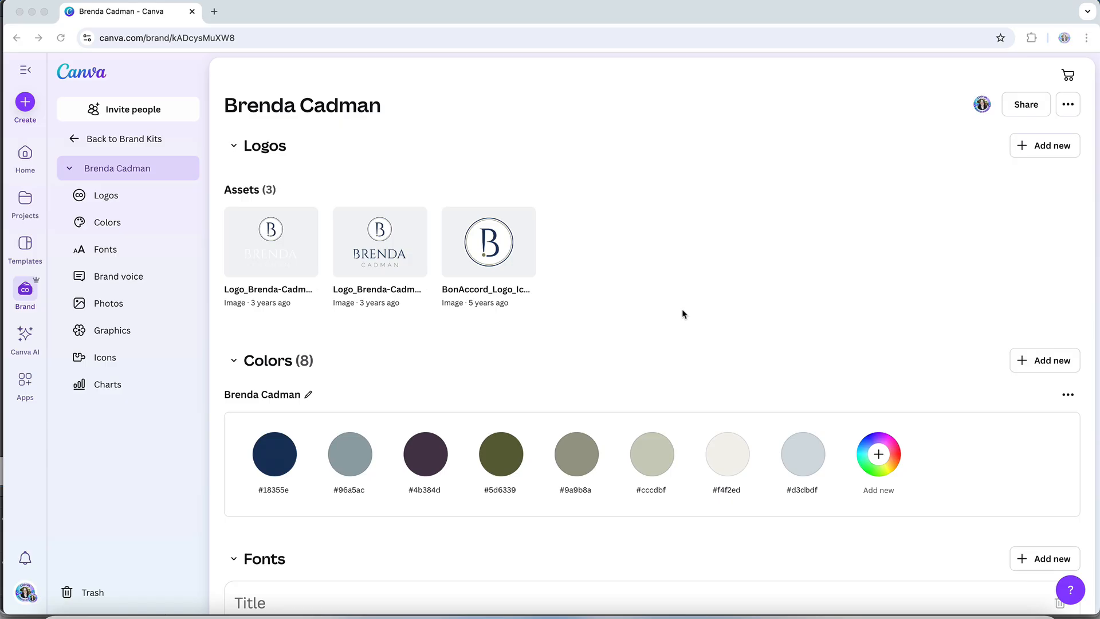
pyautogui.moveTo(687, 313)
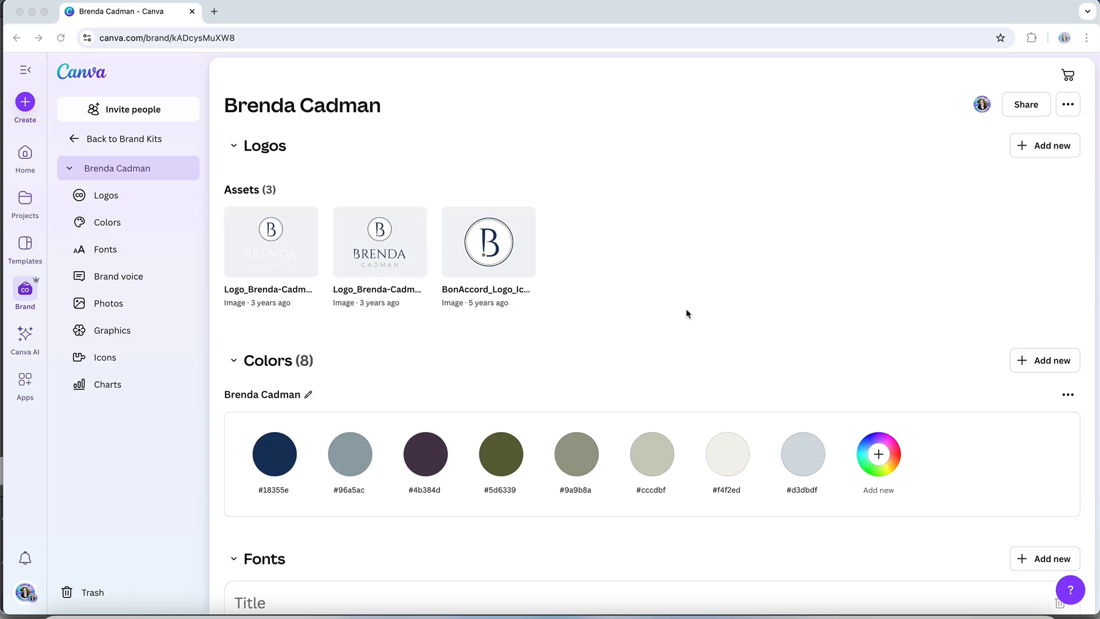